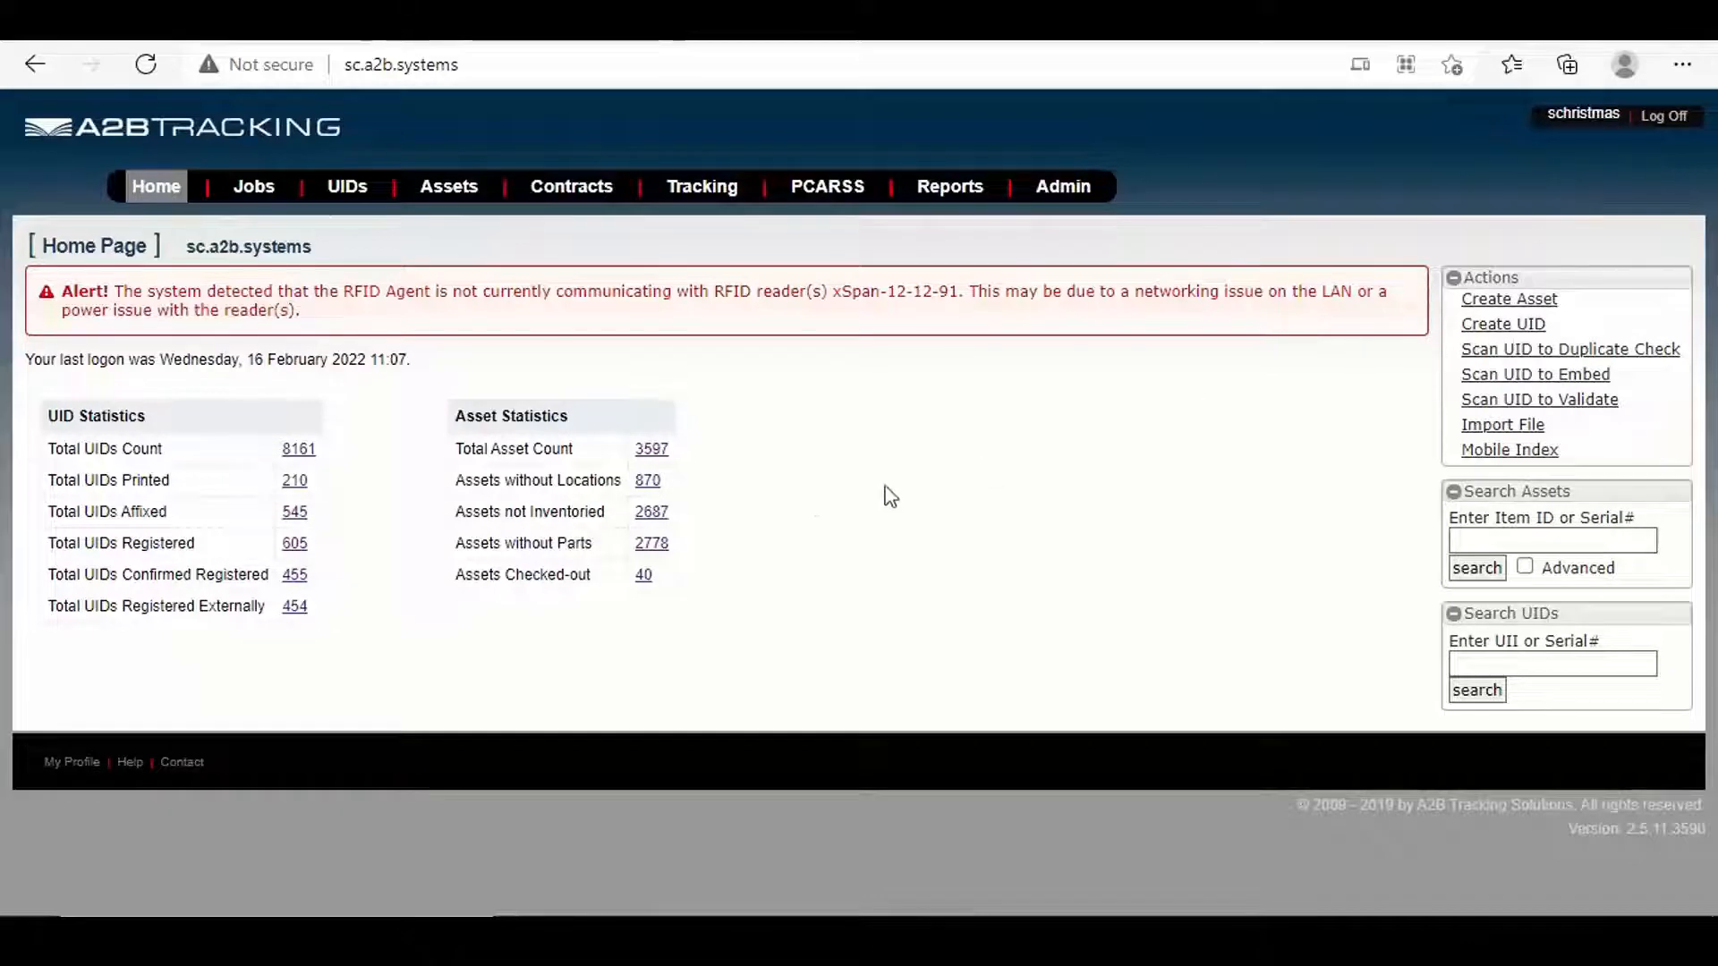
pyautogui.moveTo(772, 537)
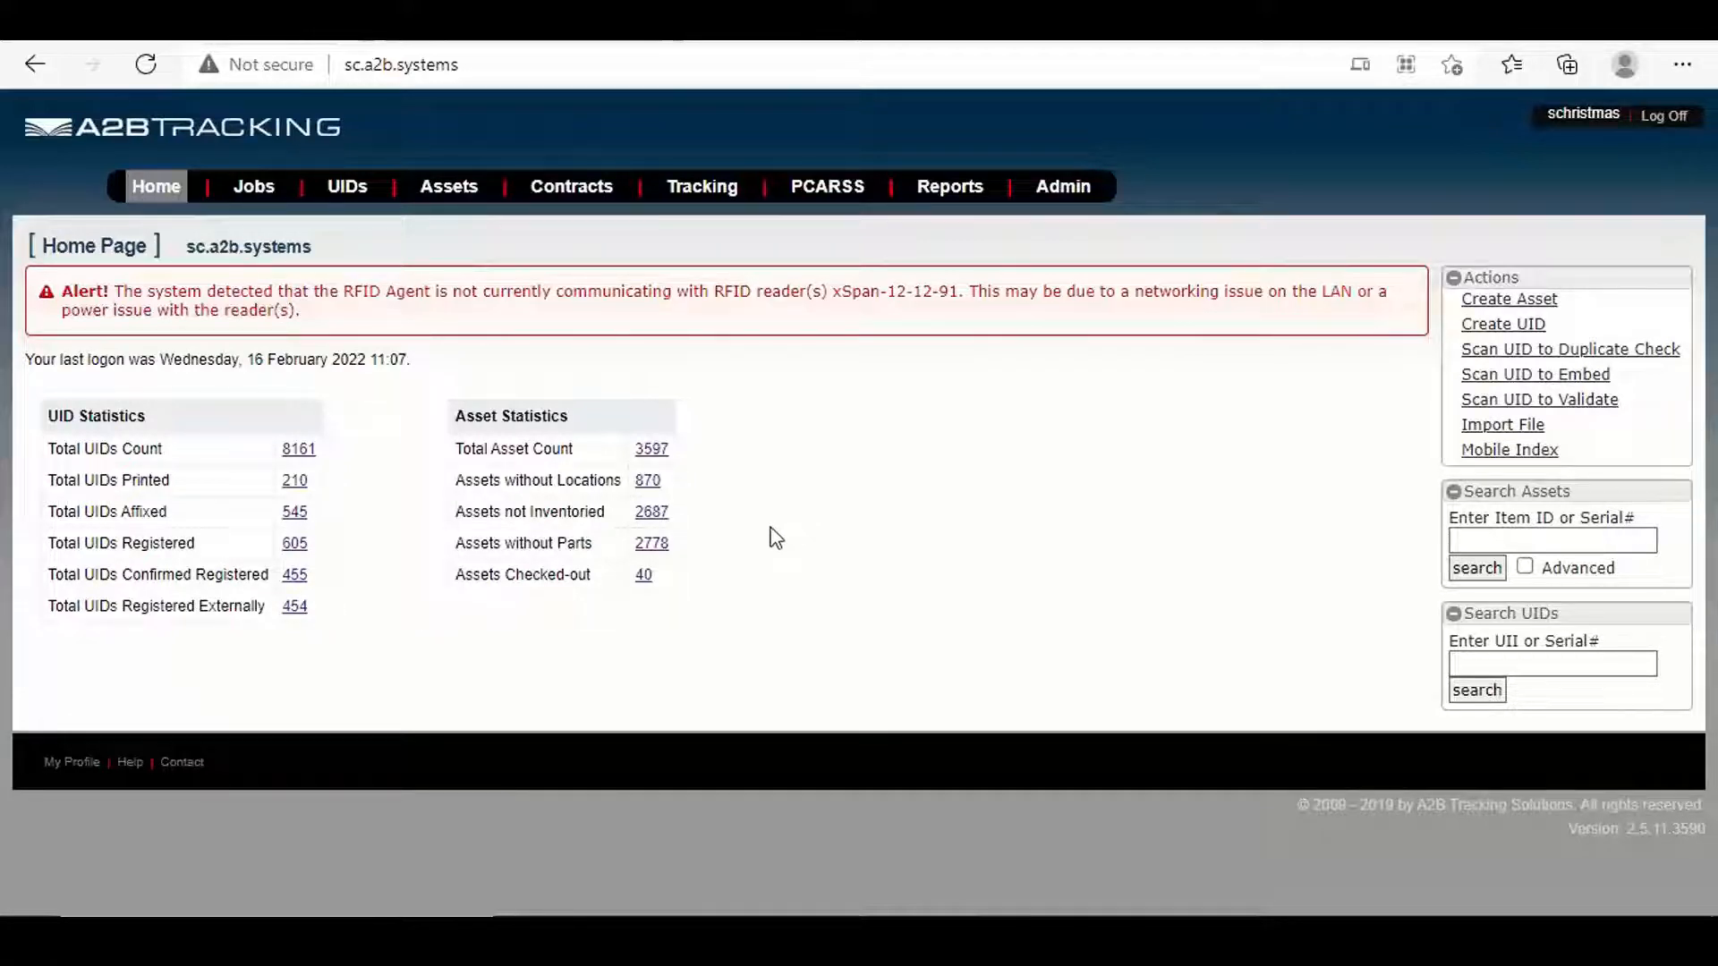
pyautogui.moveTo(702, 562)
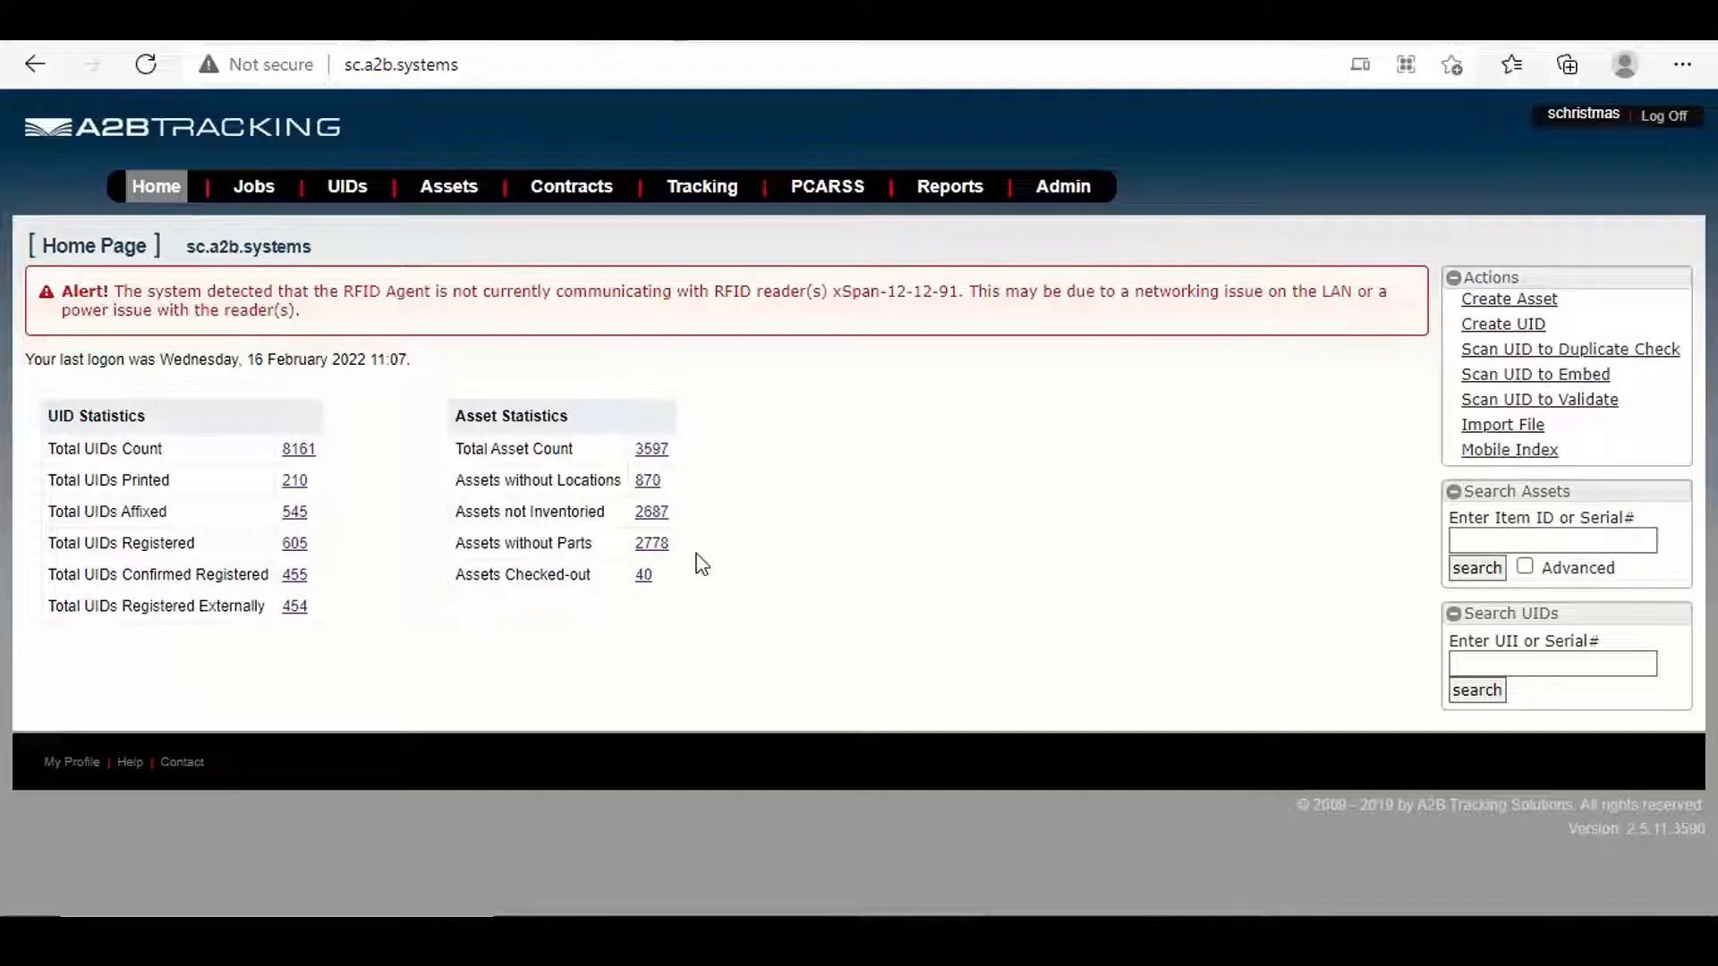
pyautogui.moveTo(730, 567)
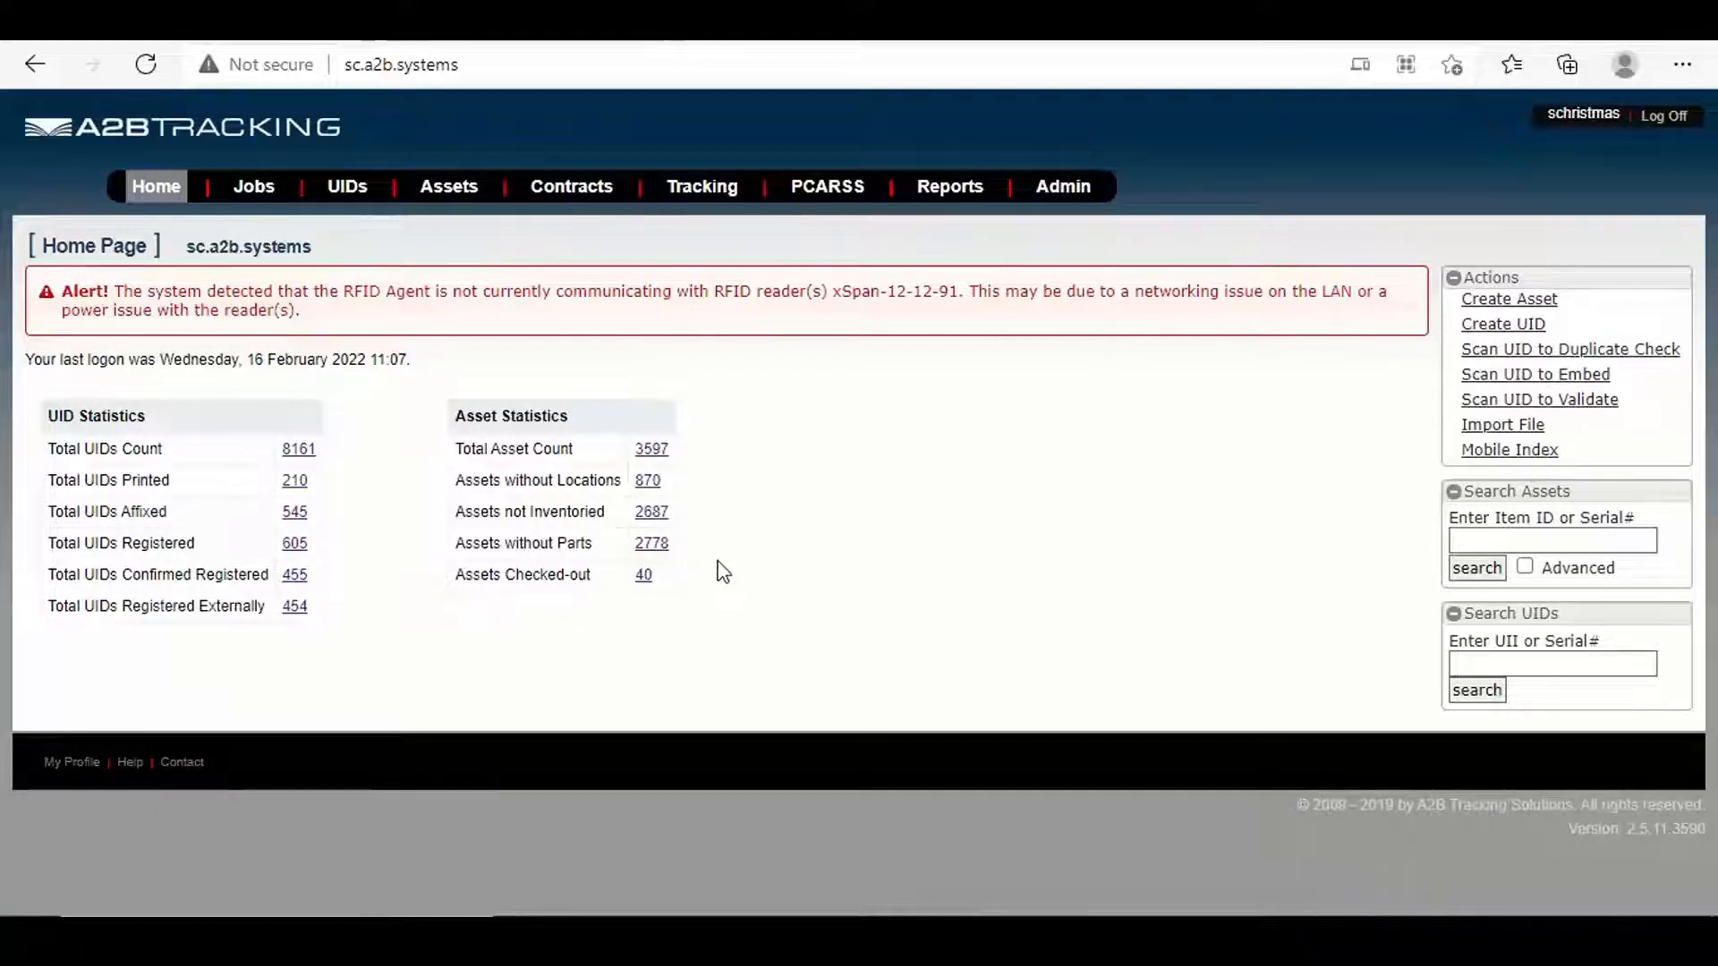
pyautogui.moveTo(726, 569)
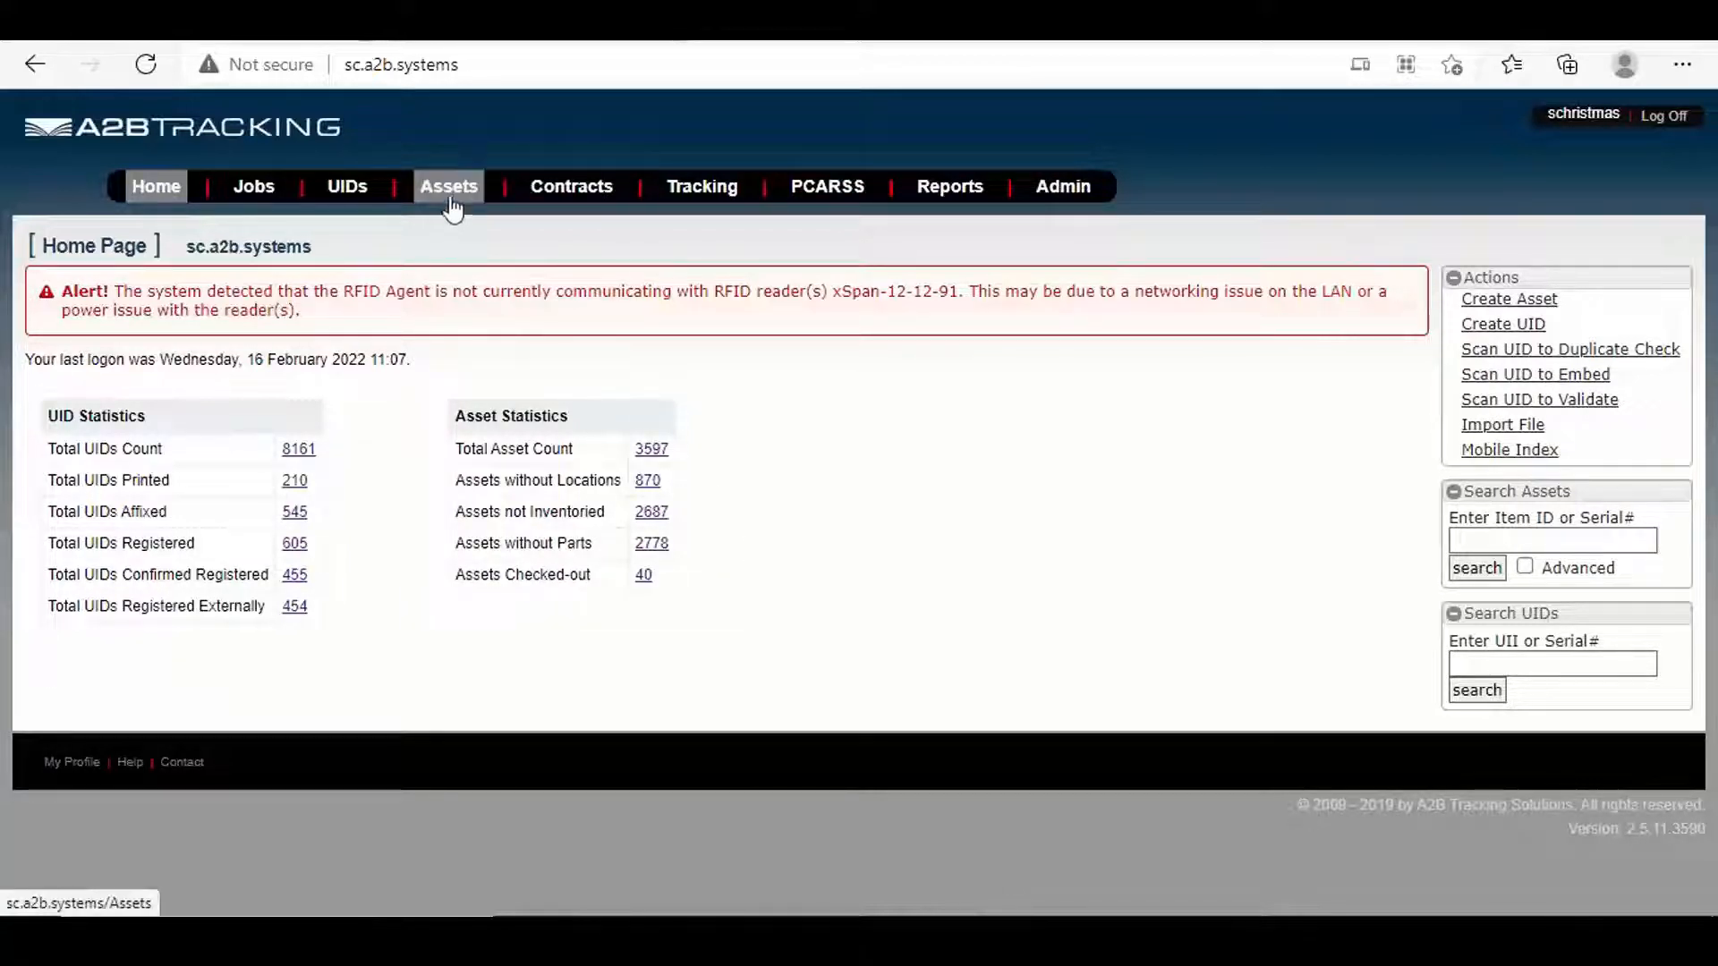
# Show the Asset List with the four Stock Room 2 assets
pyautogui.click(448, 186)
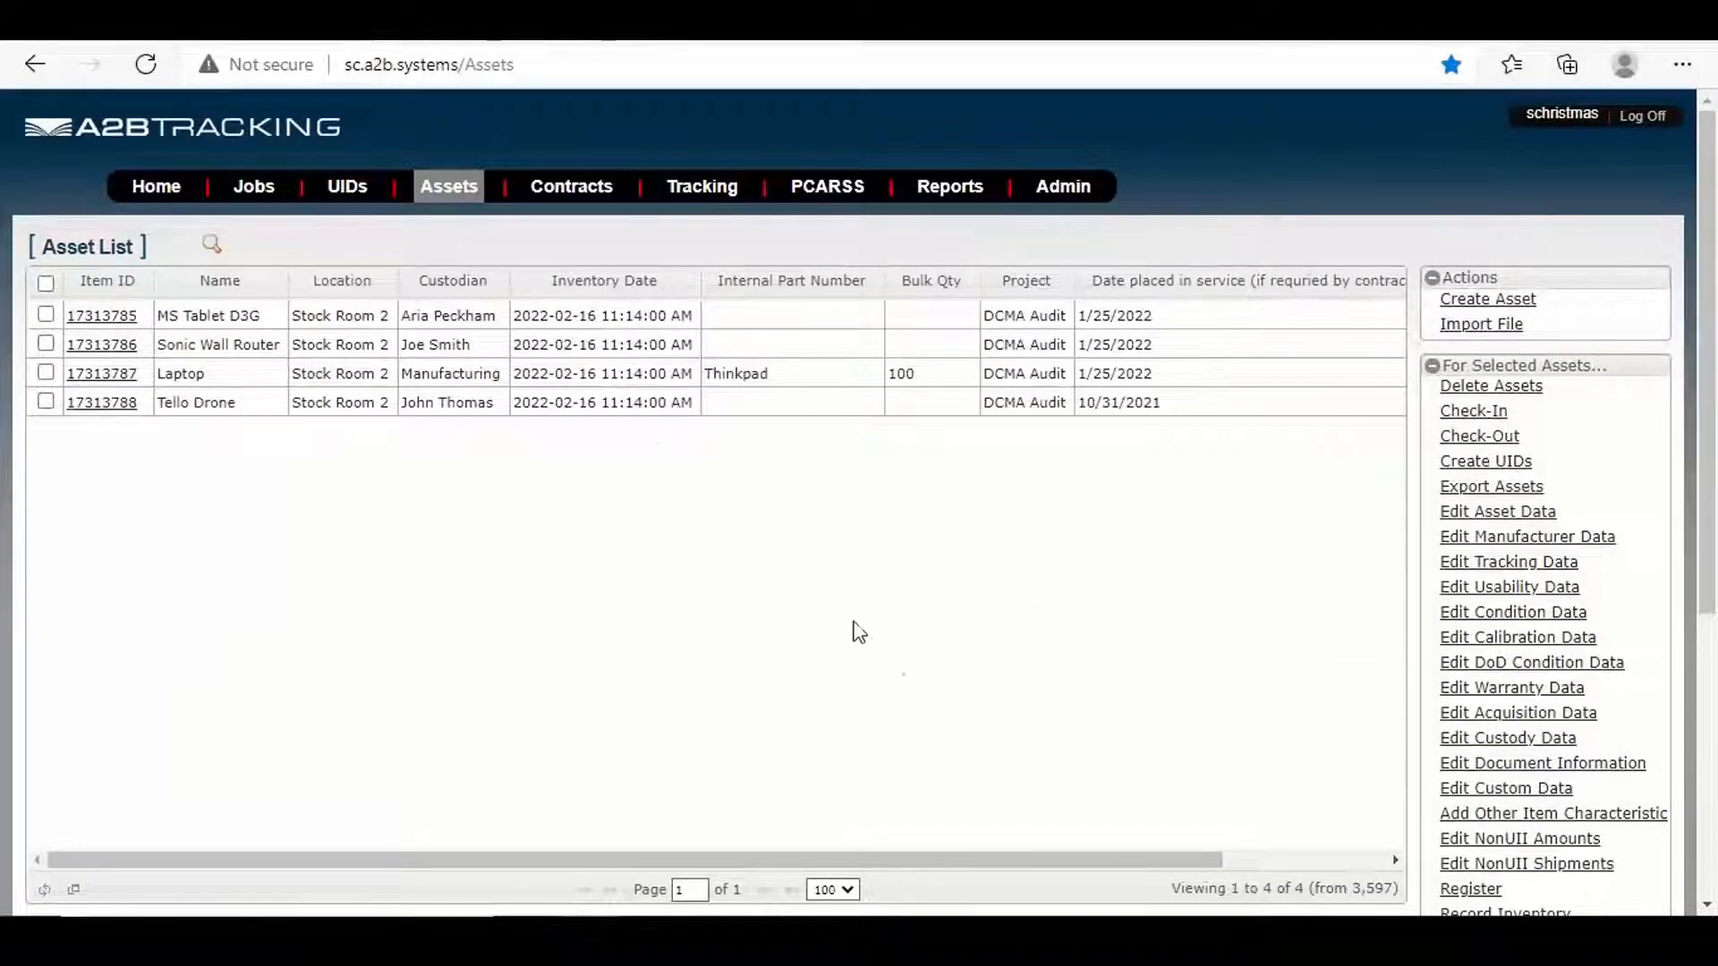
pyautogui.moveTo(536, 518)
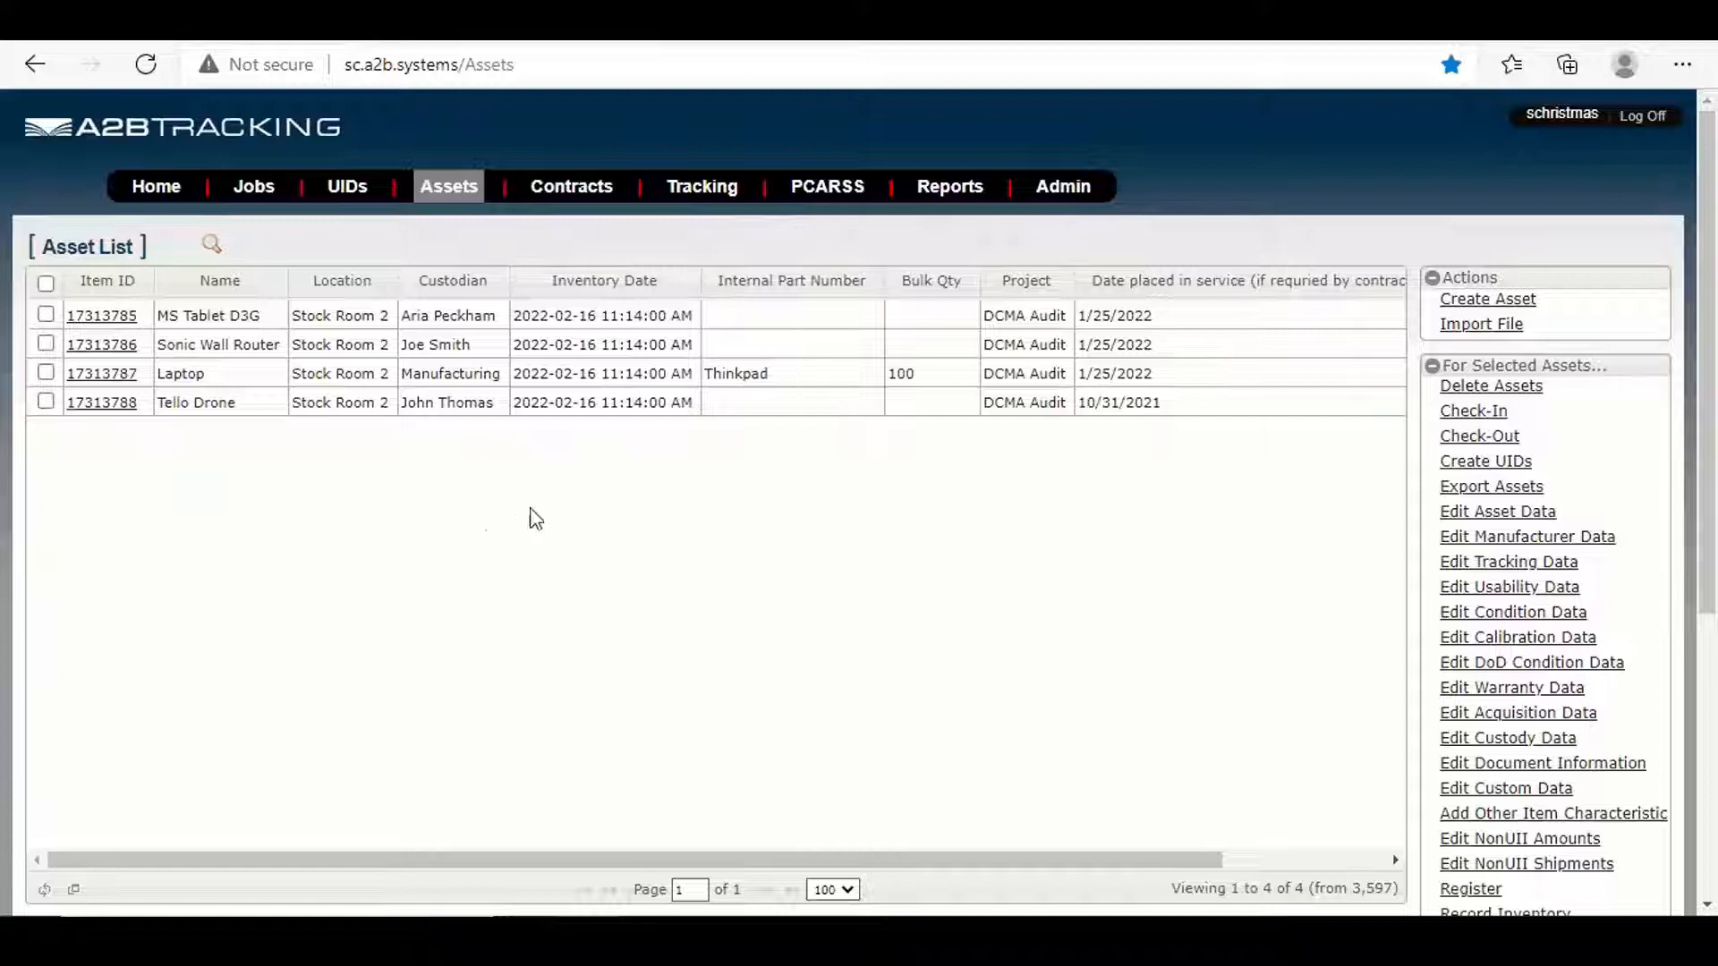
pyautogui.moveTo(860, 604)
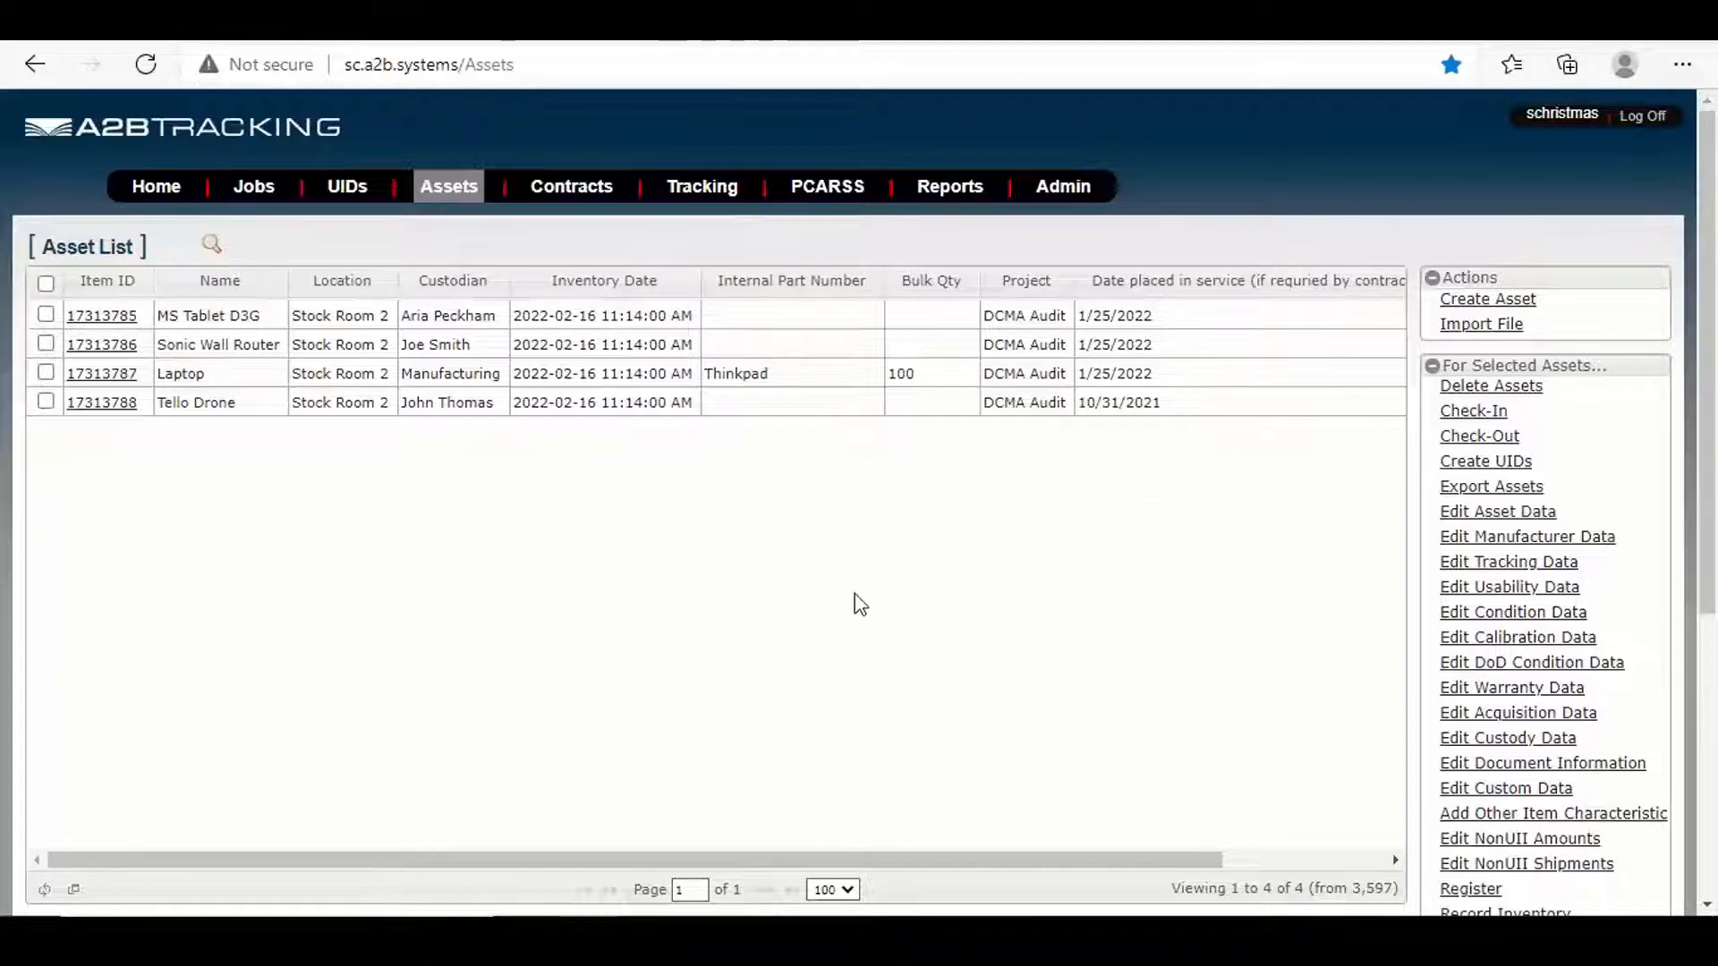
pyautogui.moveTo(736, 656)
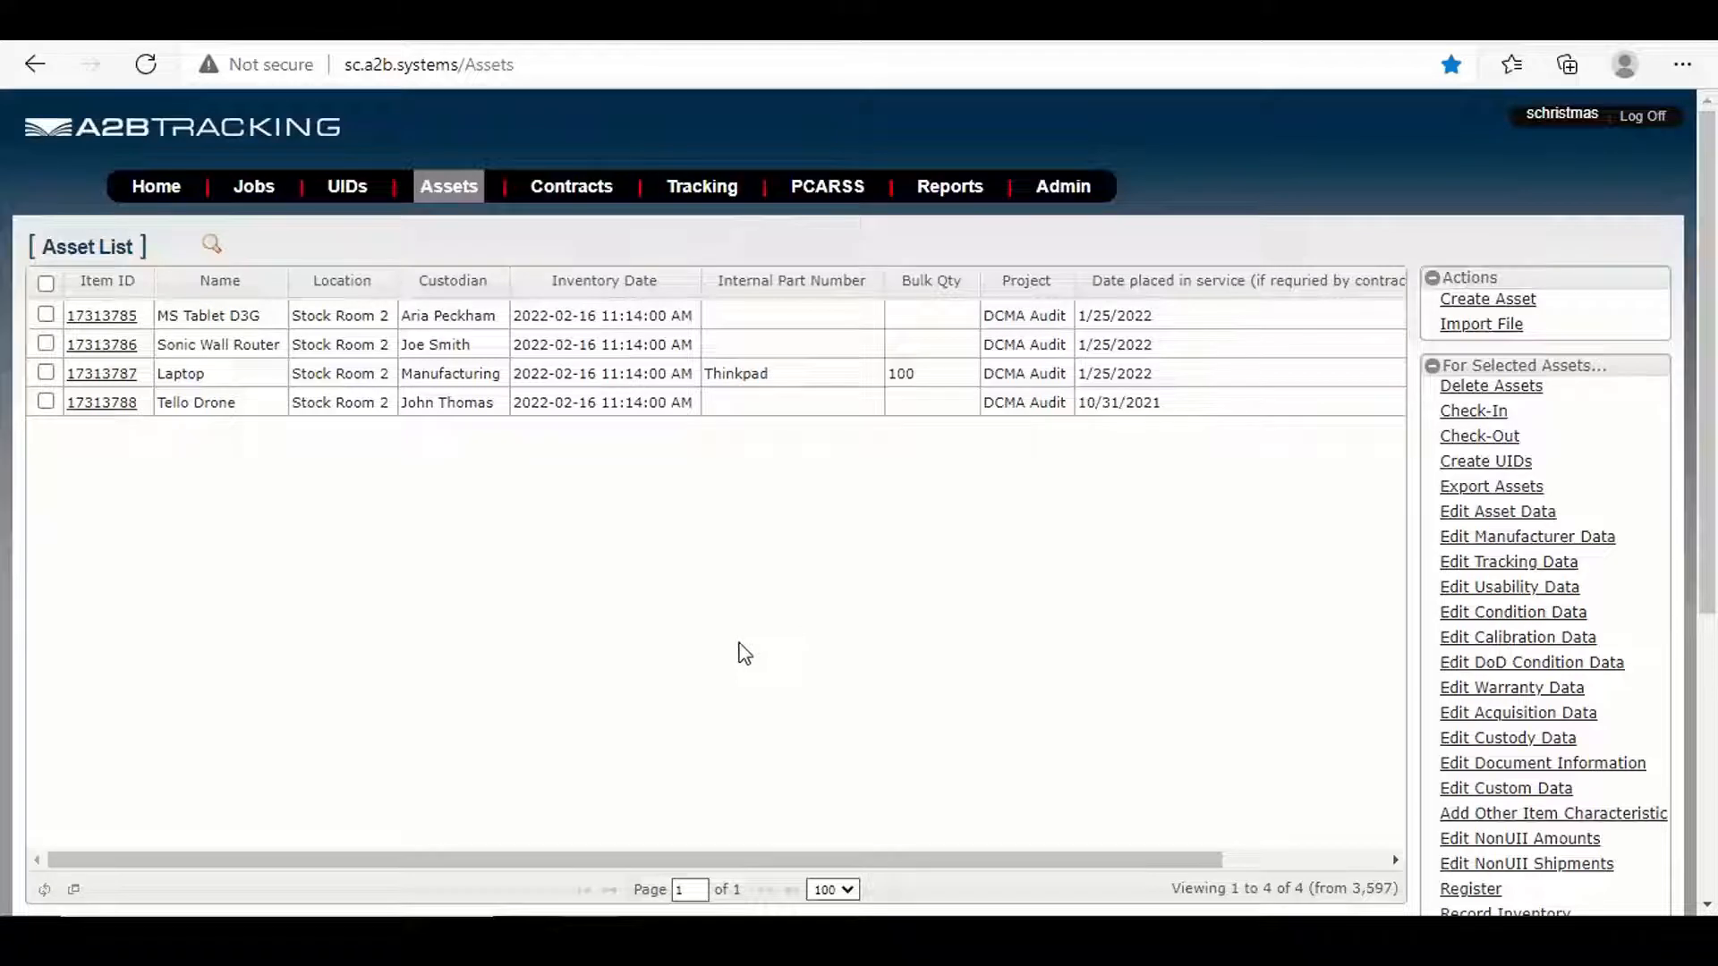
pyautogui.moveTo(732, 644)
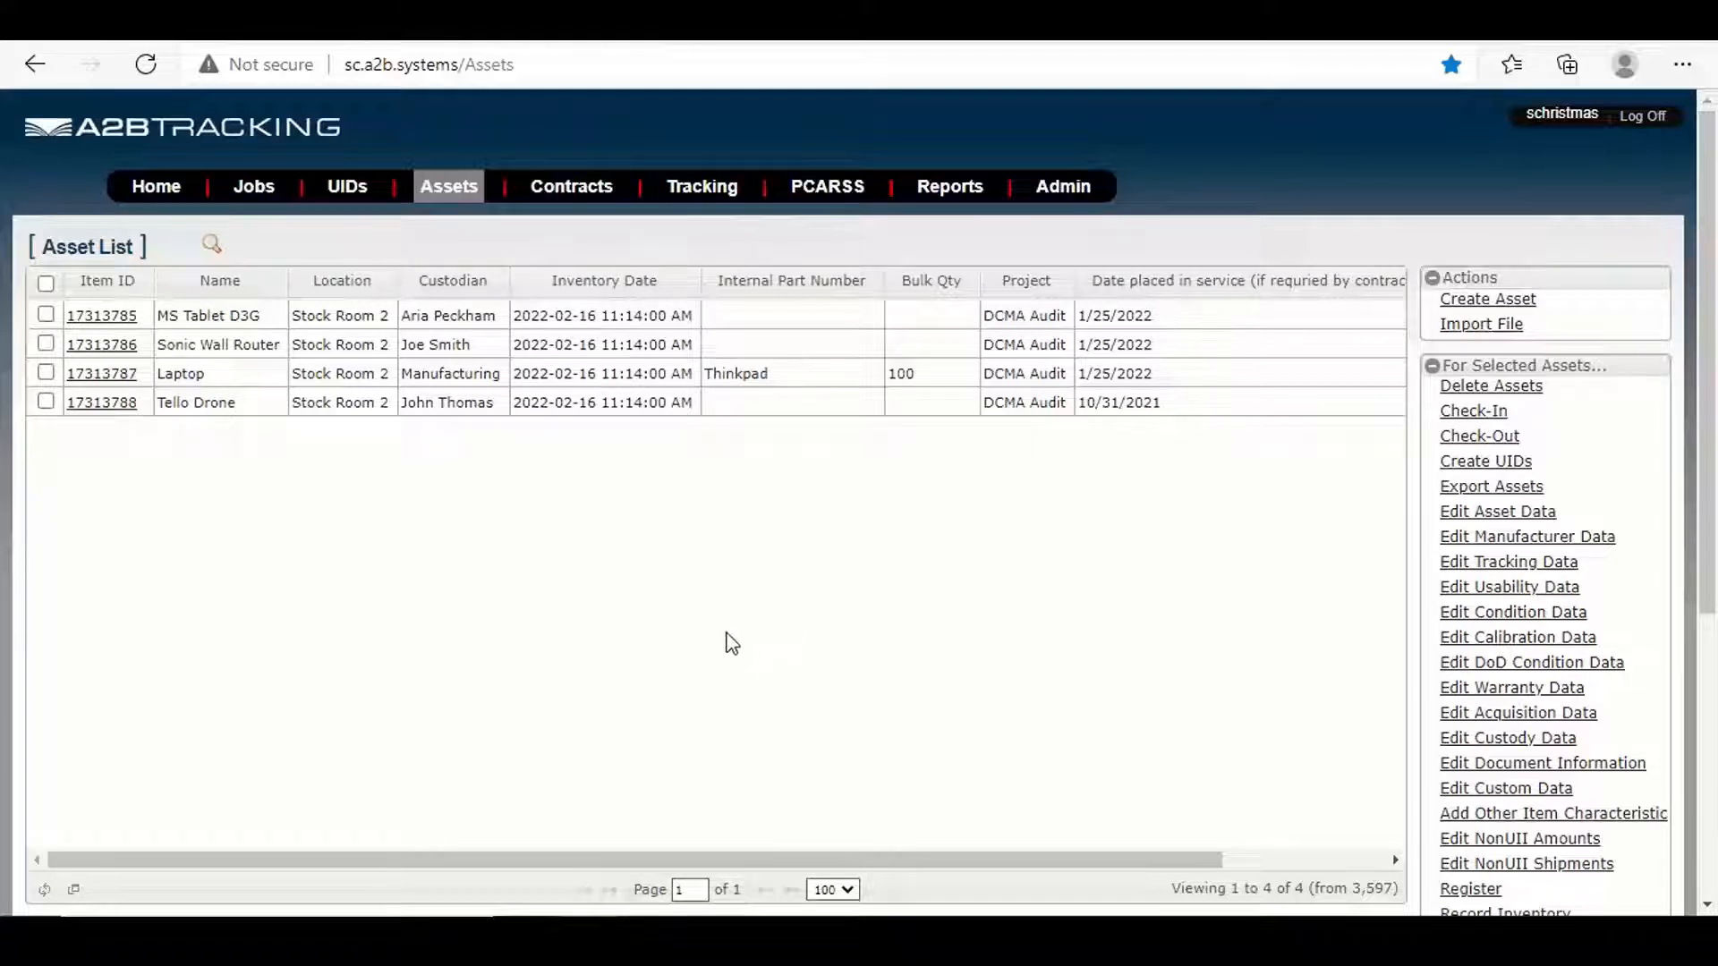
pyautogui.moveTo(104, 367)
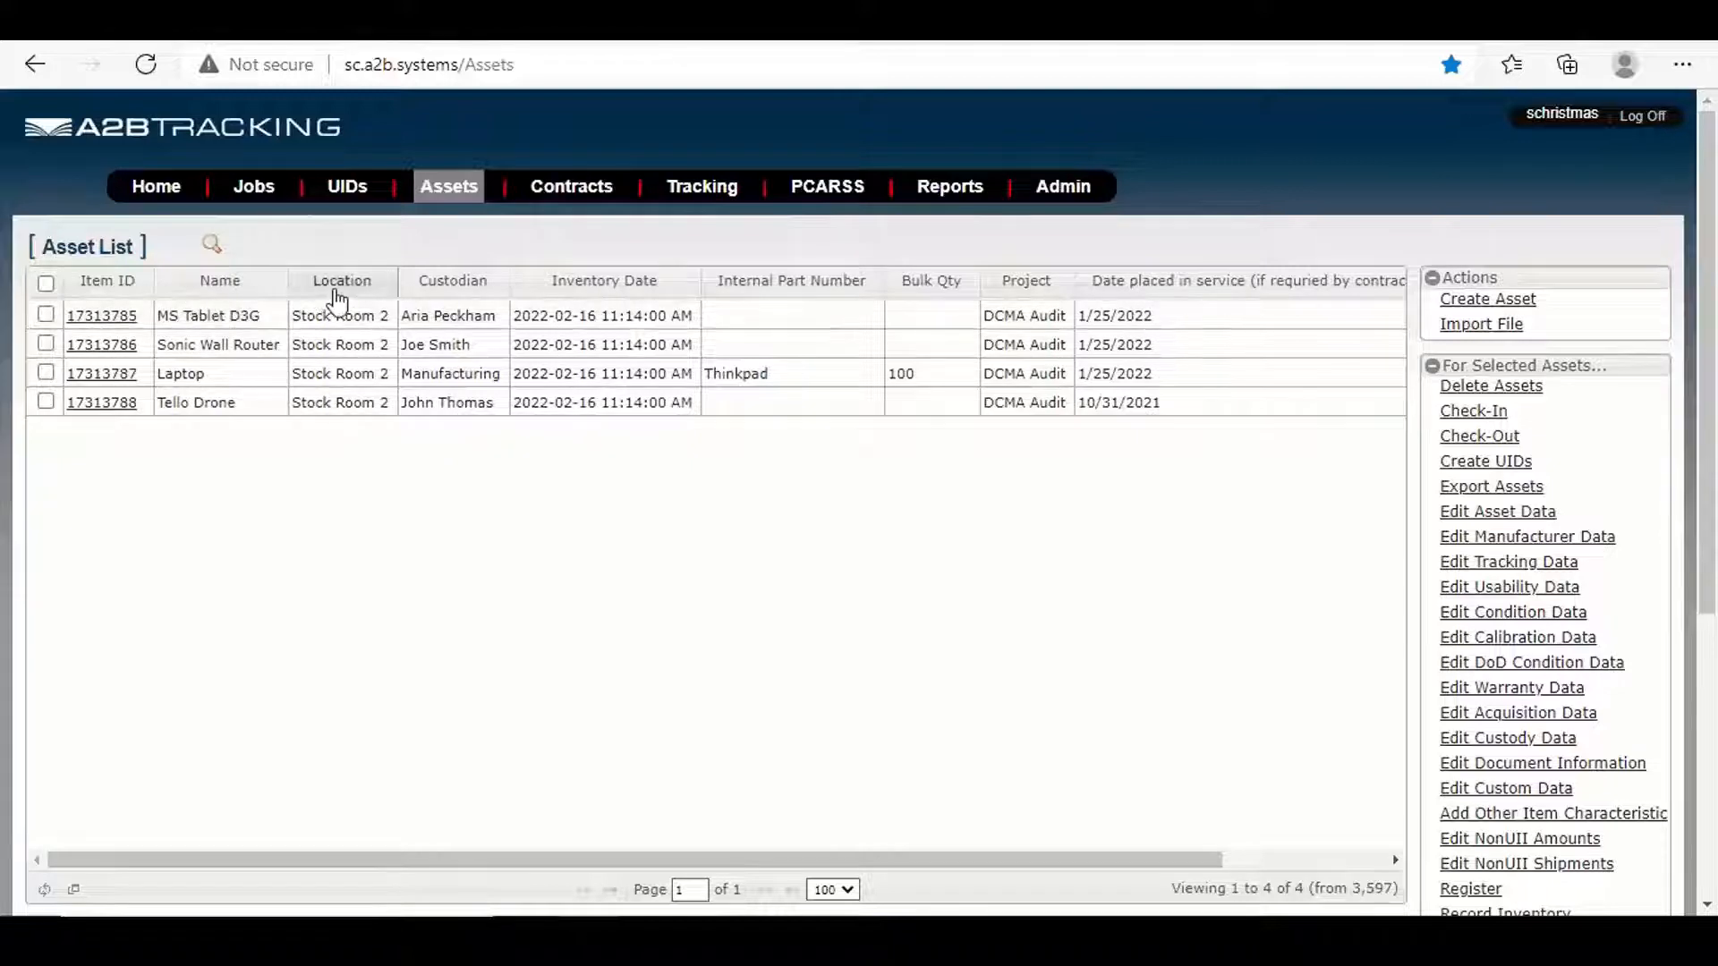
pyautogui.moveTo(445, 298)
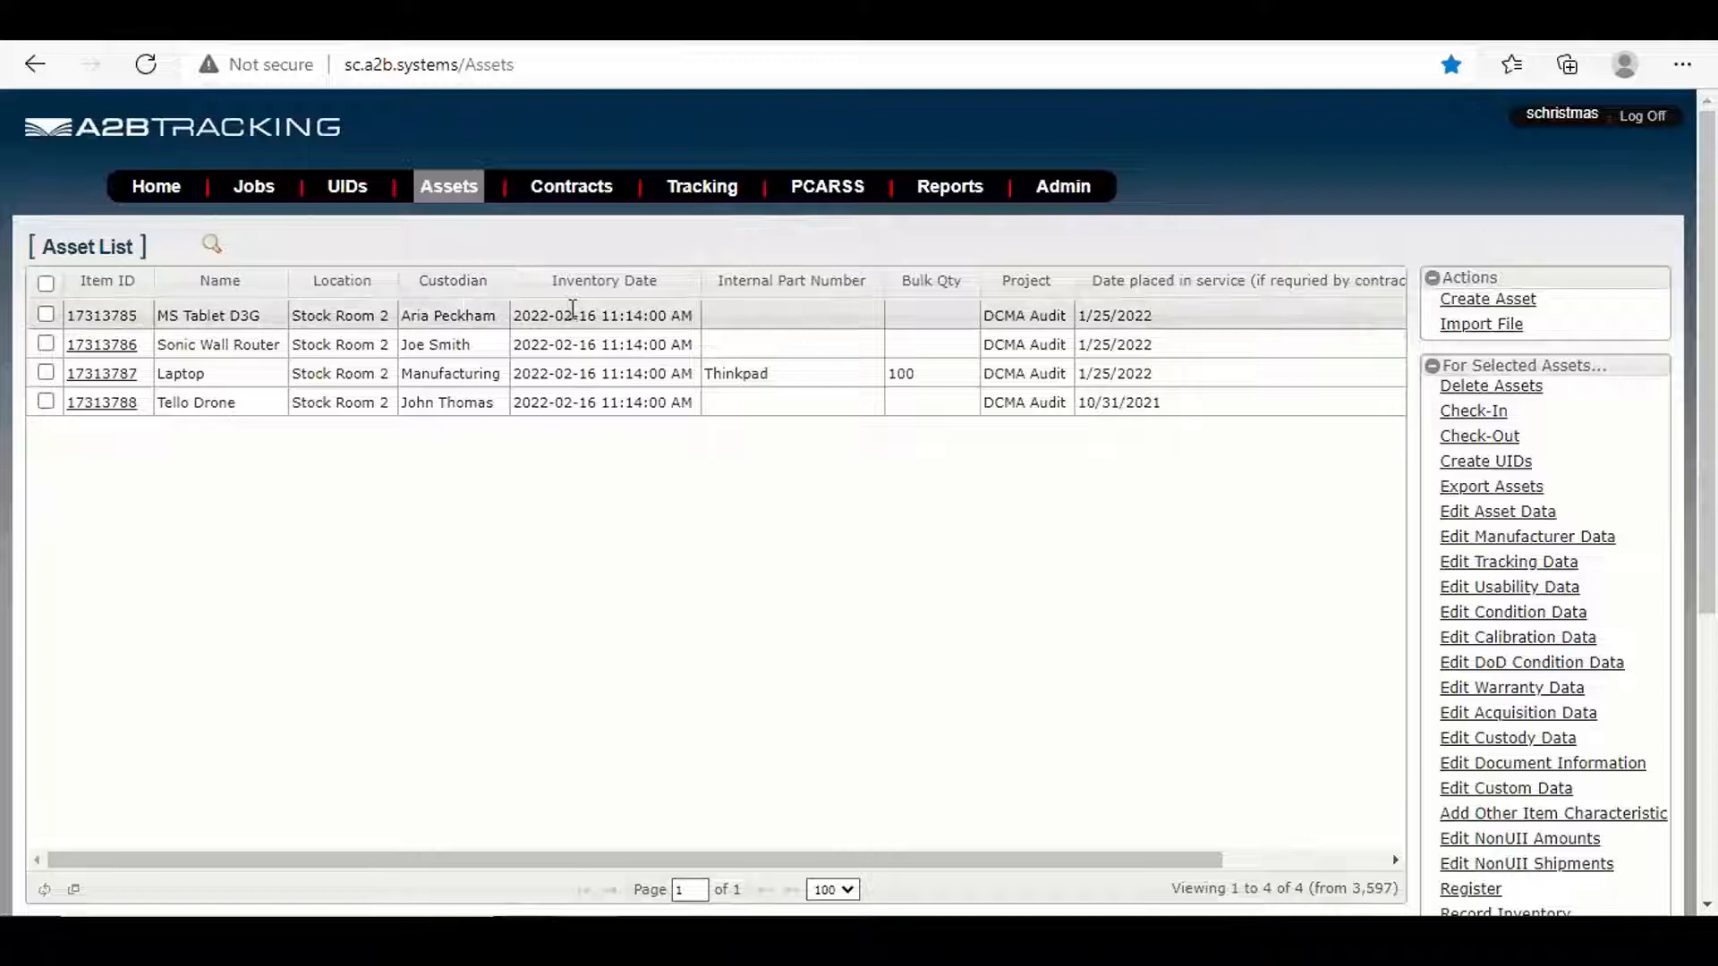
pyautogui.moveTo(602, 344)
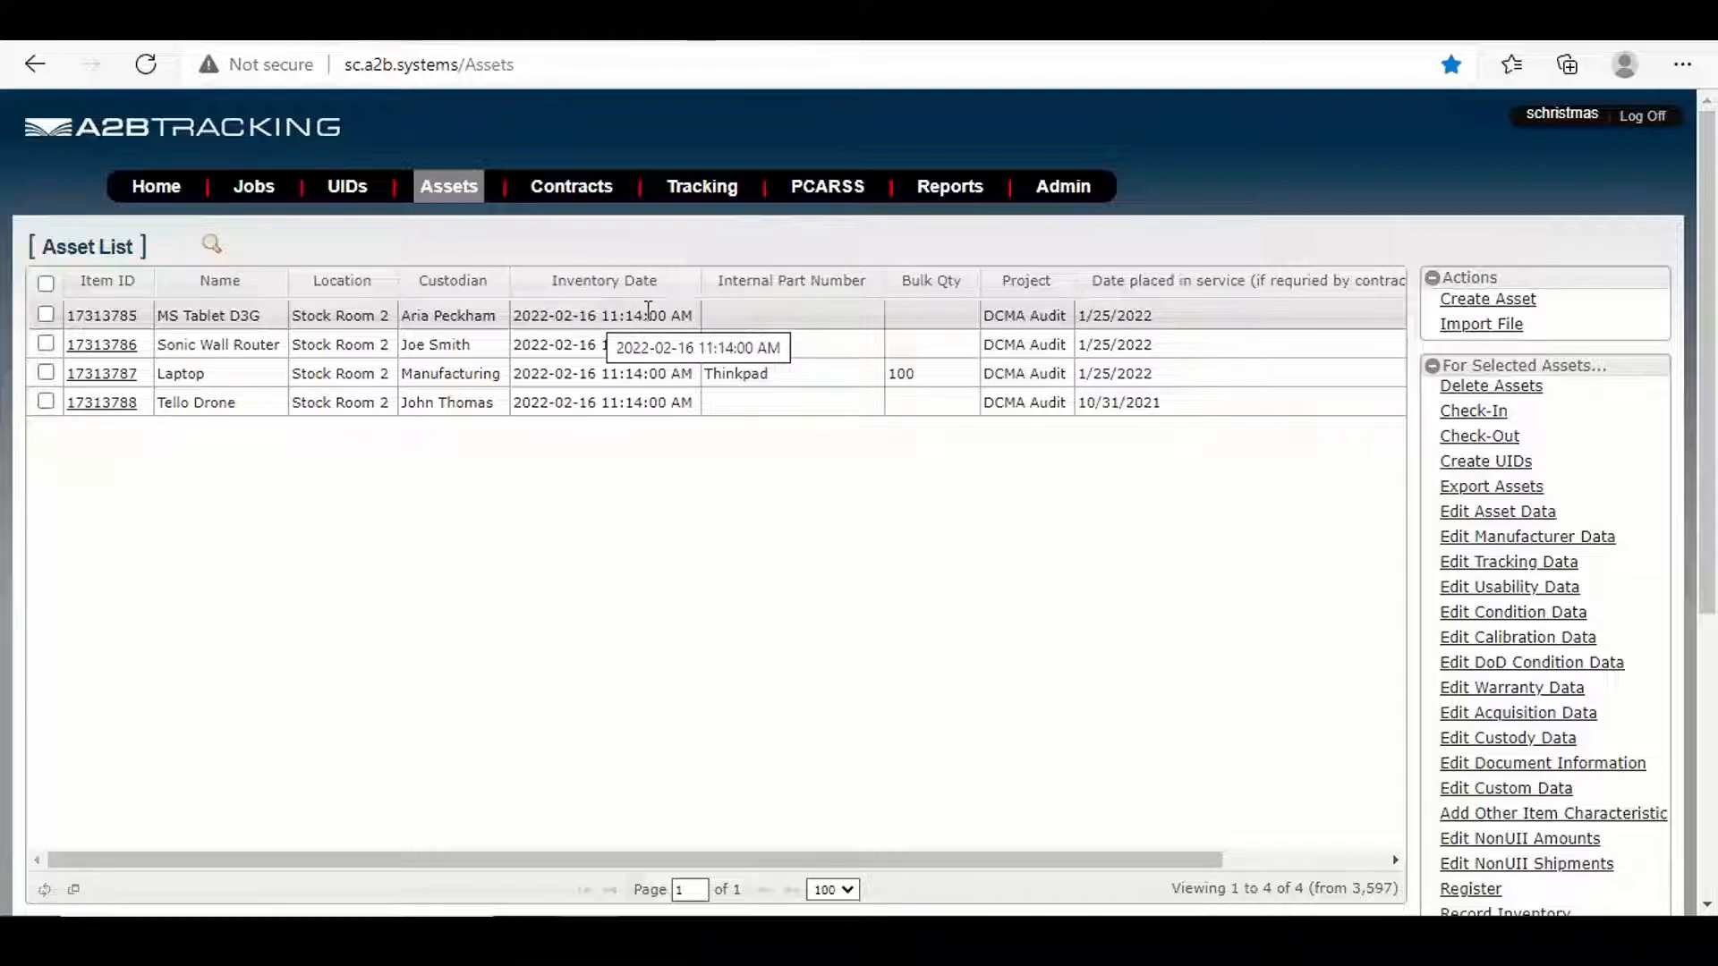
pyautogui.moveTo(858, 319)
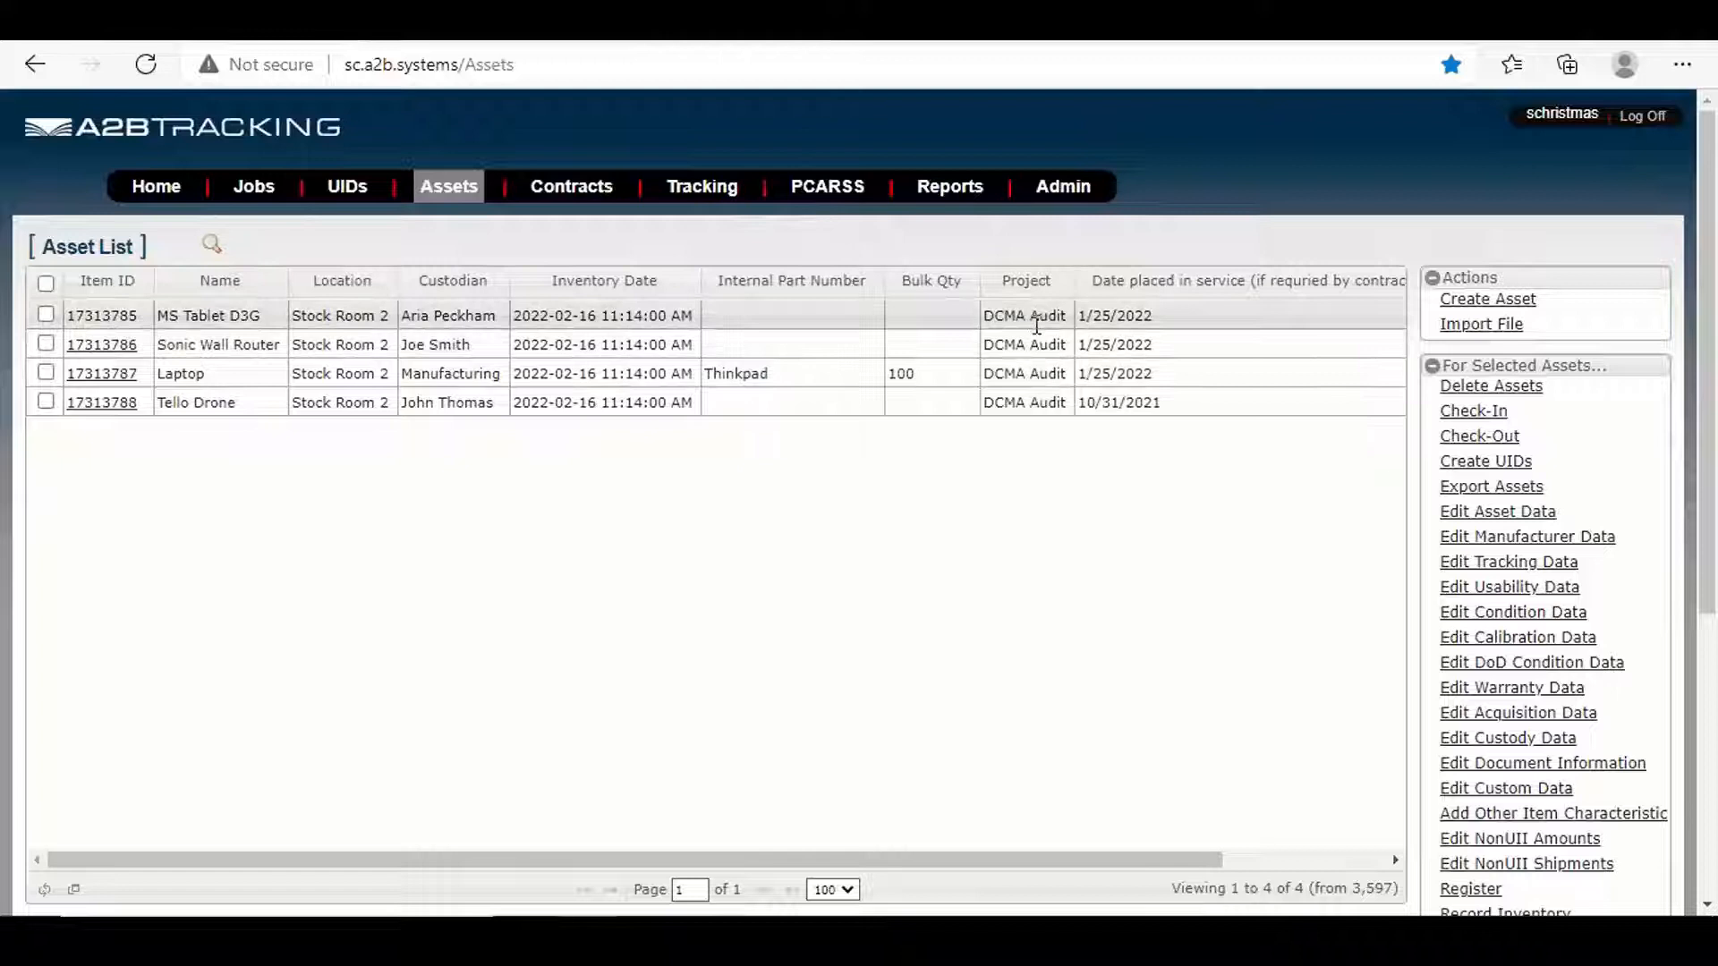
pyautogui.moveTo(1035, 326)
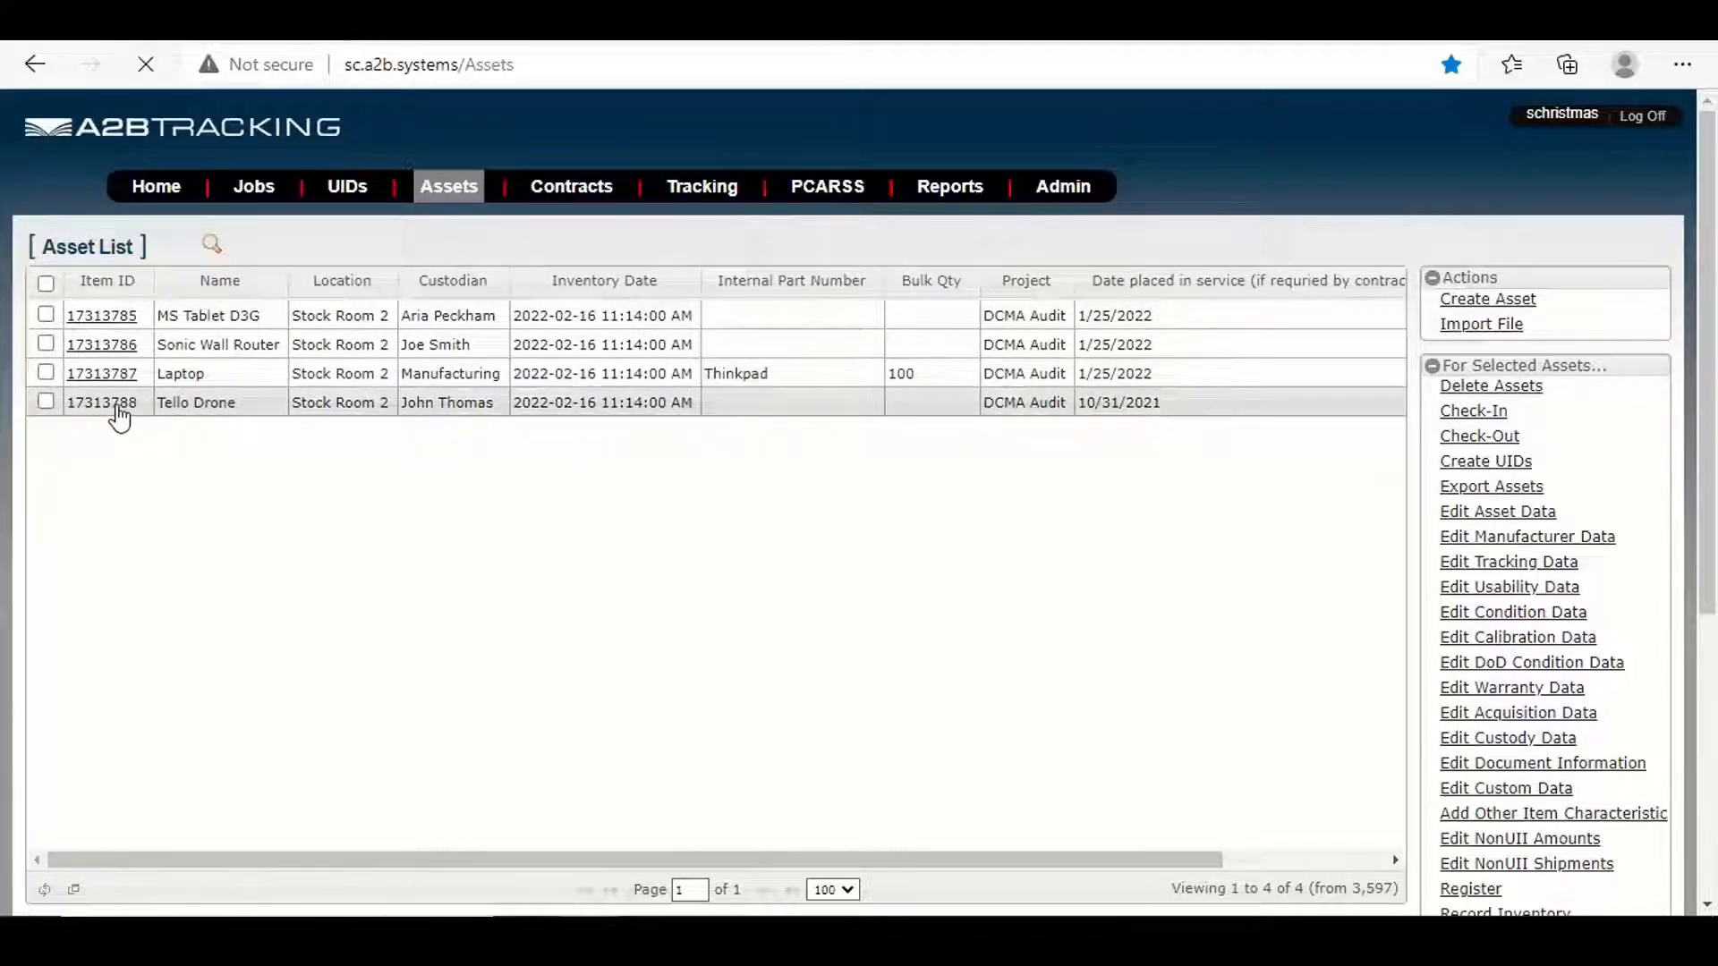
# Open item 17313788, the Tello Drone, and scroll through its Asset Detail page
pyautogui.click(102, 402)
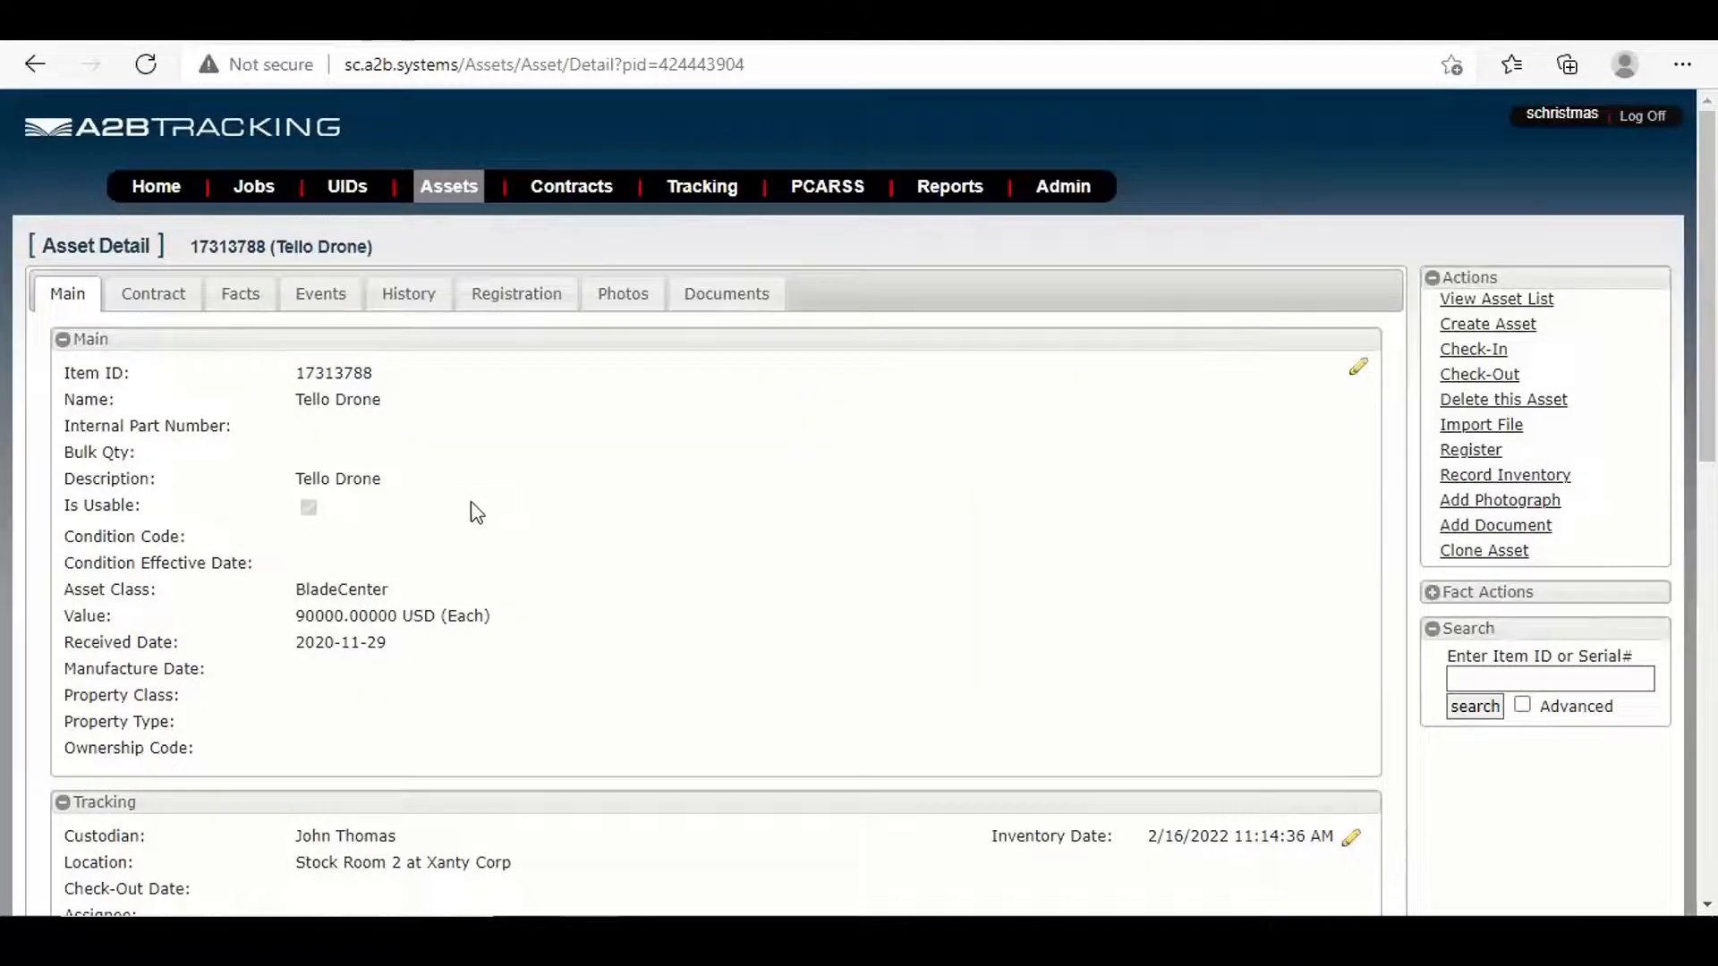
pyautogui.moveTo(509, 498)
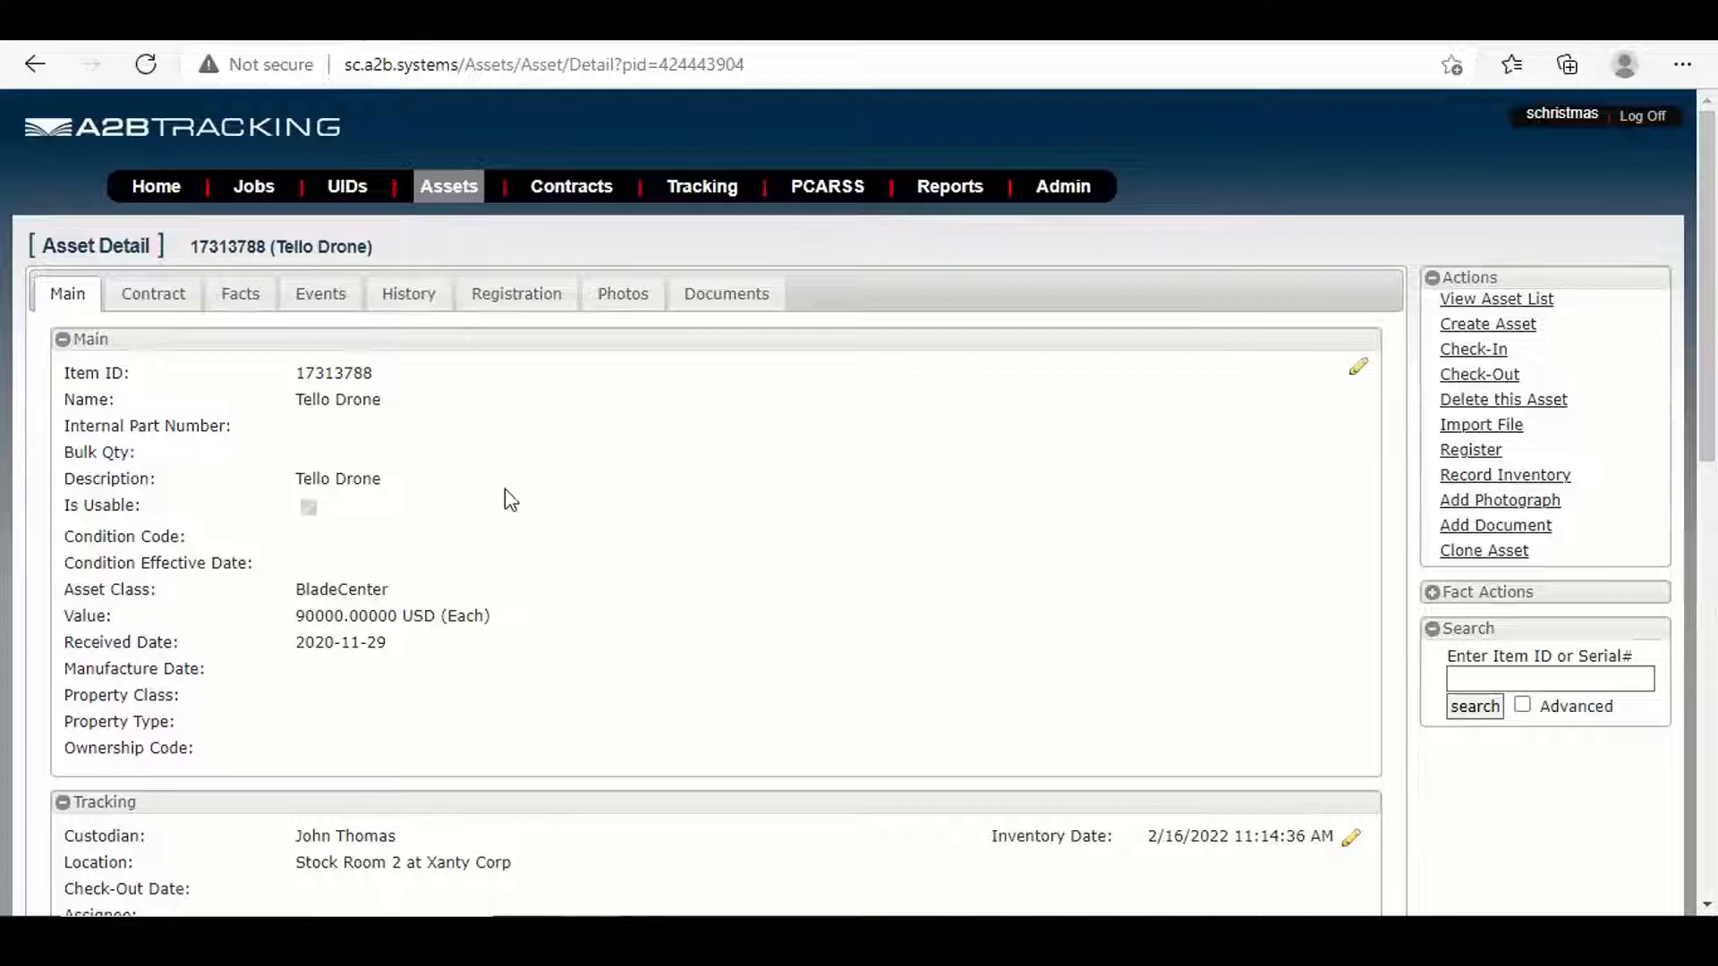
pyautogui.moveTo(537, 504)
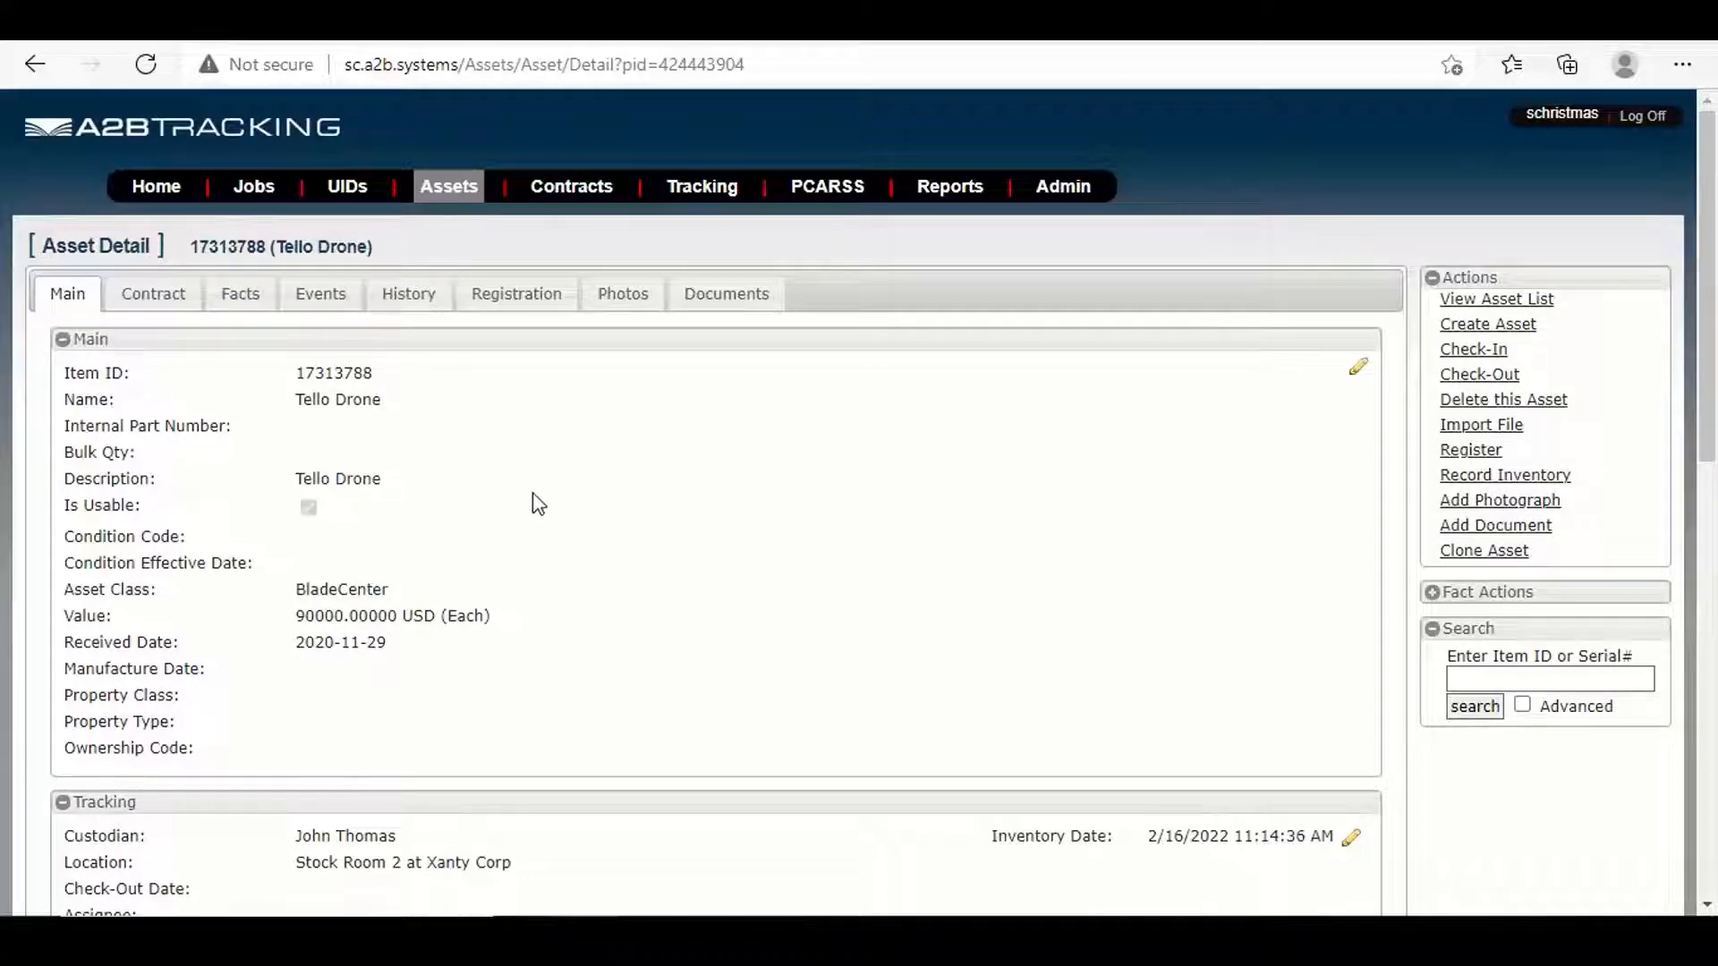
pyautogui.moveTo(582, 467)
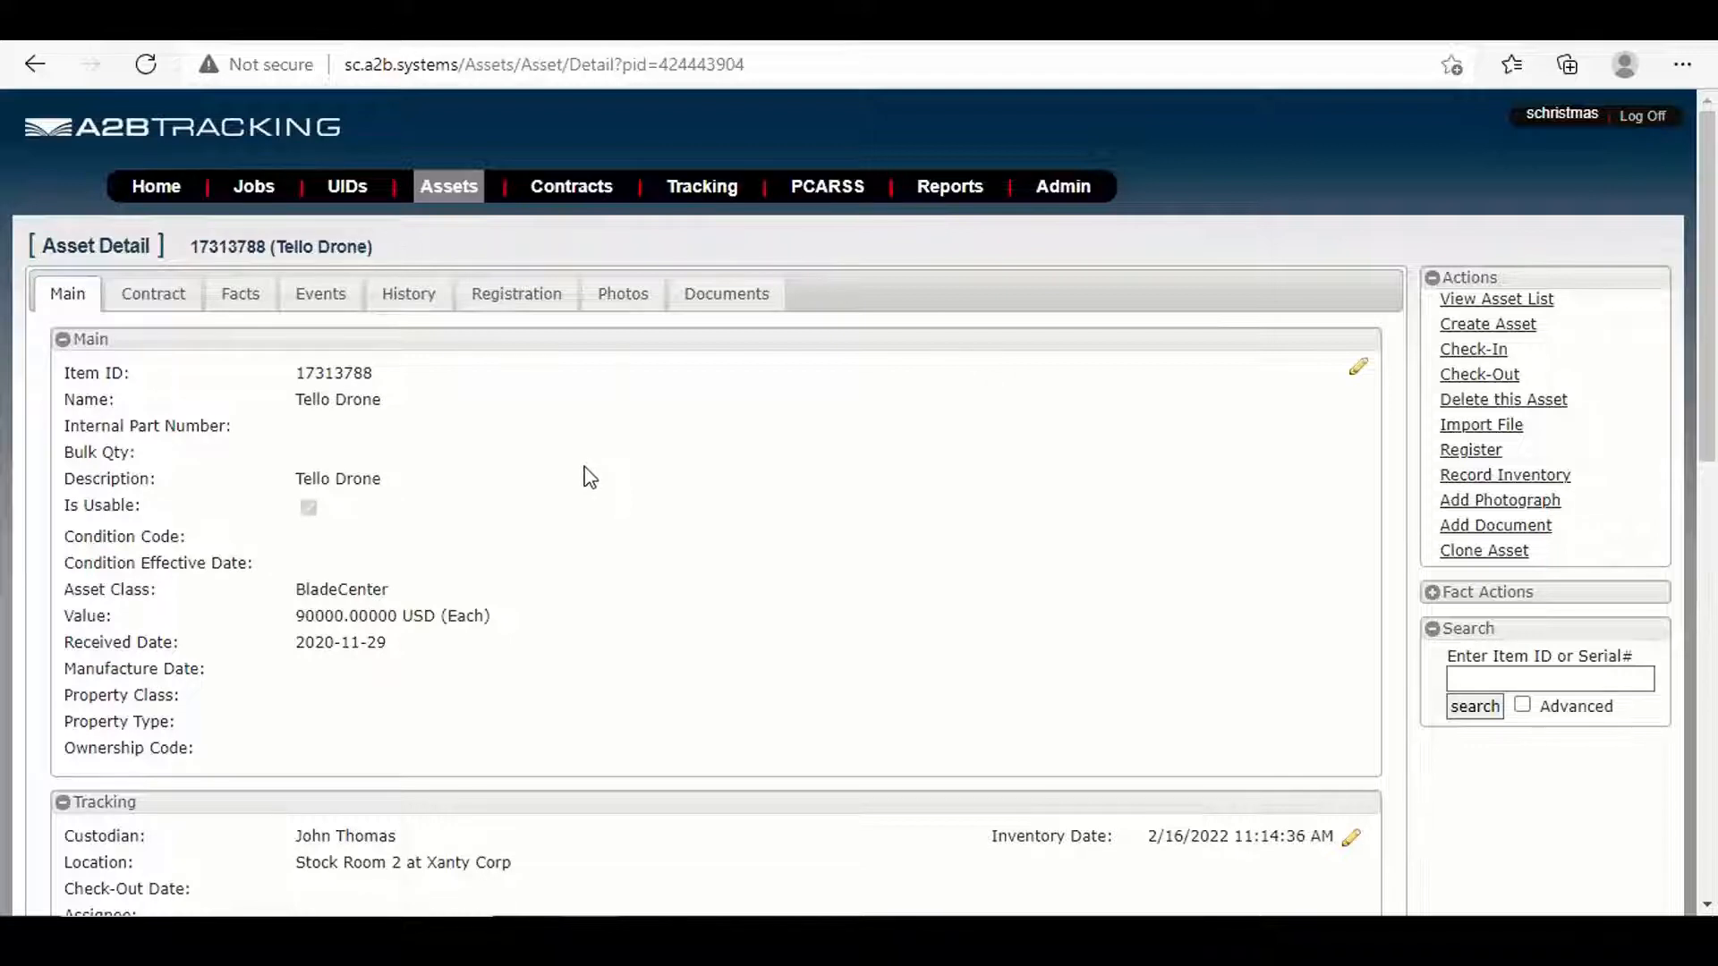
pyautogui.moveTo(591, 499)
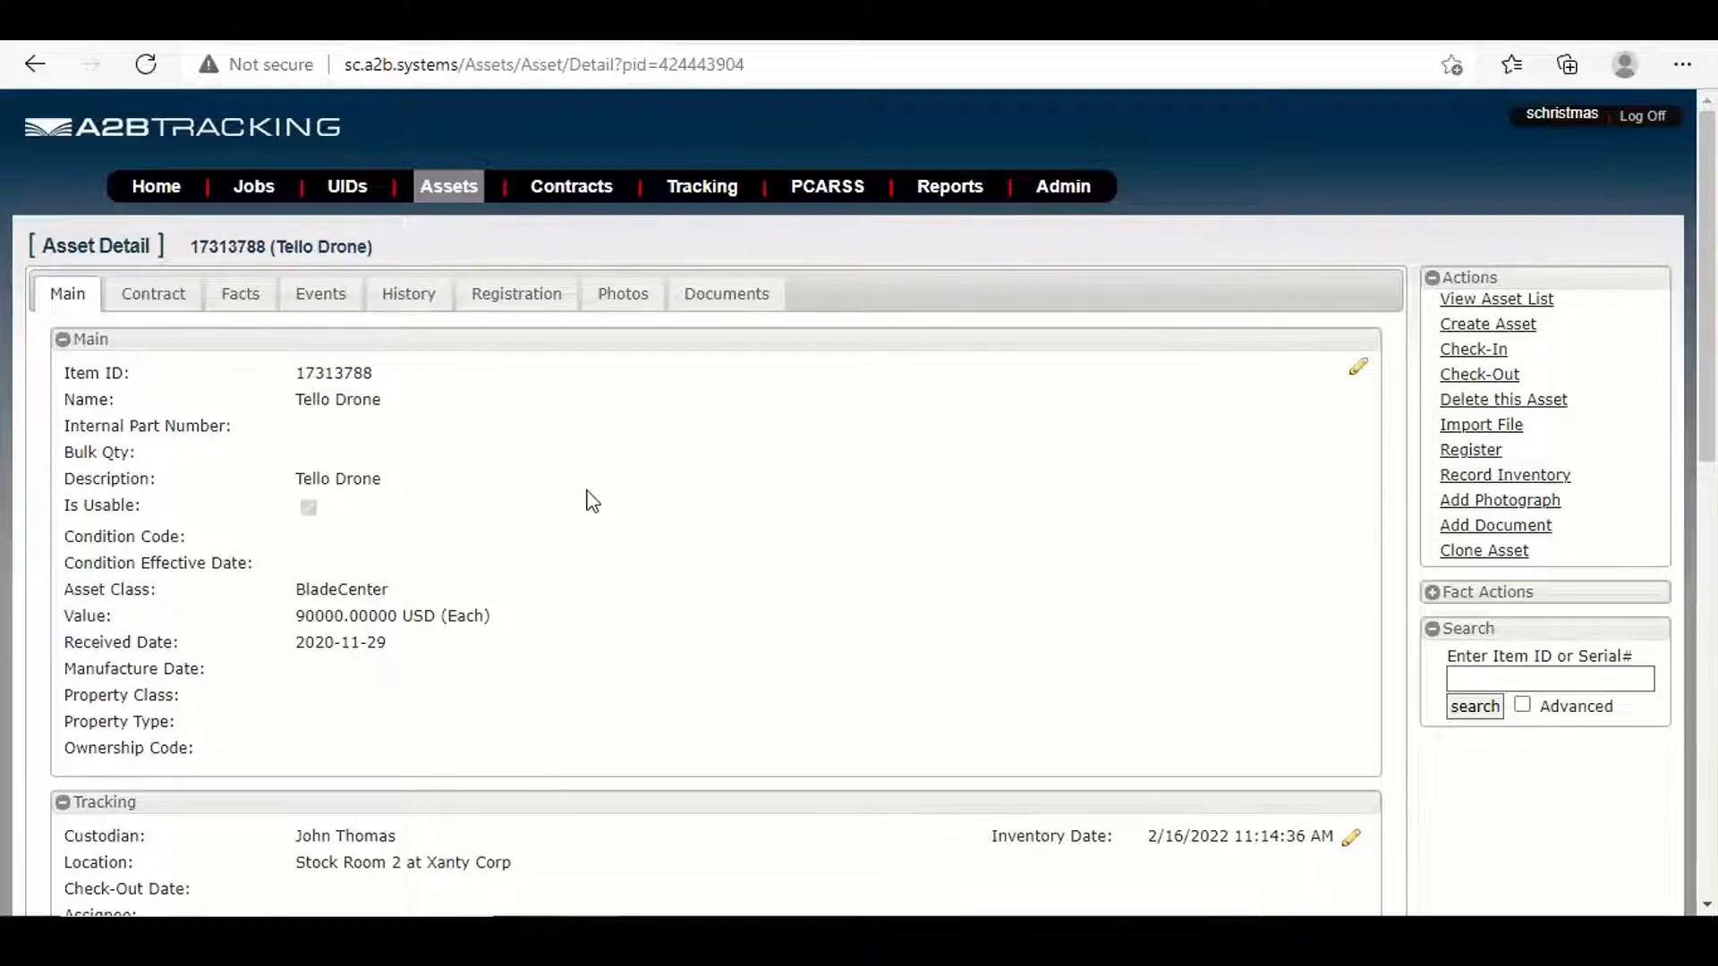
pyautogui.moveTo(580, 538)
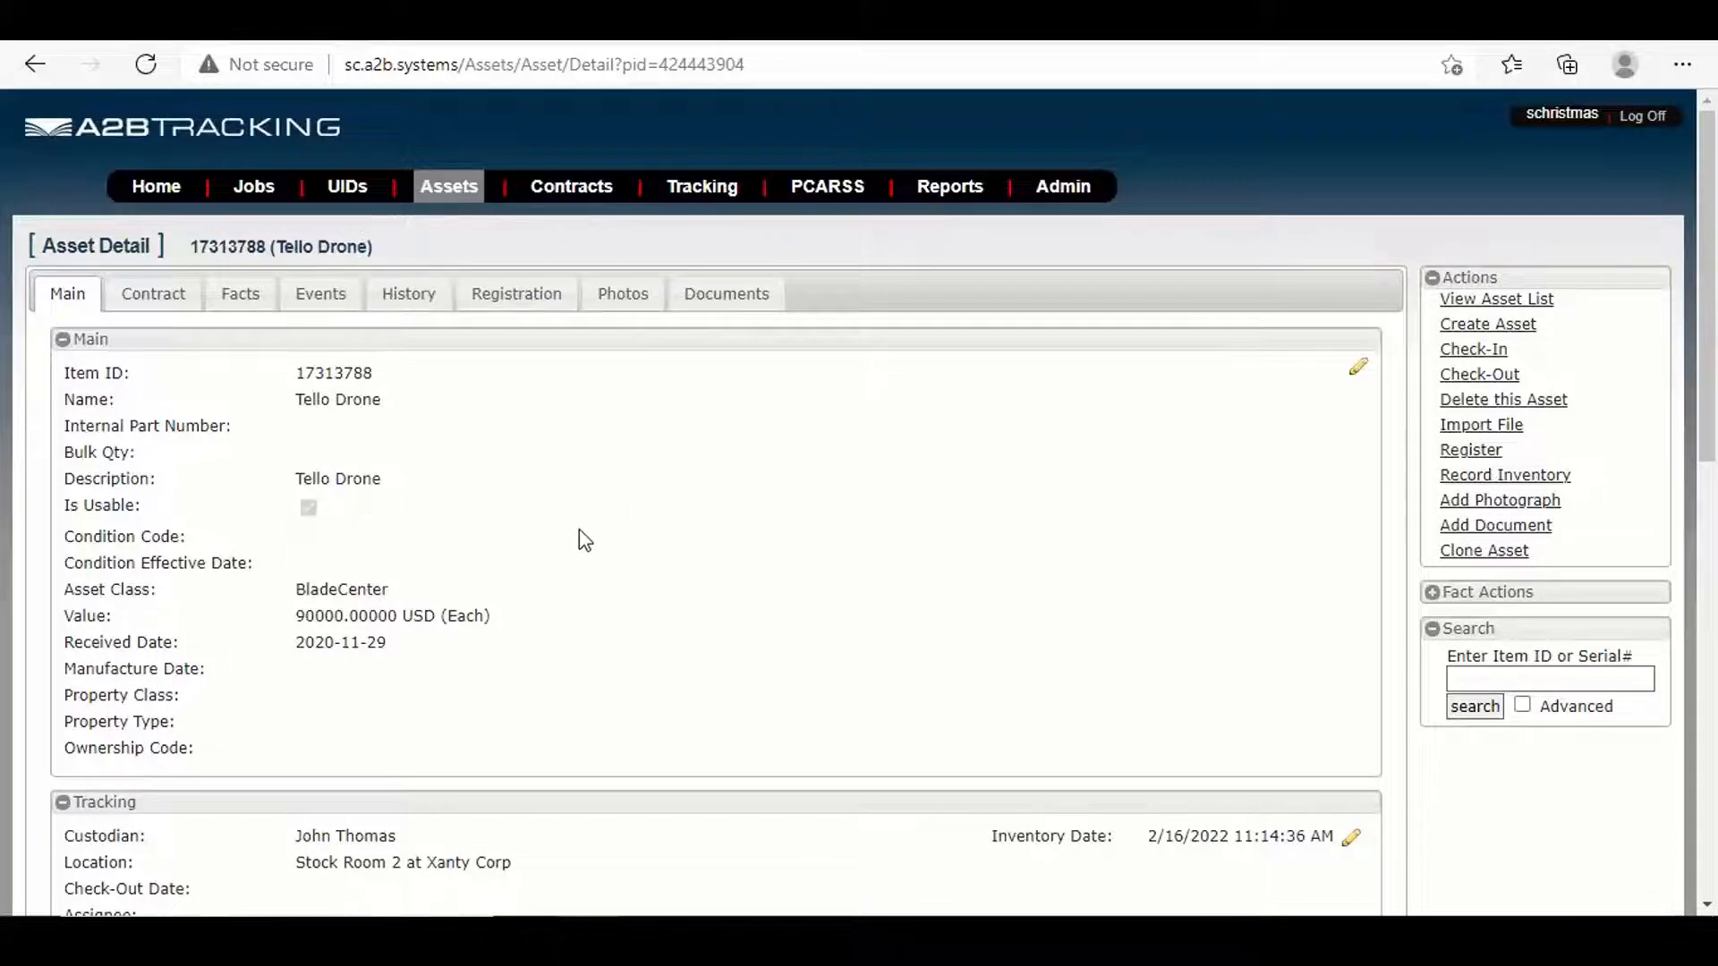
pyautogui.scroll(-3)
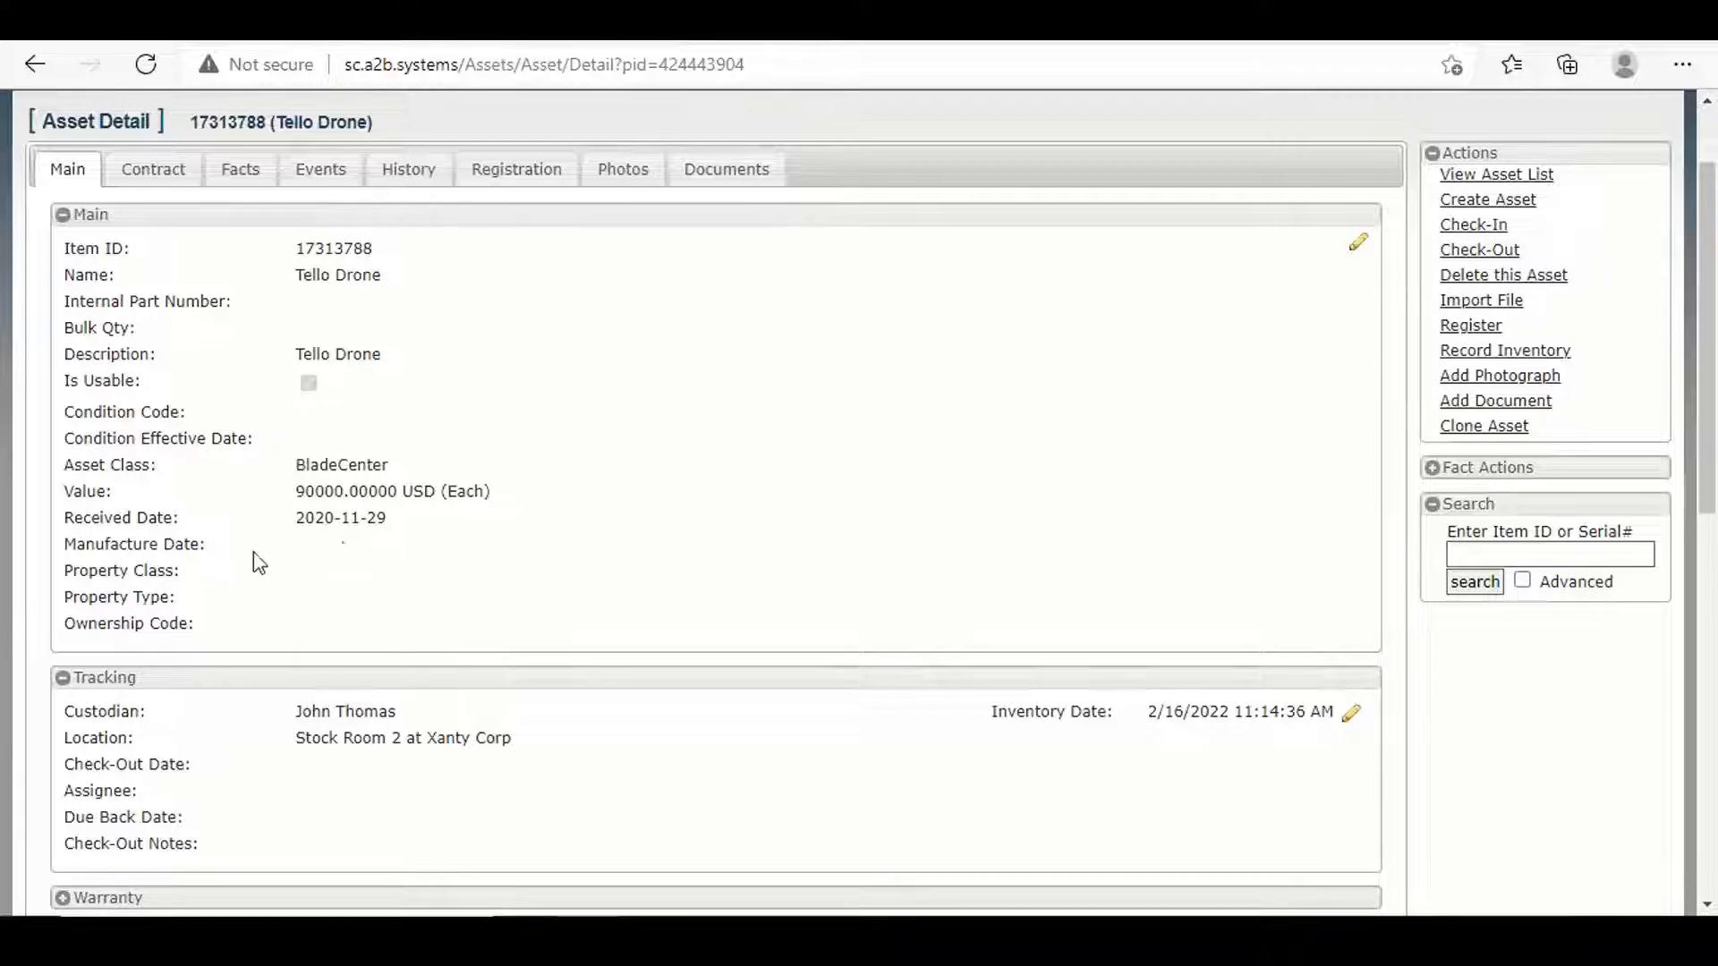
pyautogui.moveTo(167, 625)
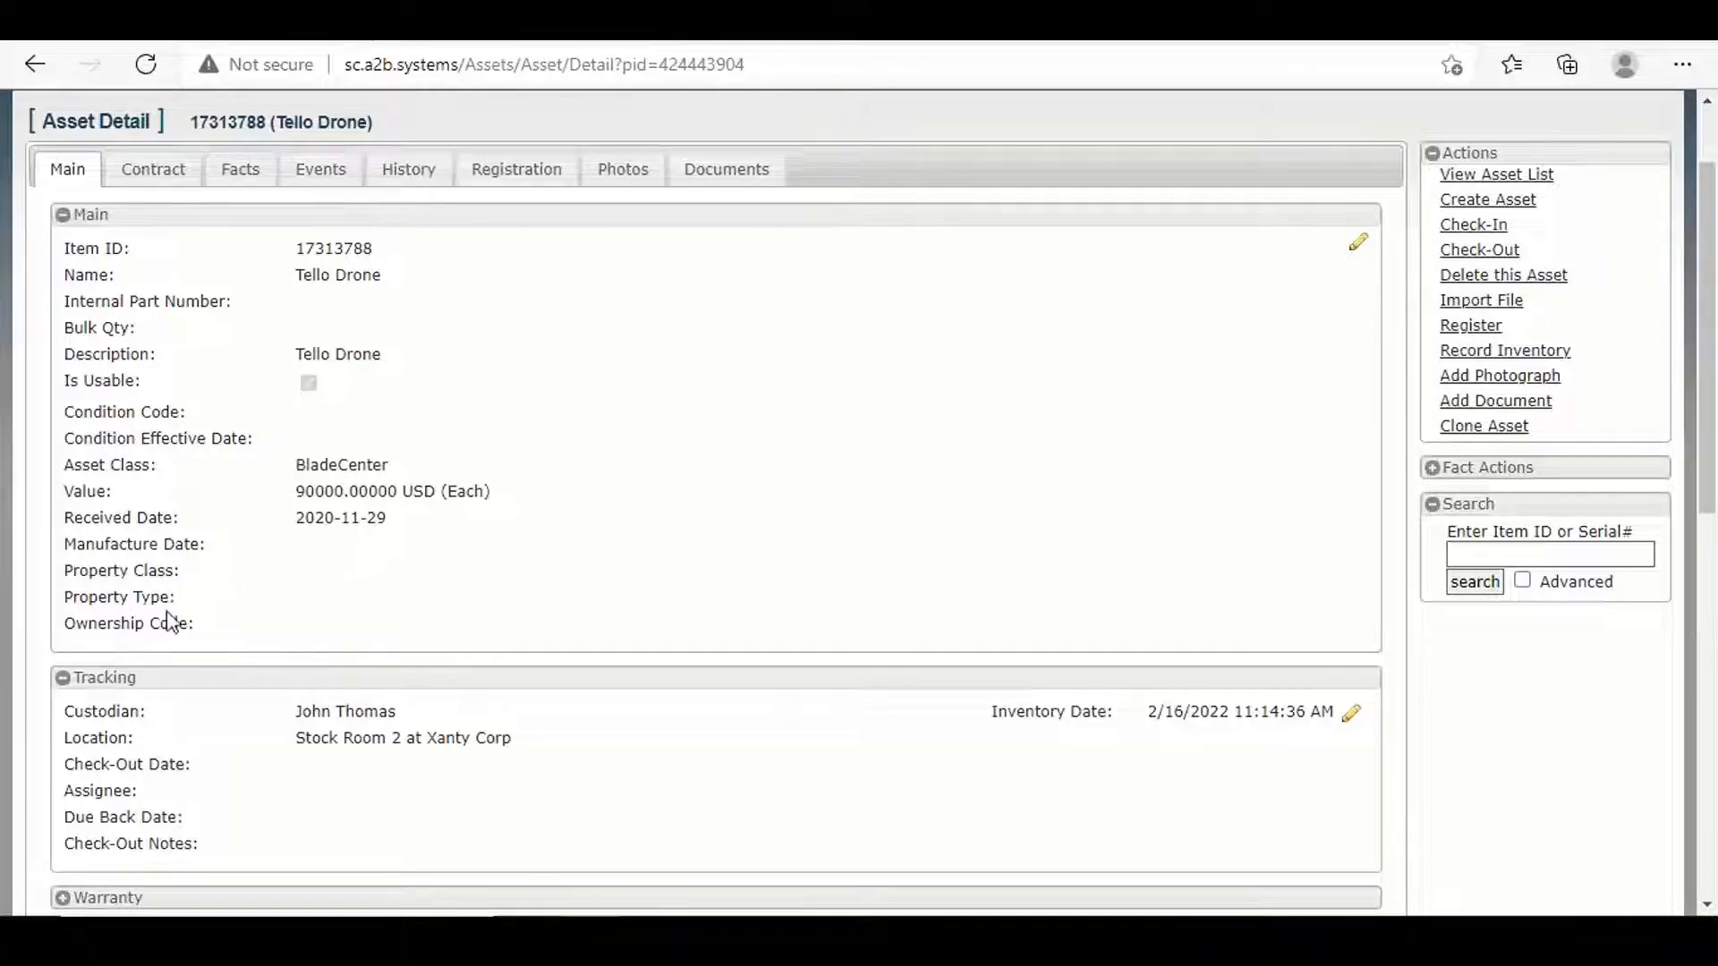
pyautogui.moveTo(230, 639)
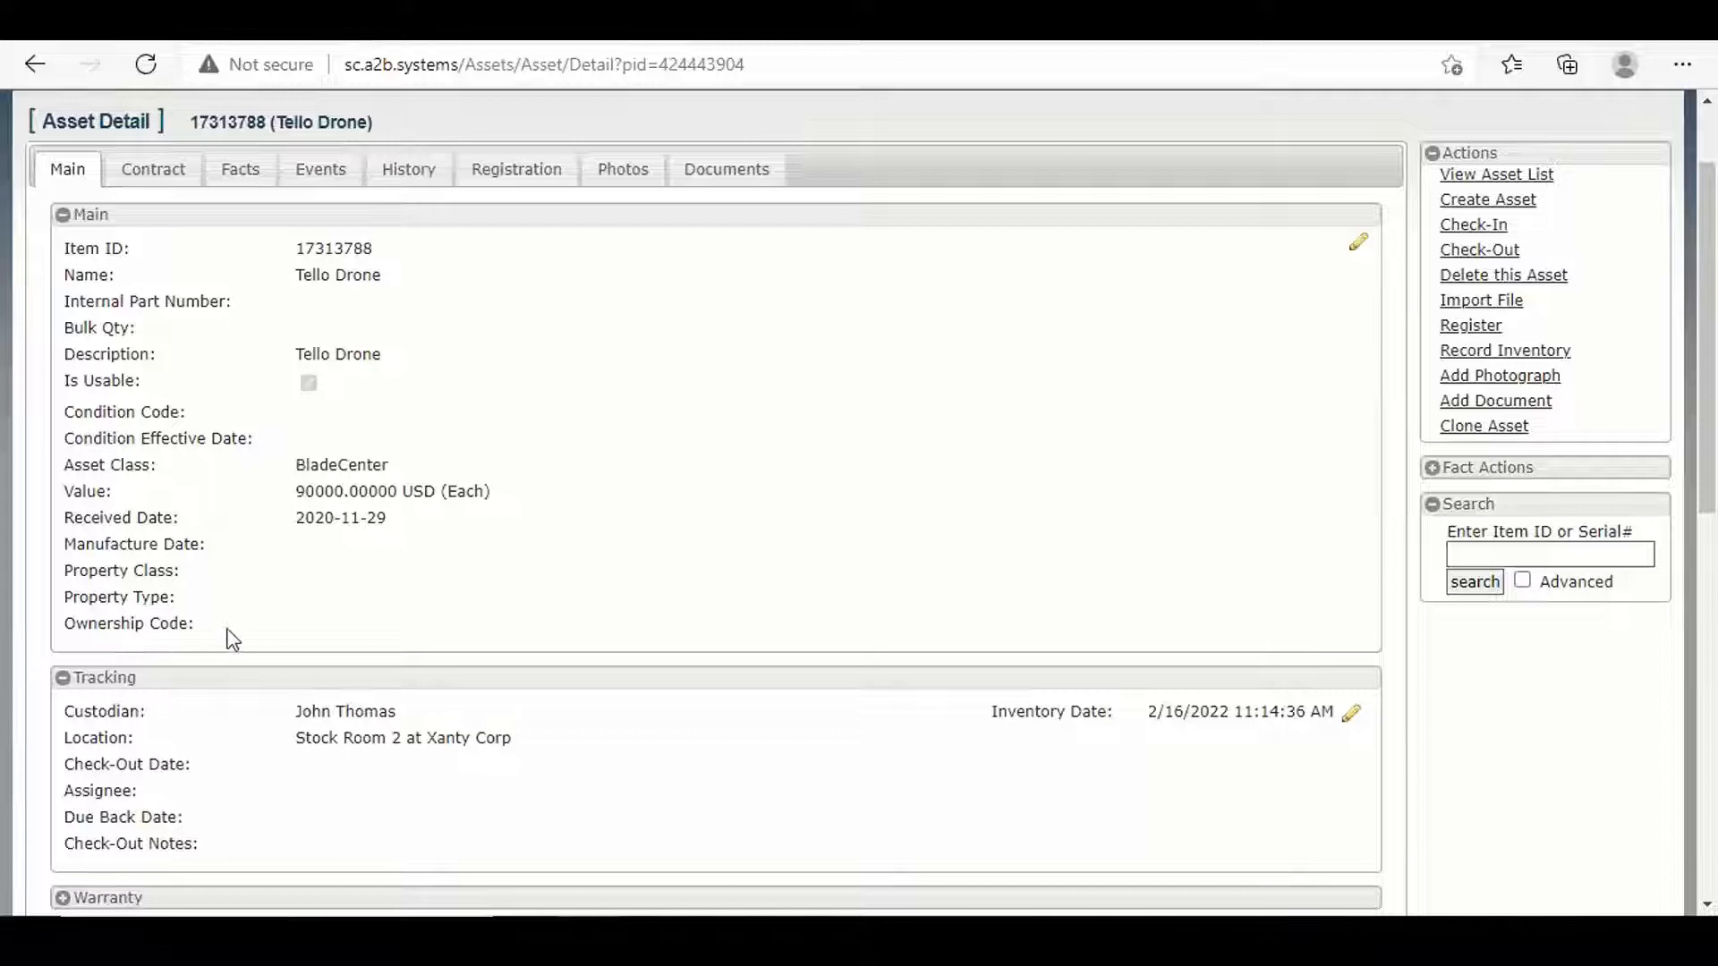
pyautogui.moveTo(351, 611)
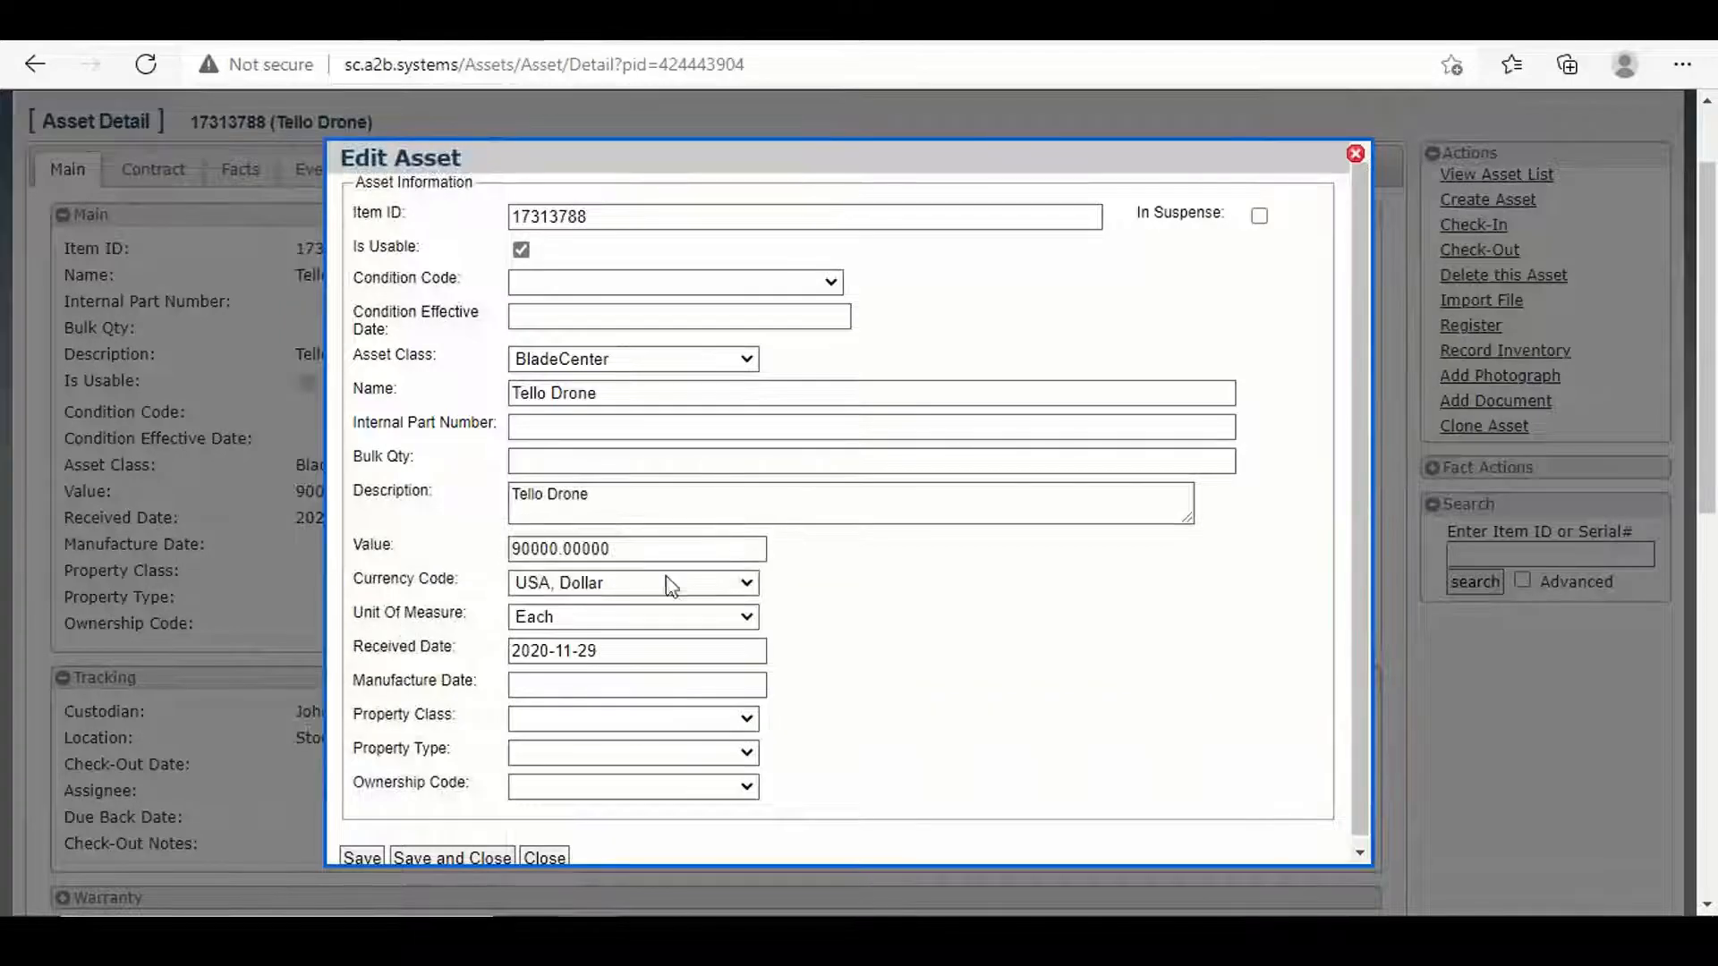
# Review the Edit Asset fields and property class choices, then close without saving
pyautogui.scroll(-3)
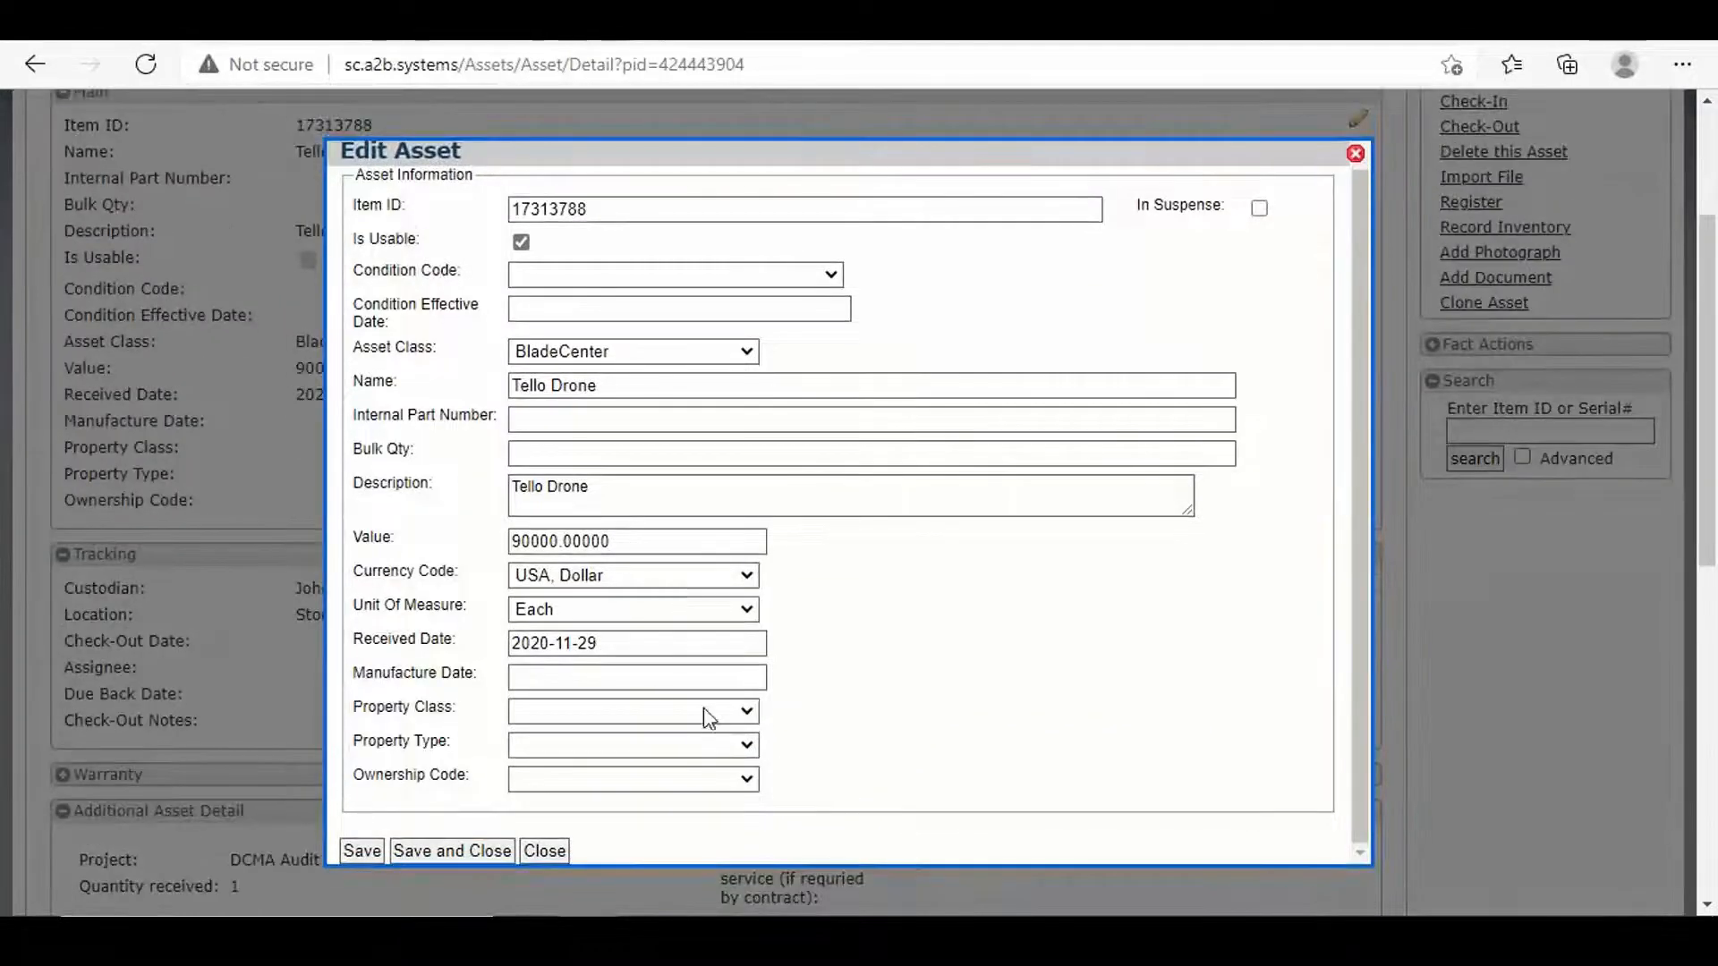
pyautogui.click(743, 712)
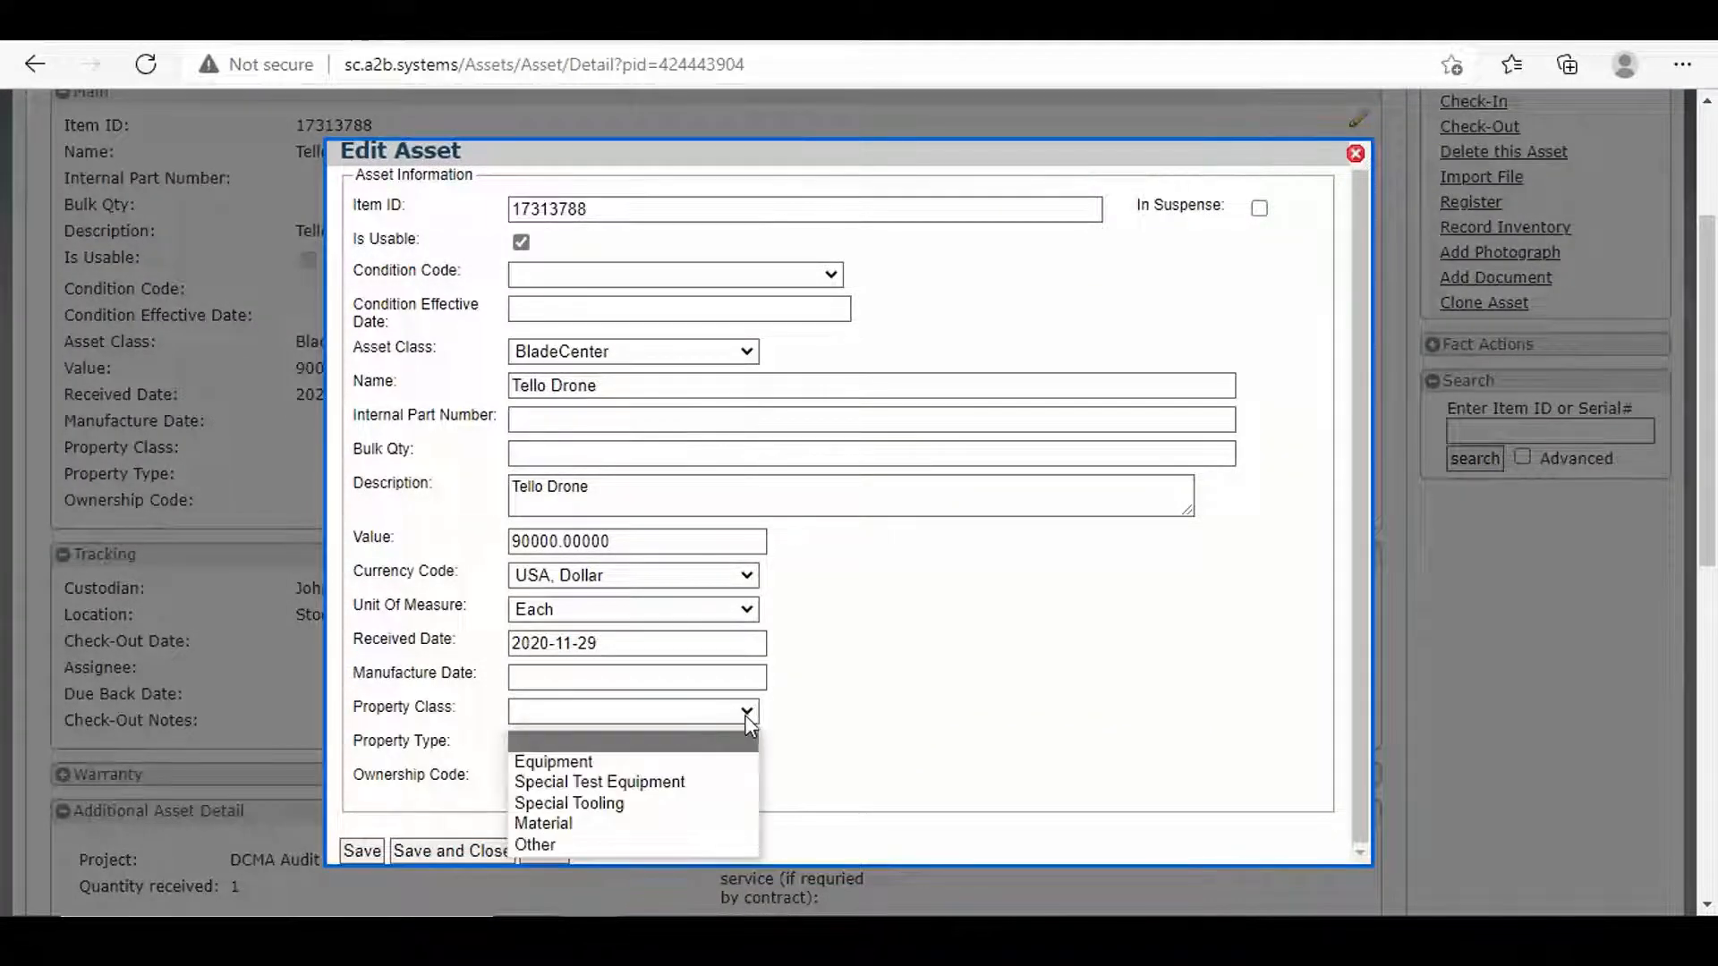
pyautogui.moveTo(599, 781)
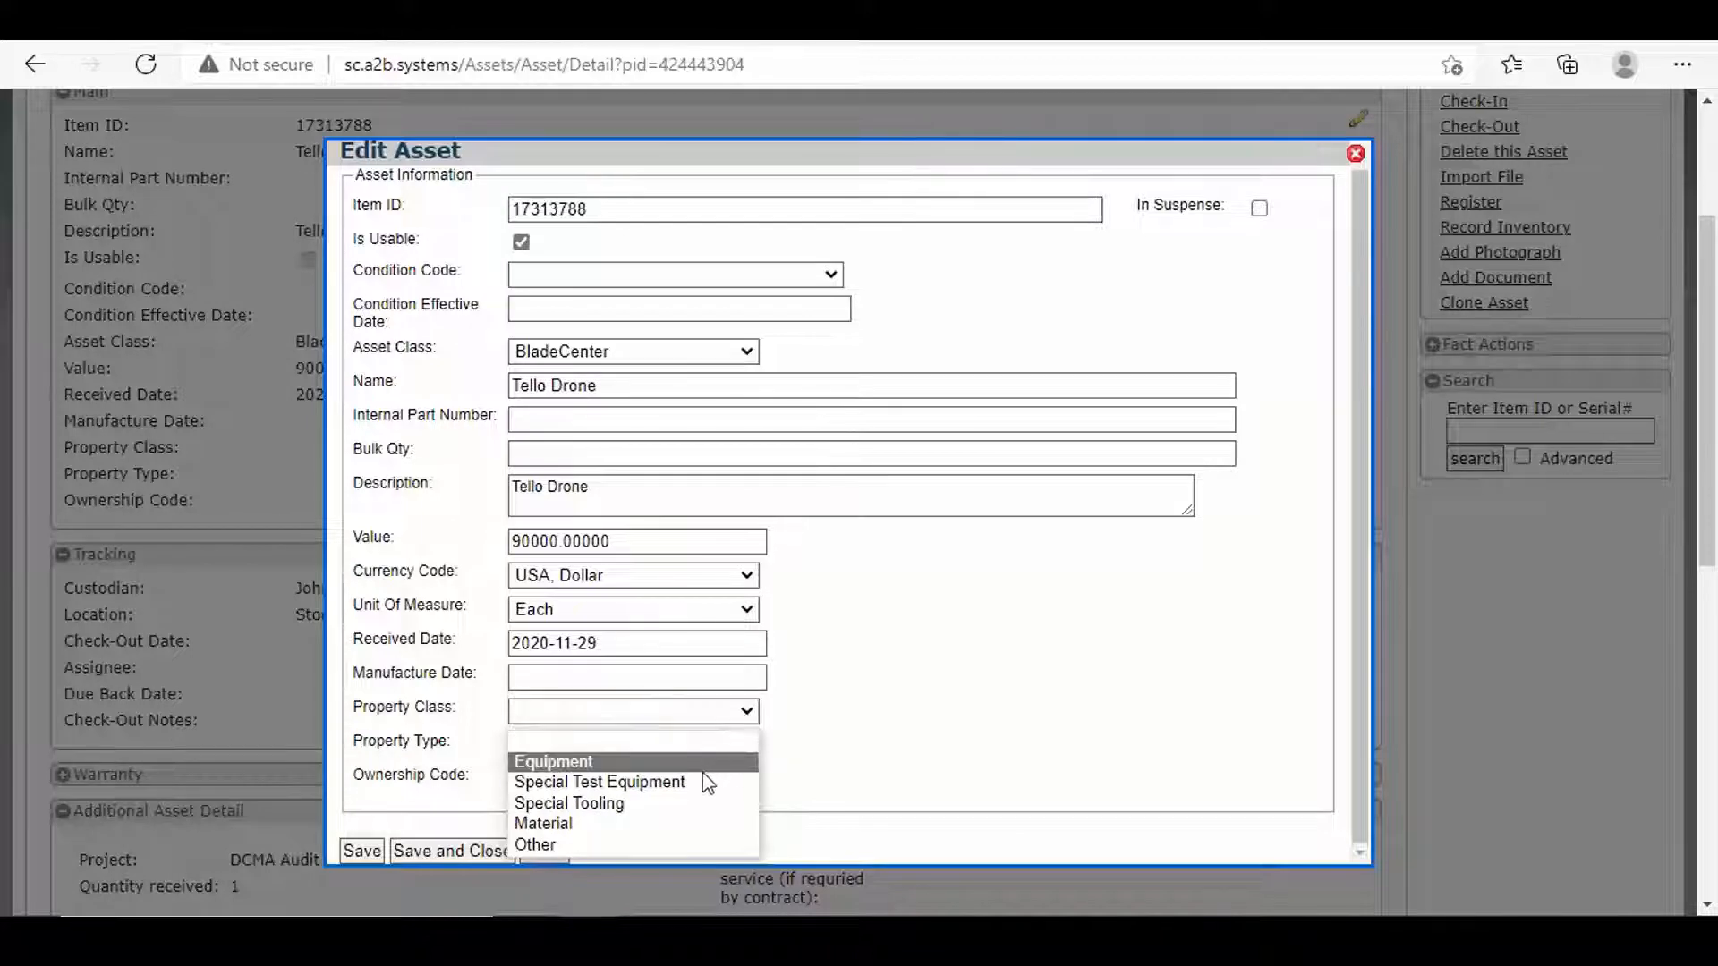
pyautogui.moveTo(666, 823)
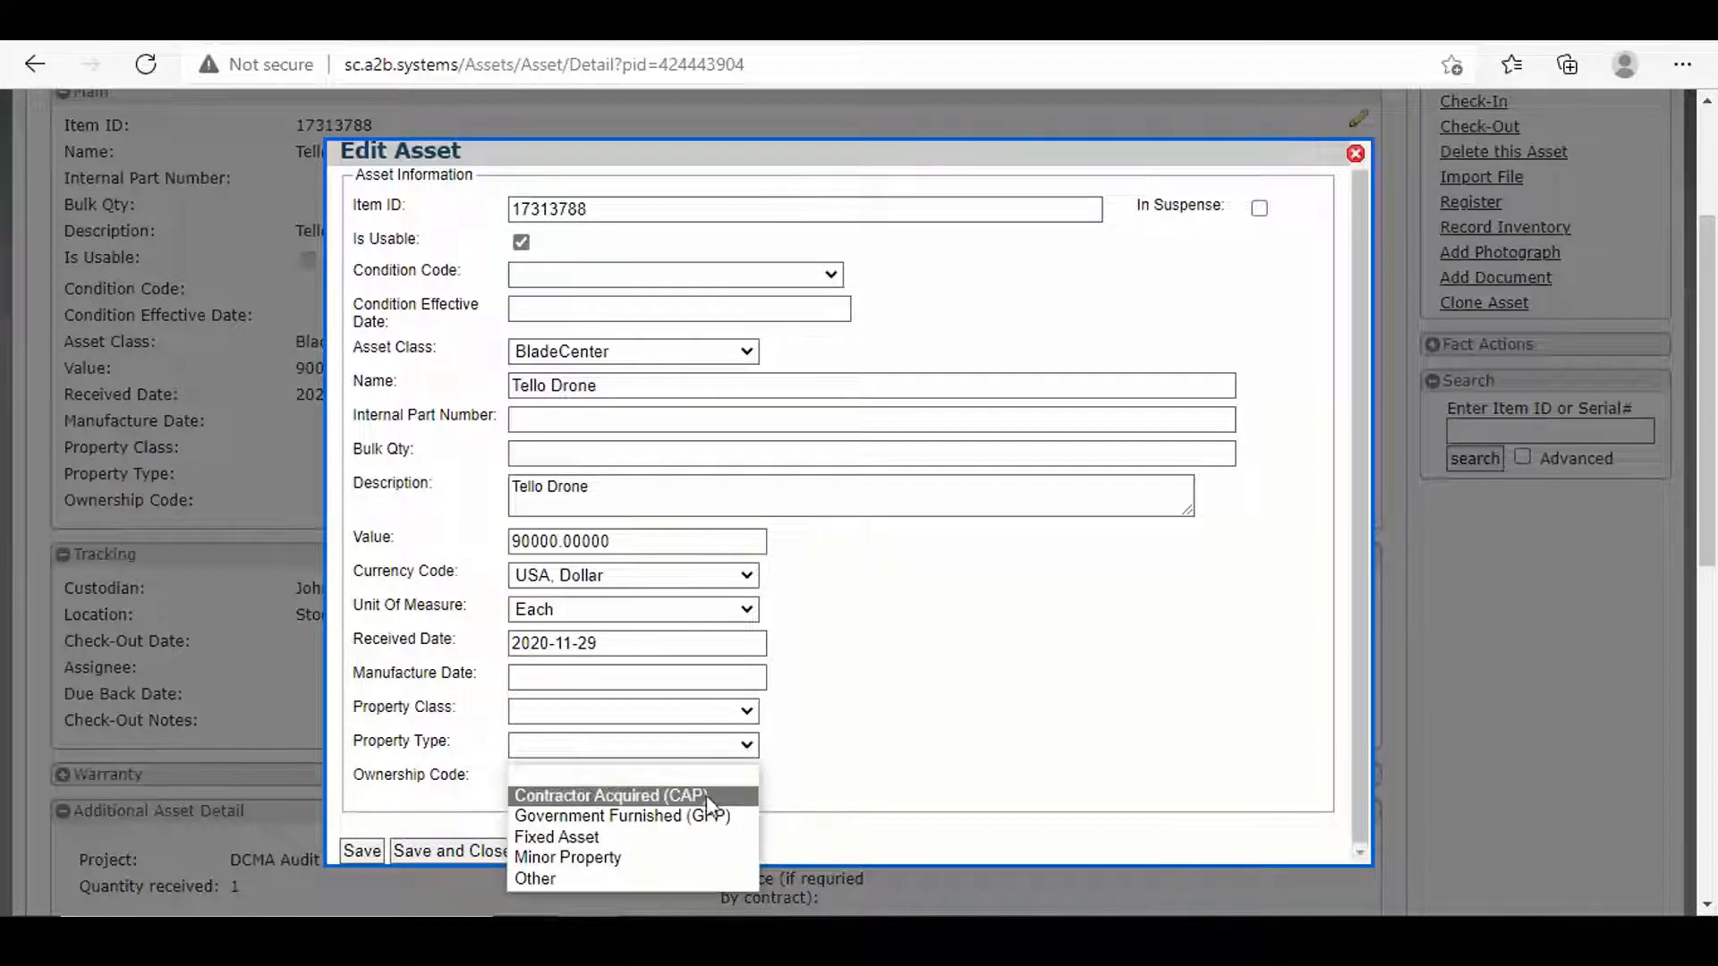
pyautogui.moveTo(701, 837)
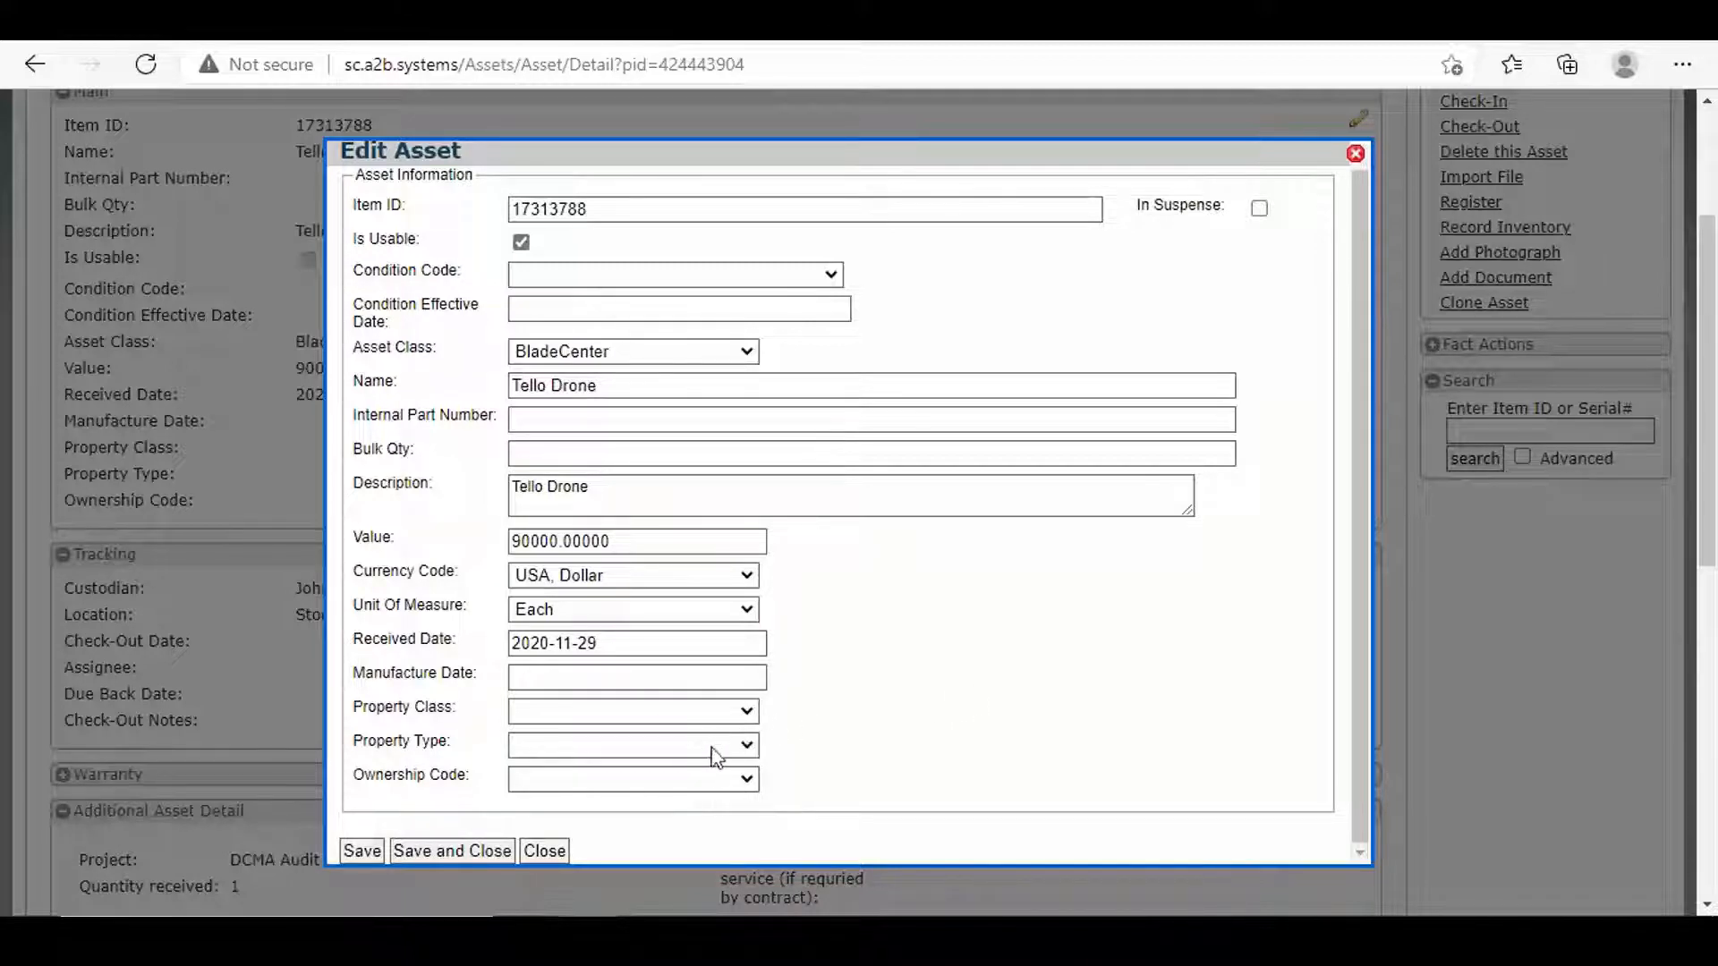
pyautogui.moveTo(639, 728)
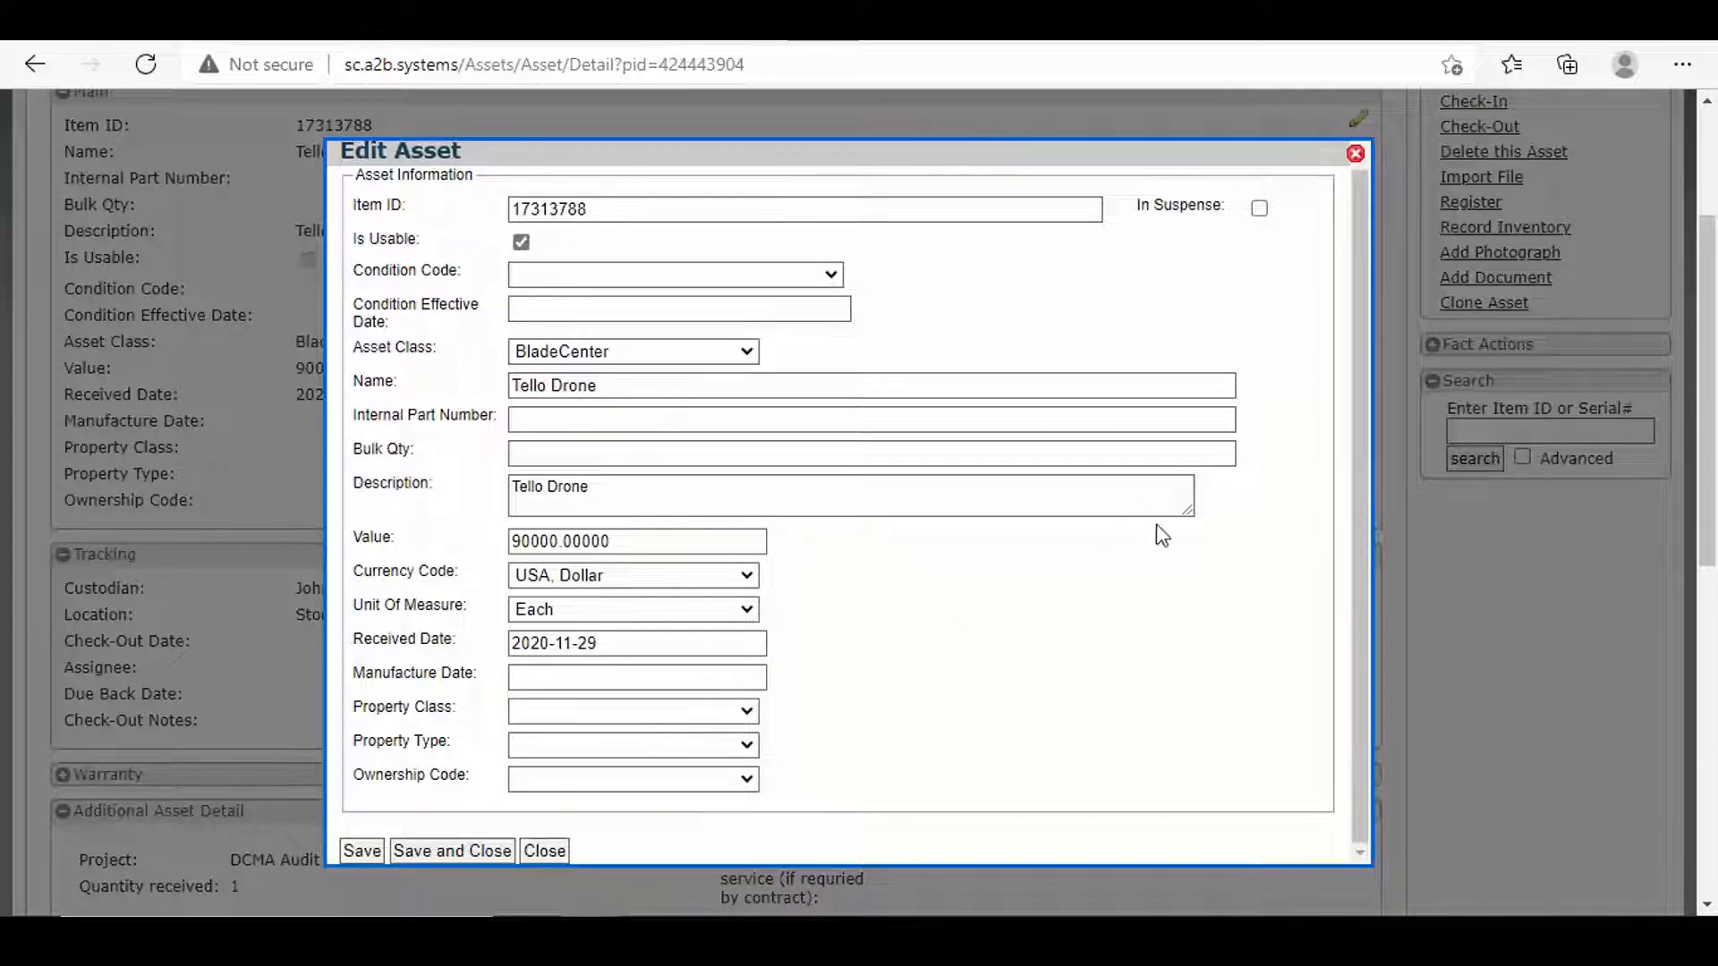
pyautogui.moveTo(1355, 153)
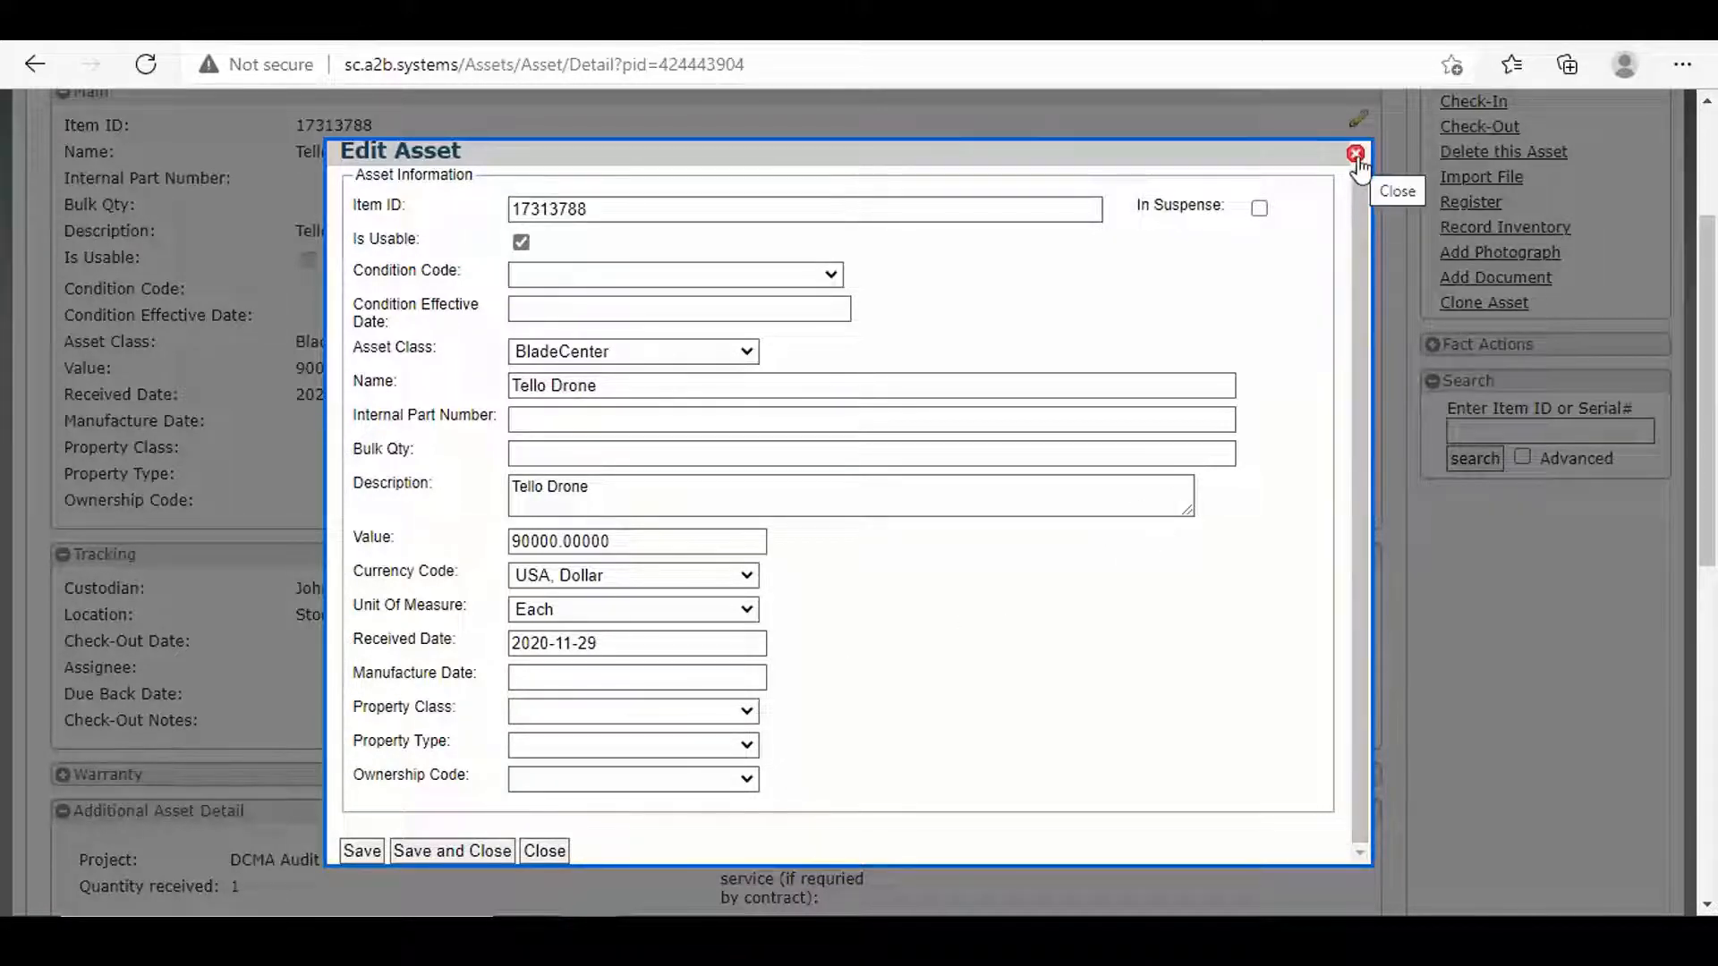
pyautogui.moveTo(1309, 285)
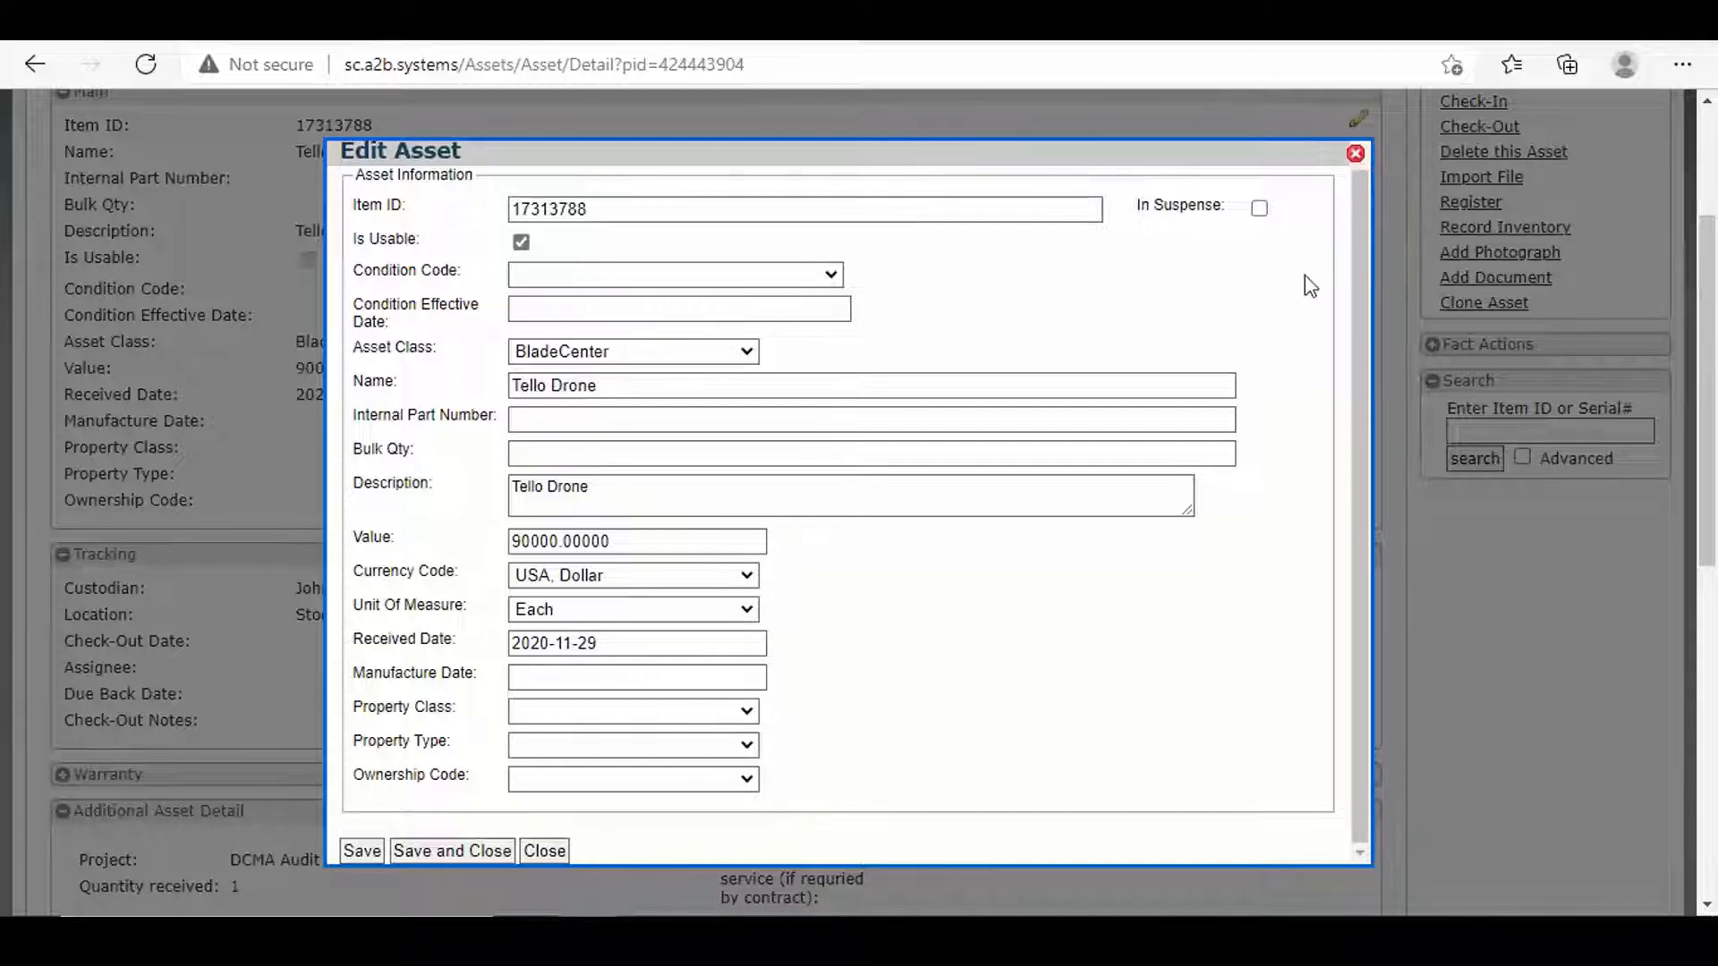
pyautogui.click(543, 851)
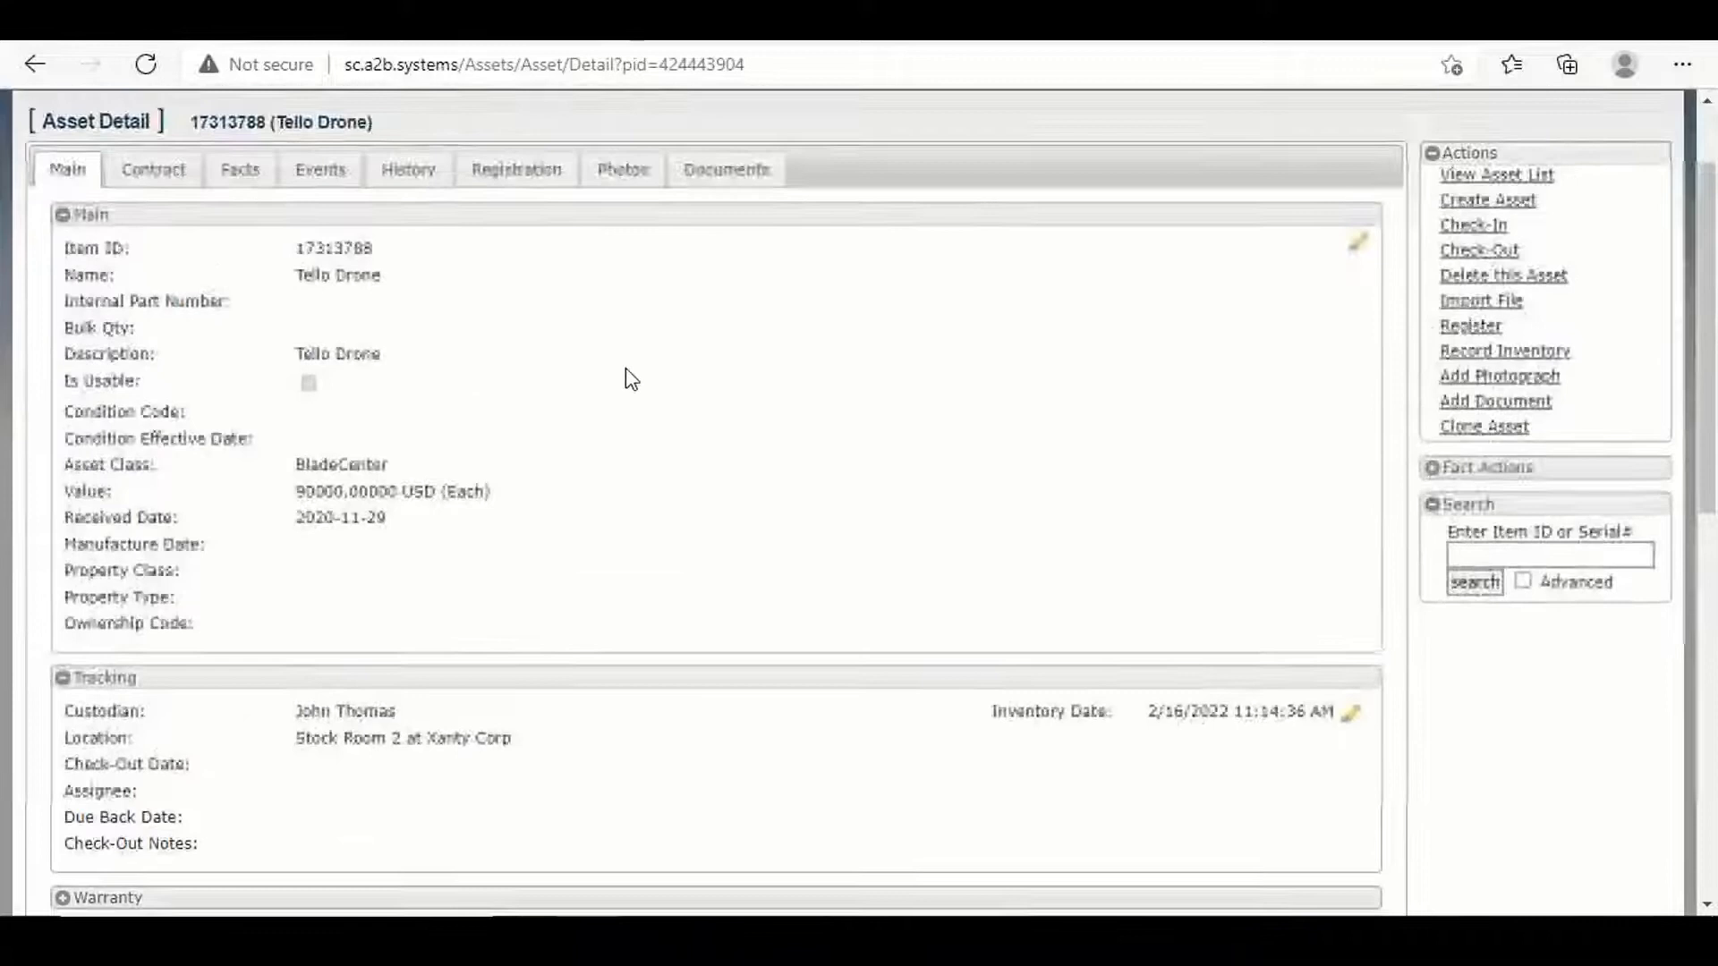
pyautogui.scroll(-3)
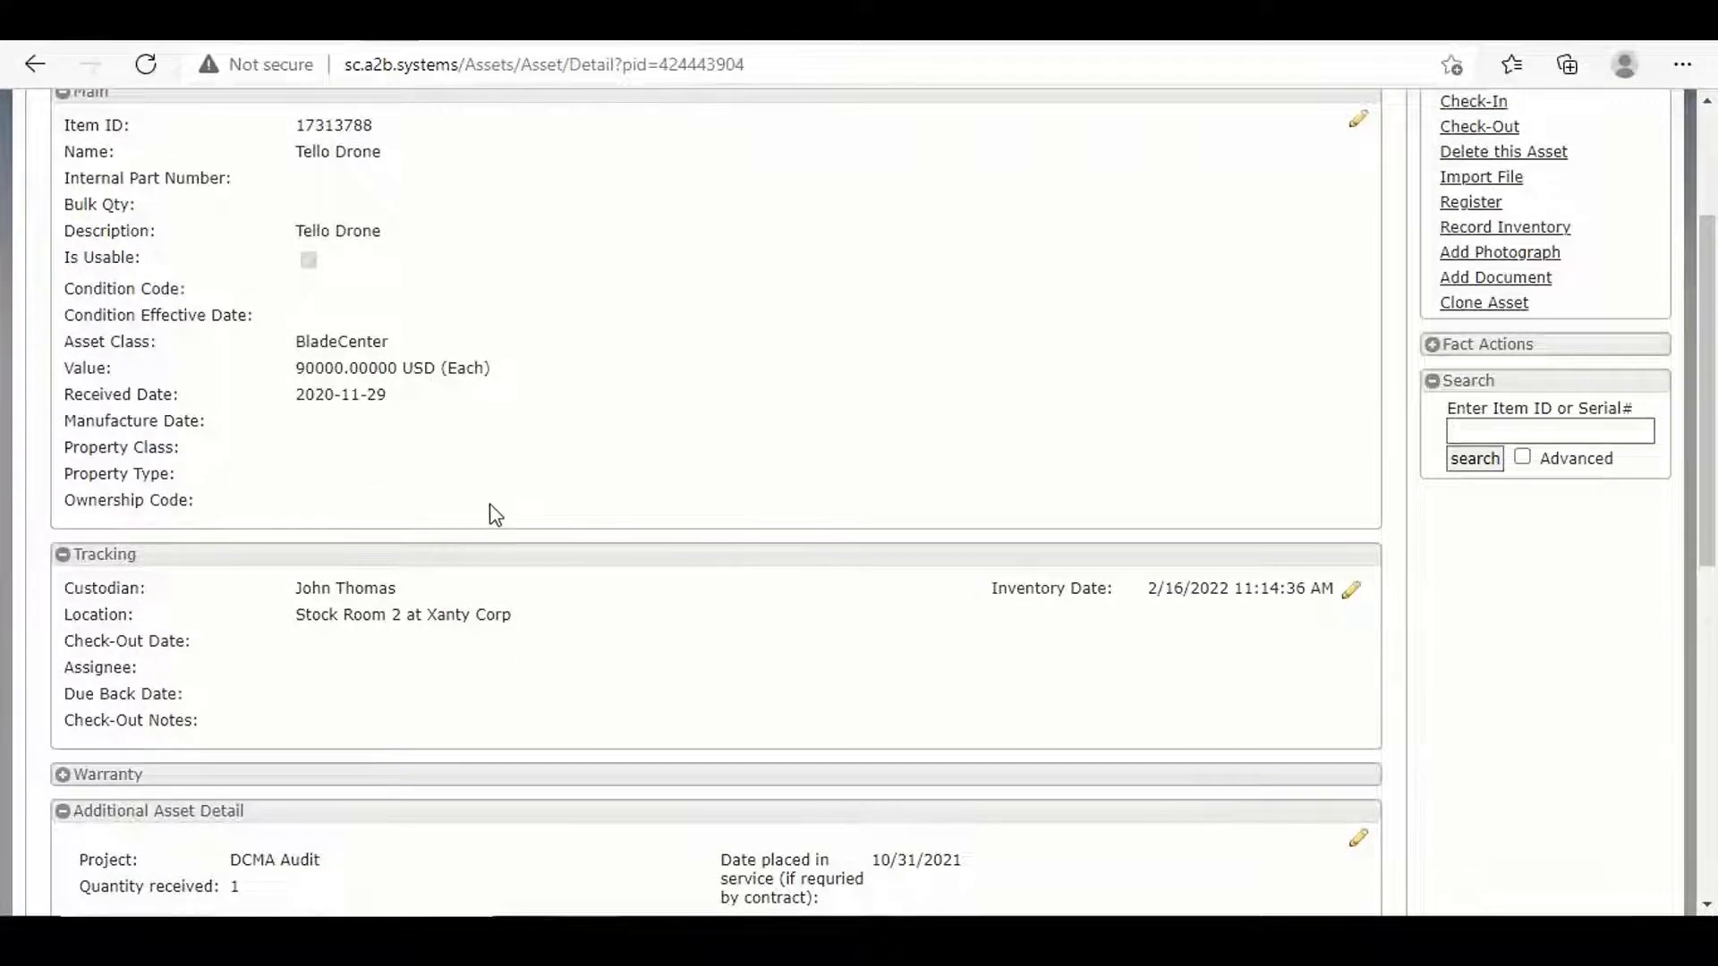
pyautogui.scroll(-3)
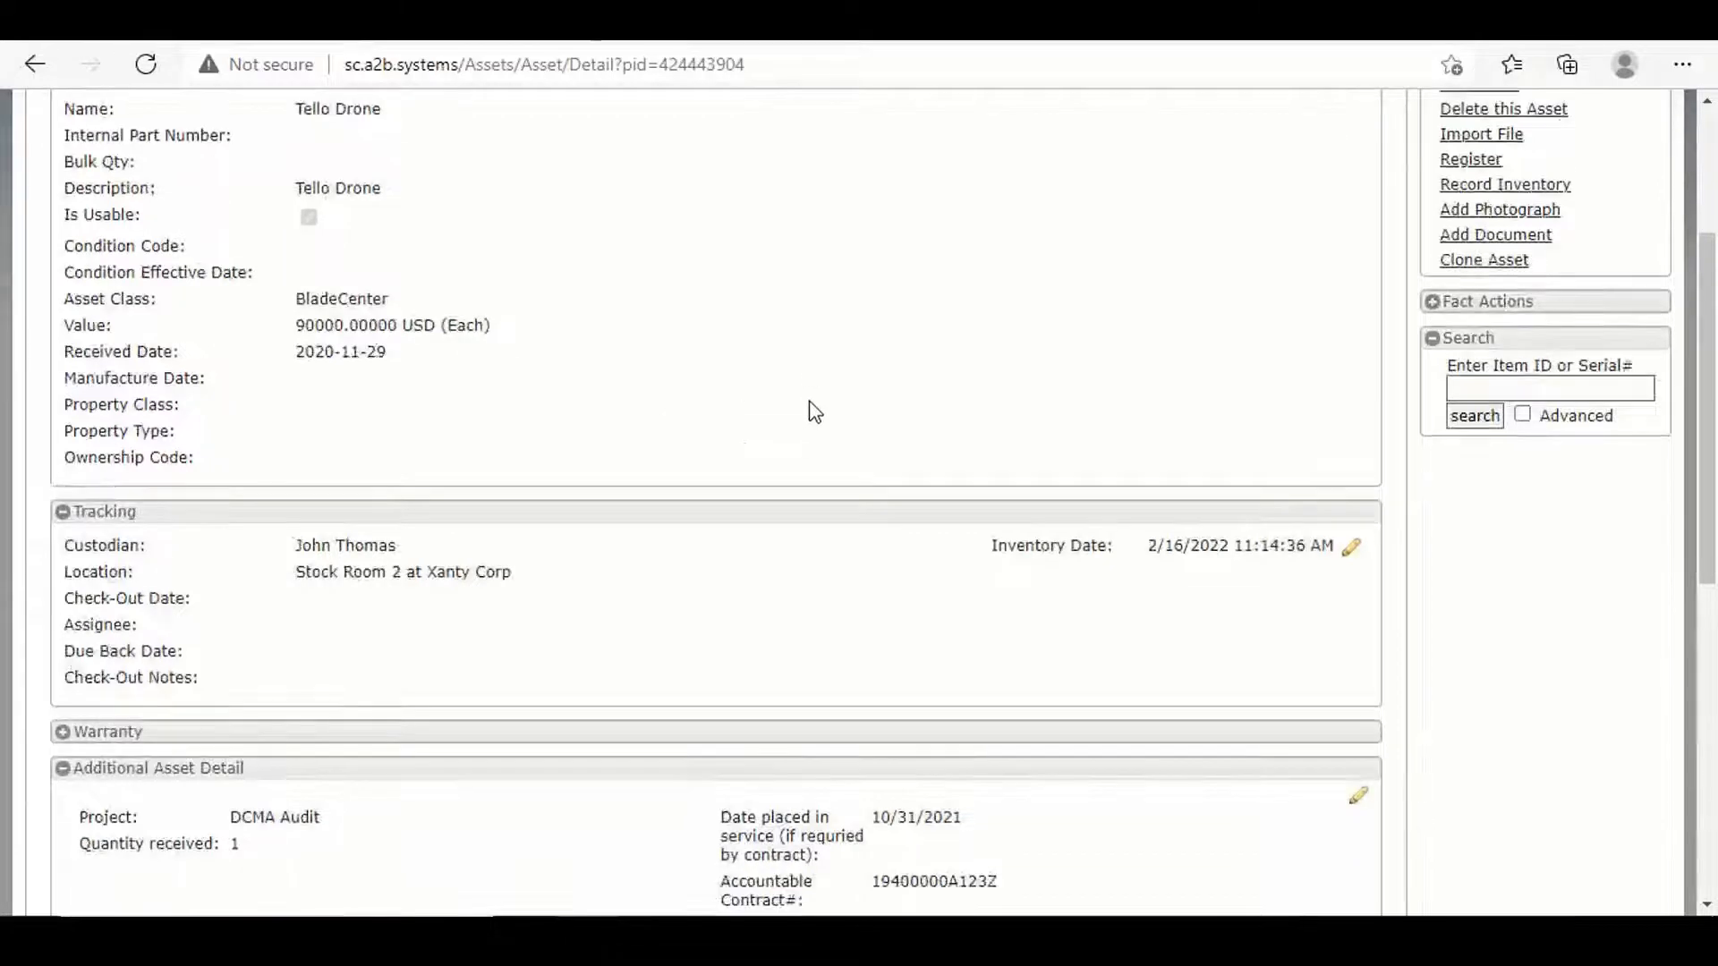
pyautogui.scroll(-3)
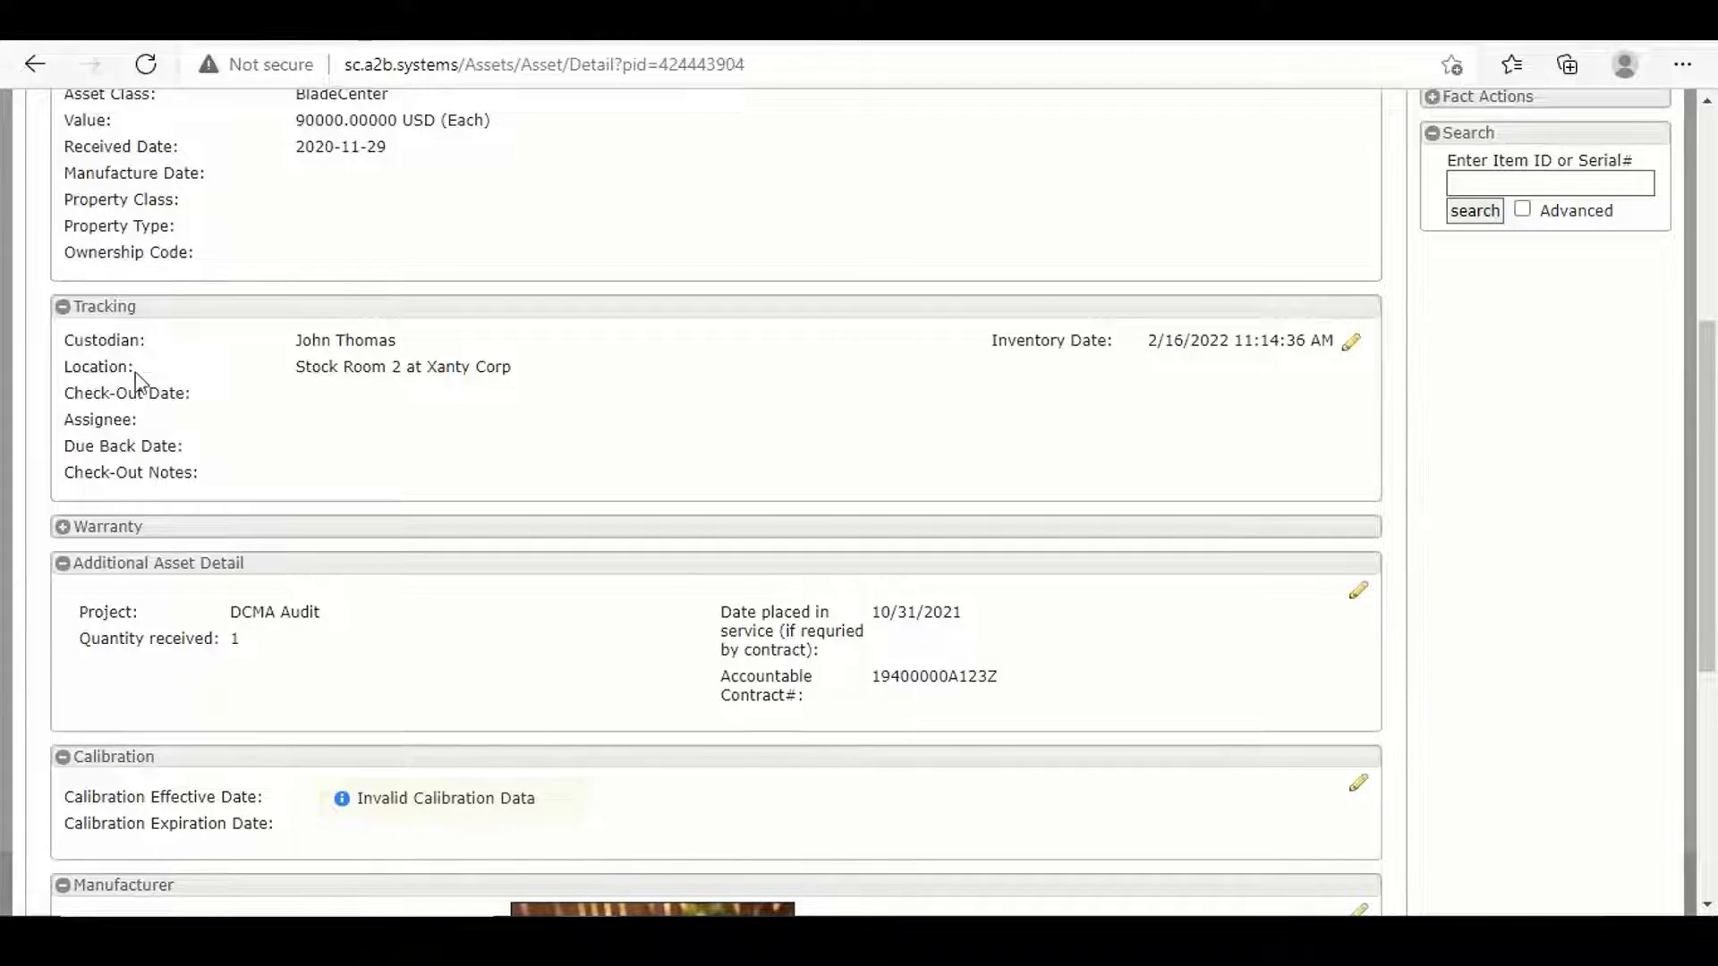
pyautogui.moveTo(508, 414)
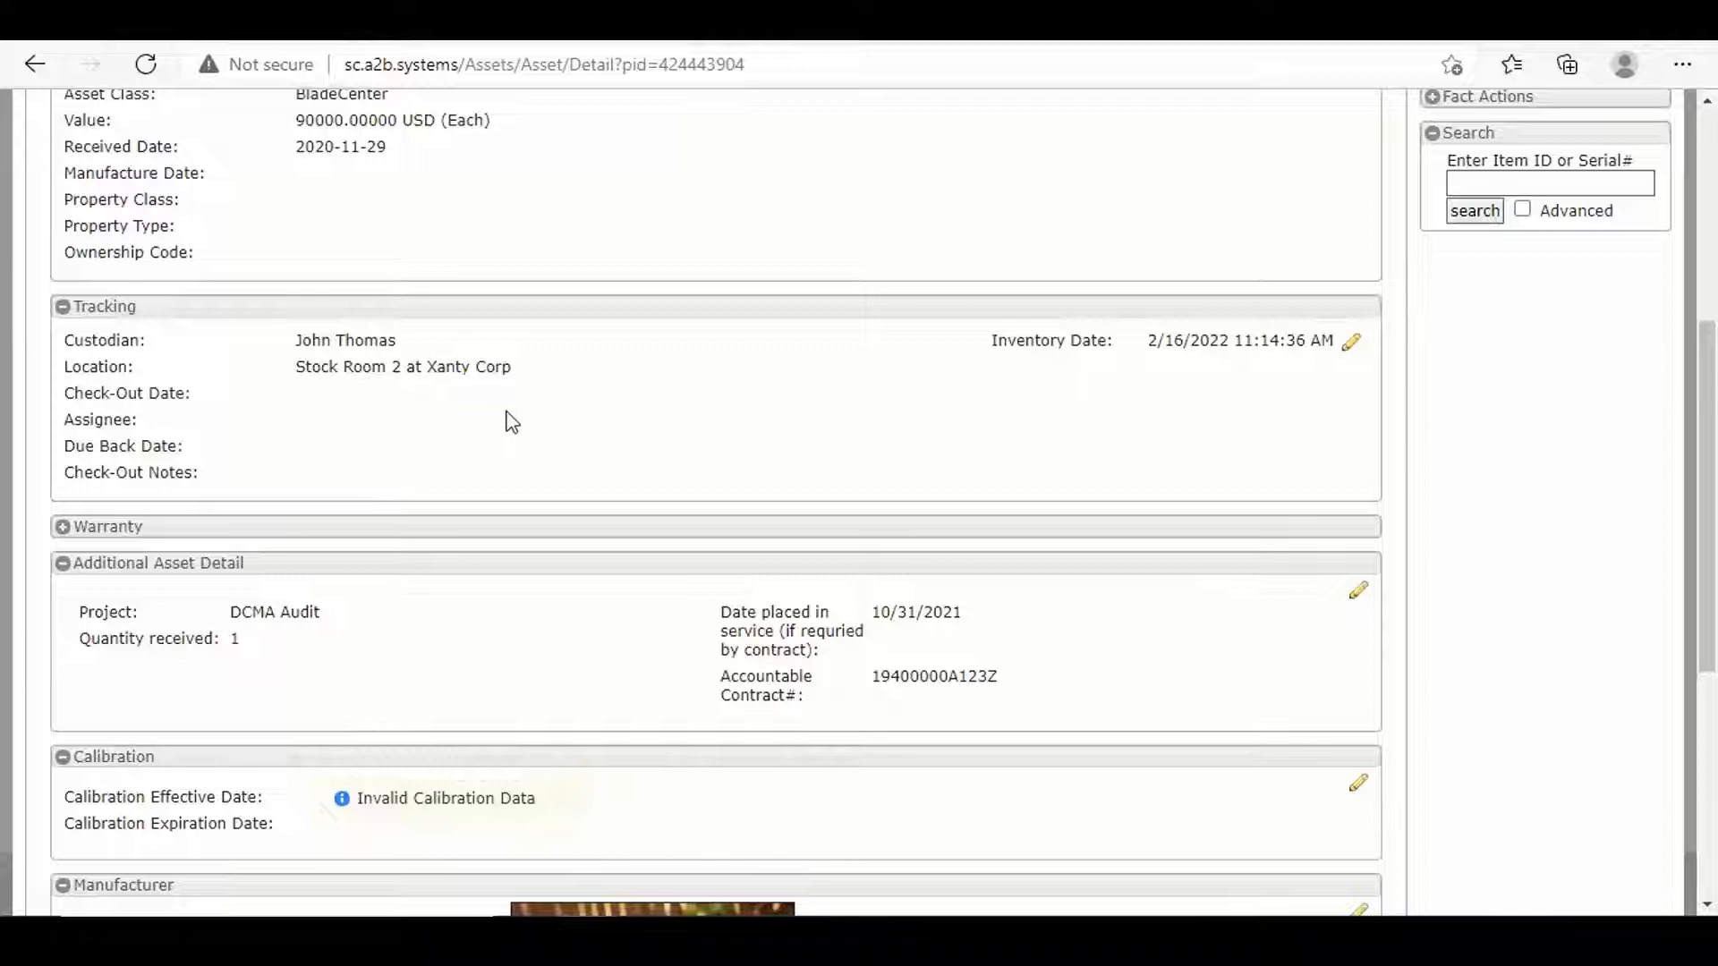
pyautogui.moveTo(1104, 376)
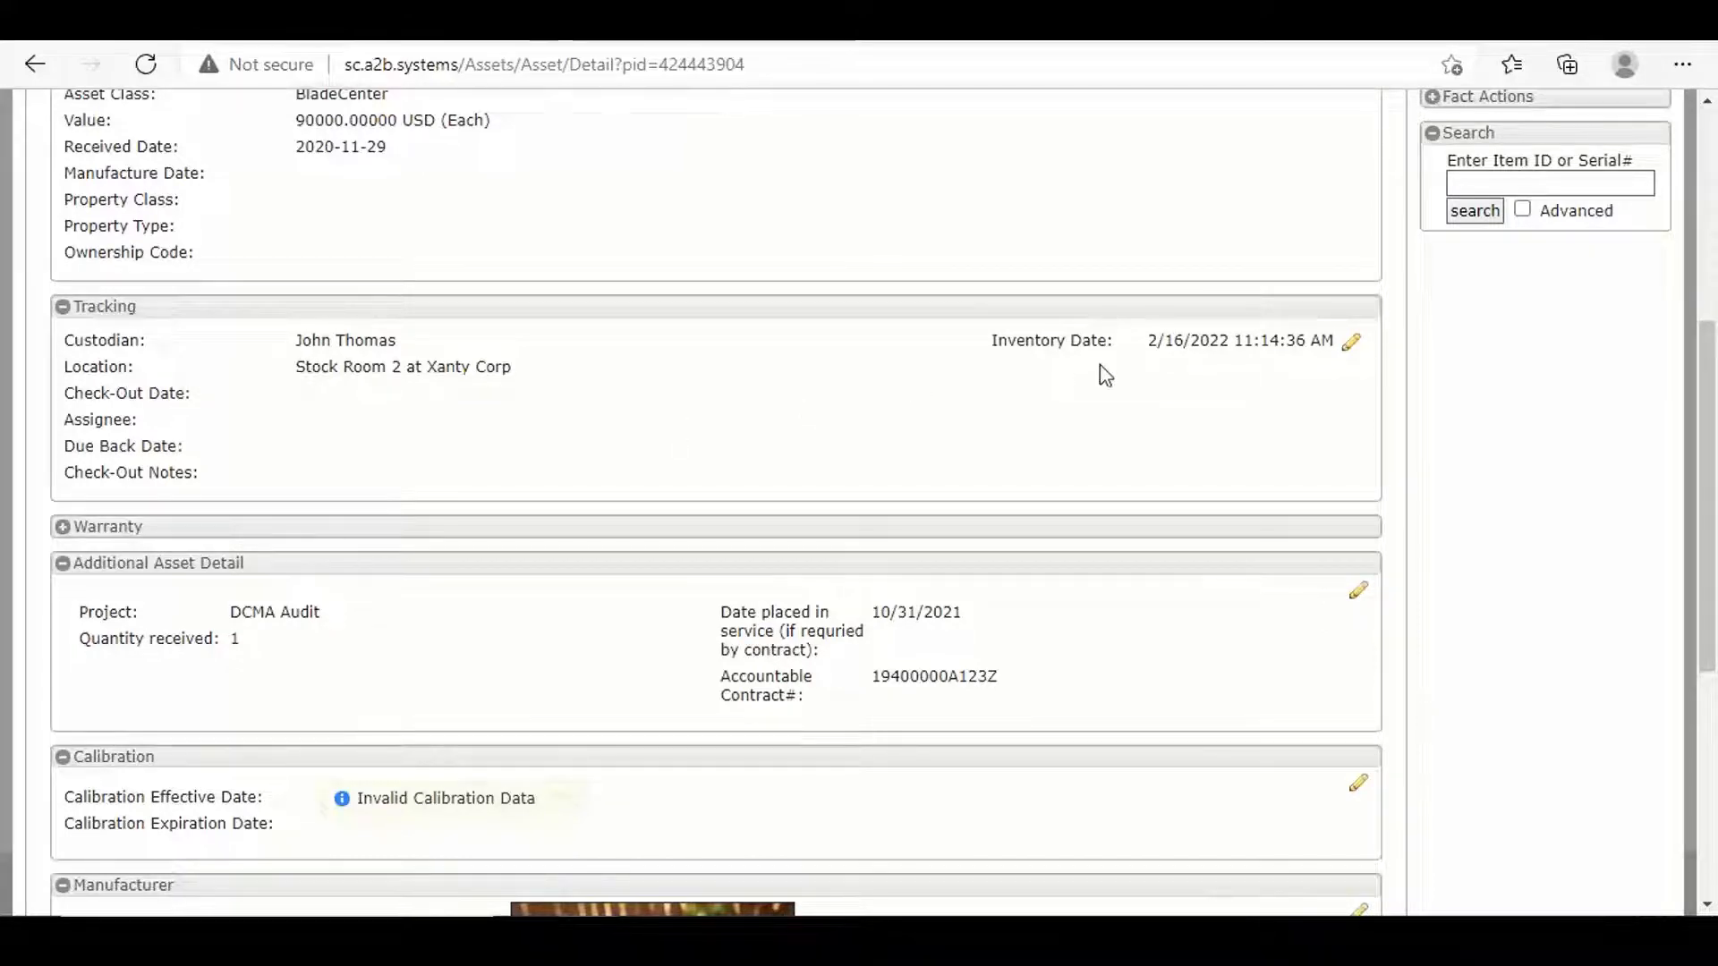
pyautogui.moveTo(1122, 380)
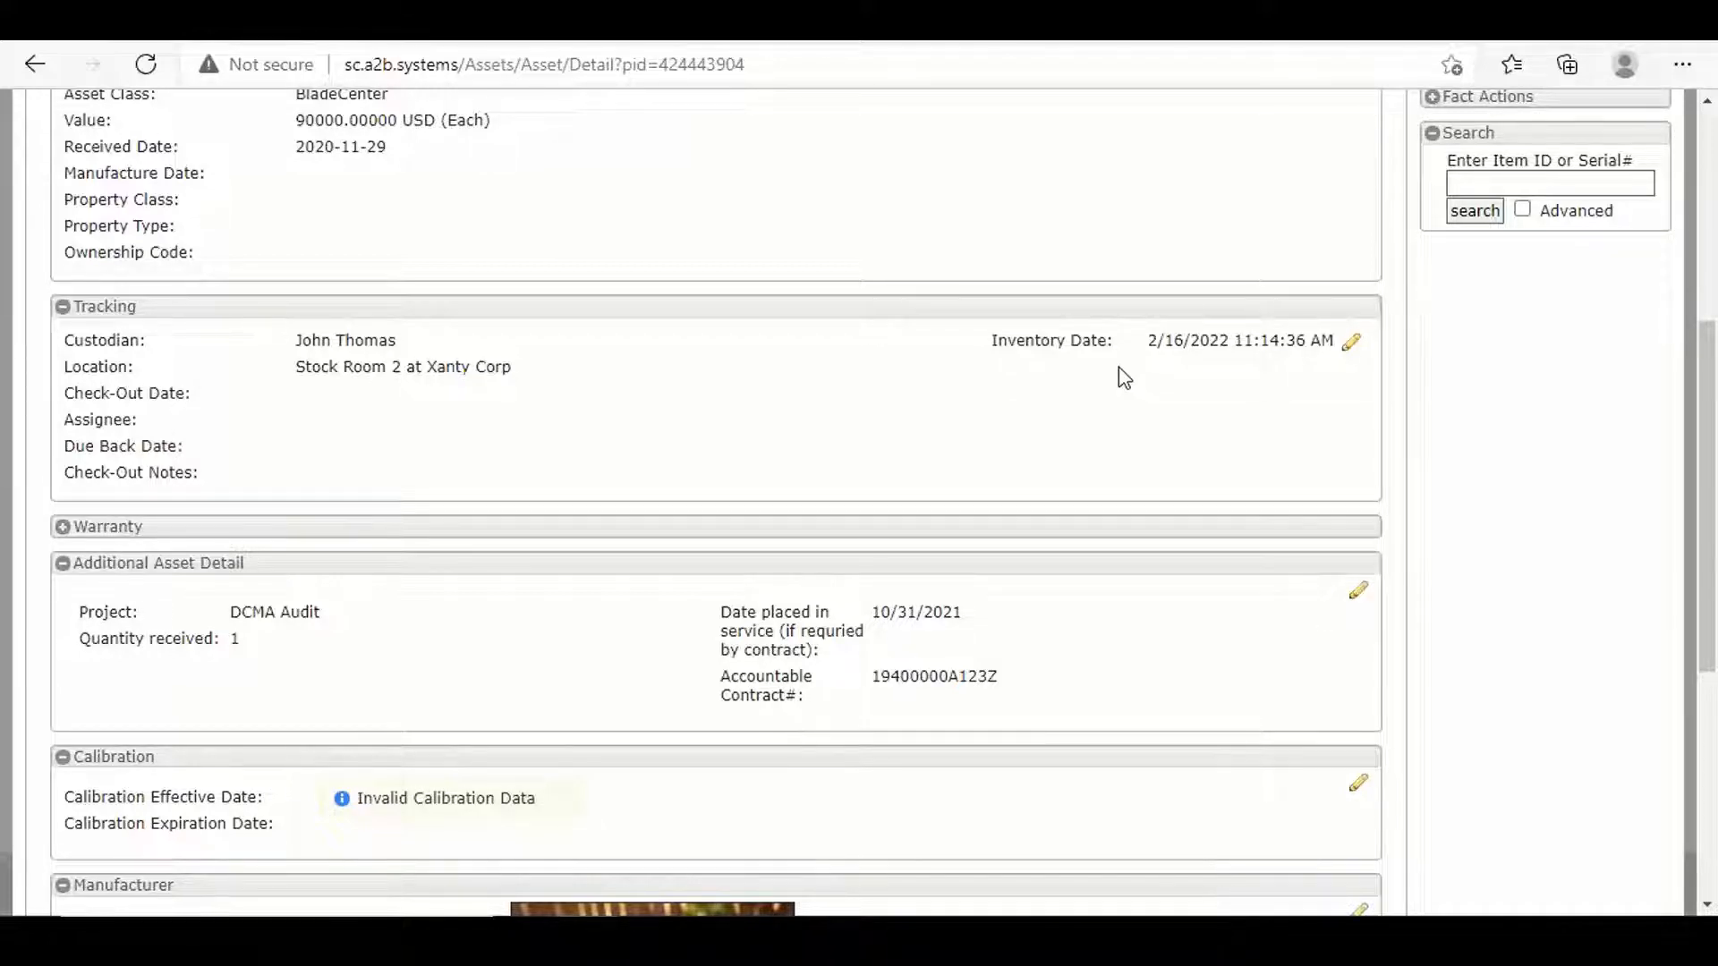
pyautogui.moveTo(1109, 381)
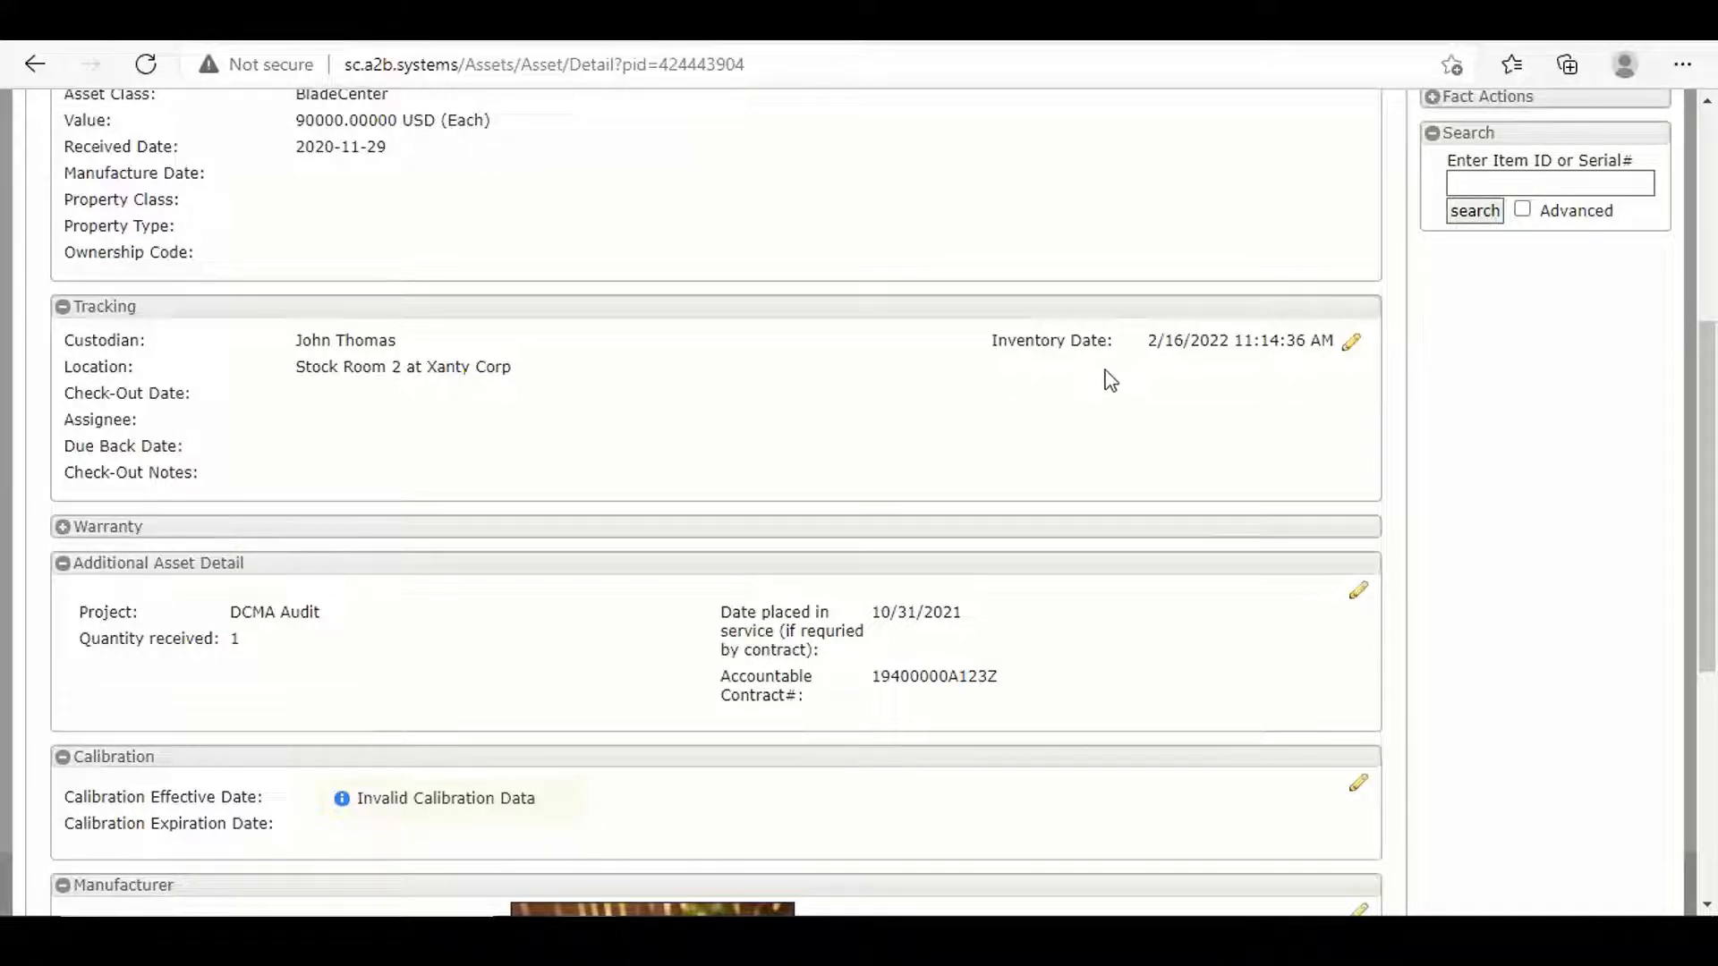
pyautogui.moveTo(1062, 386)
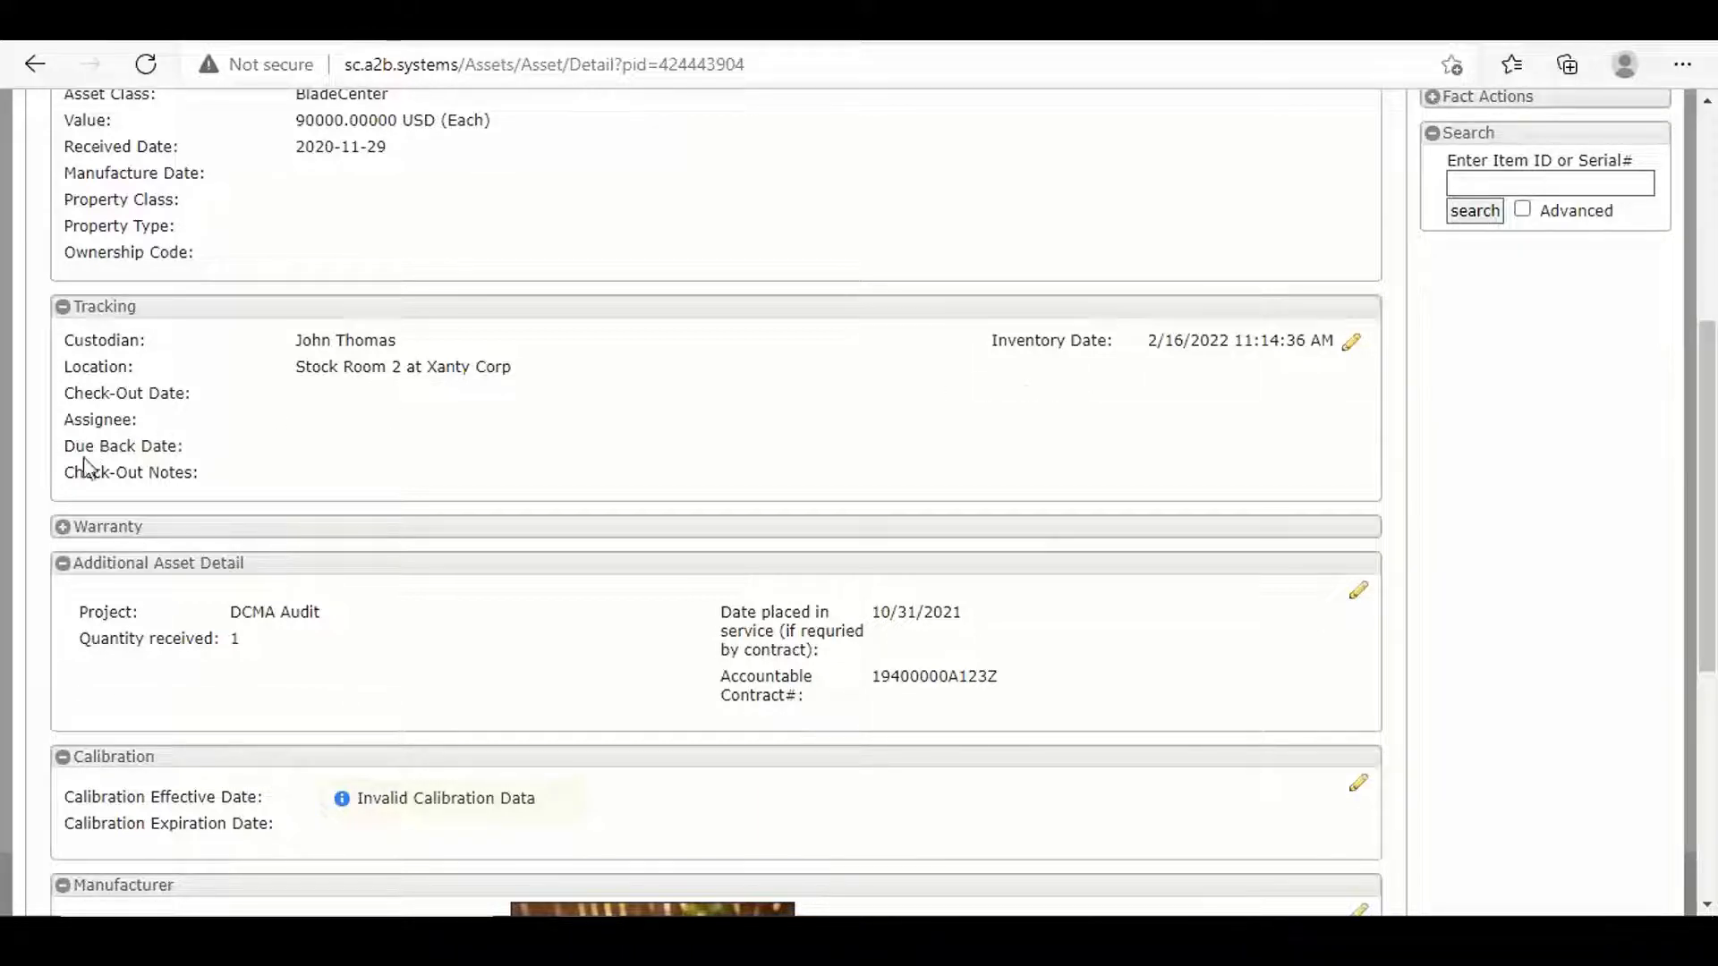
pyautogui.moveTo(338, 490)
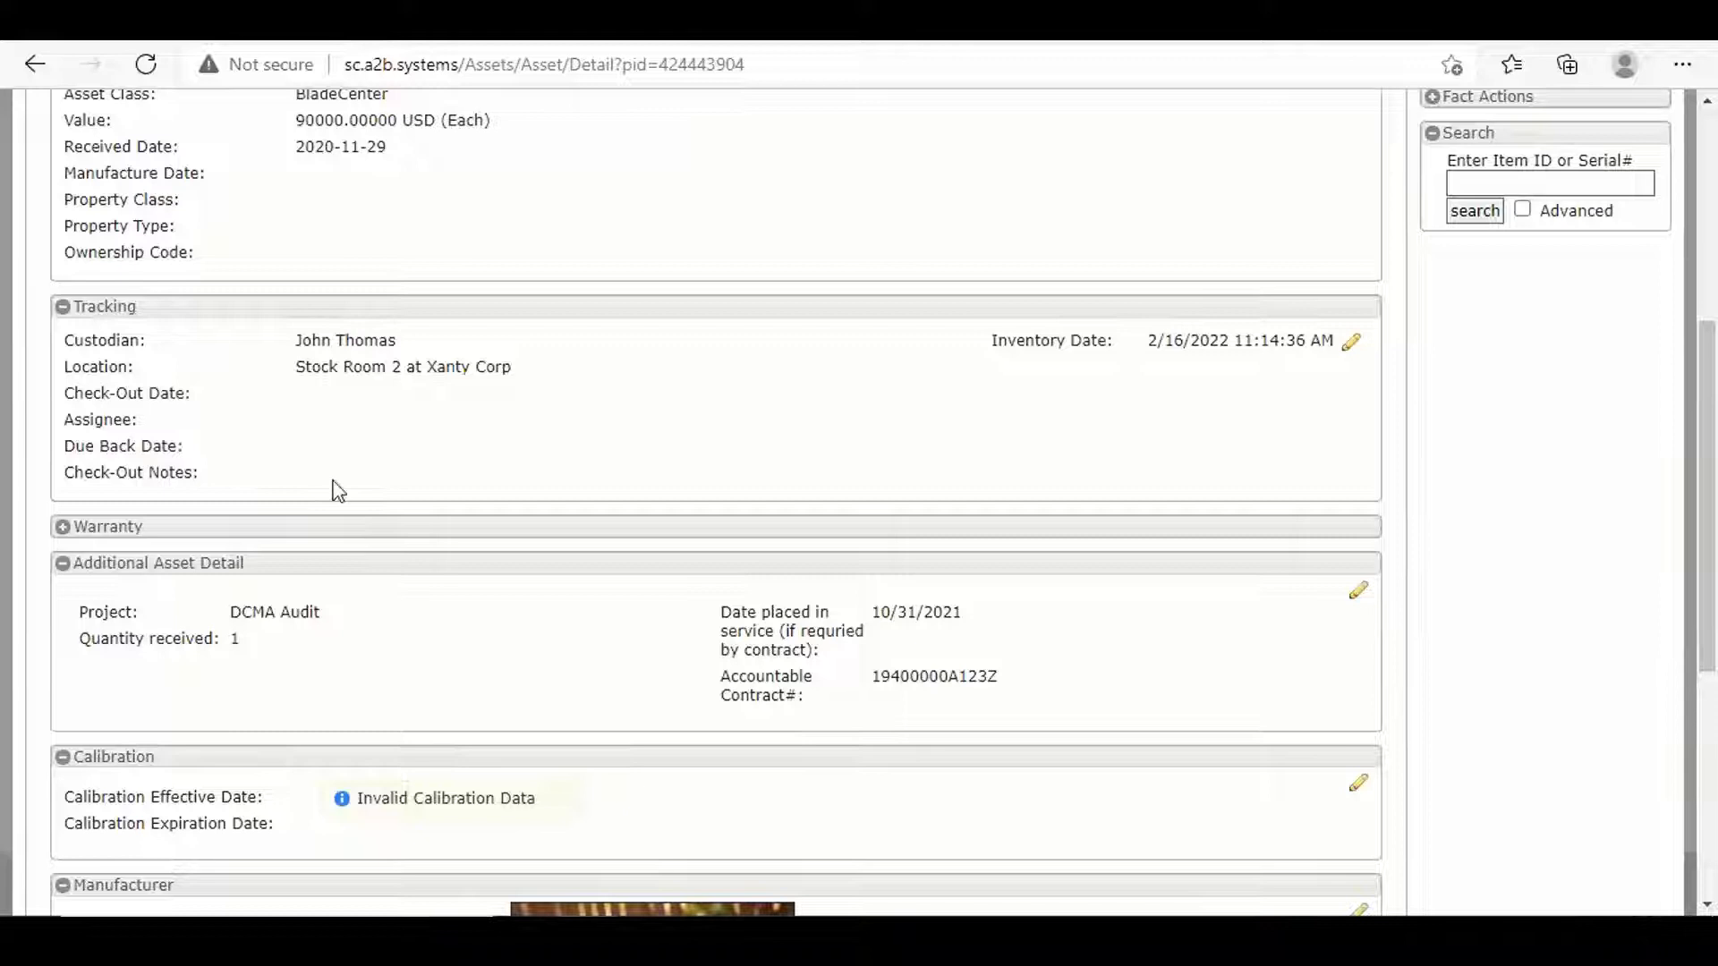
pyautogui.moveTo(372, 503)
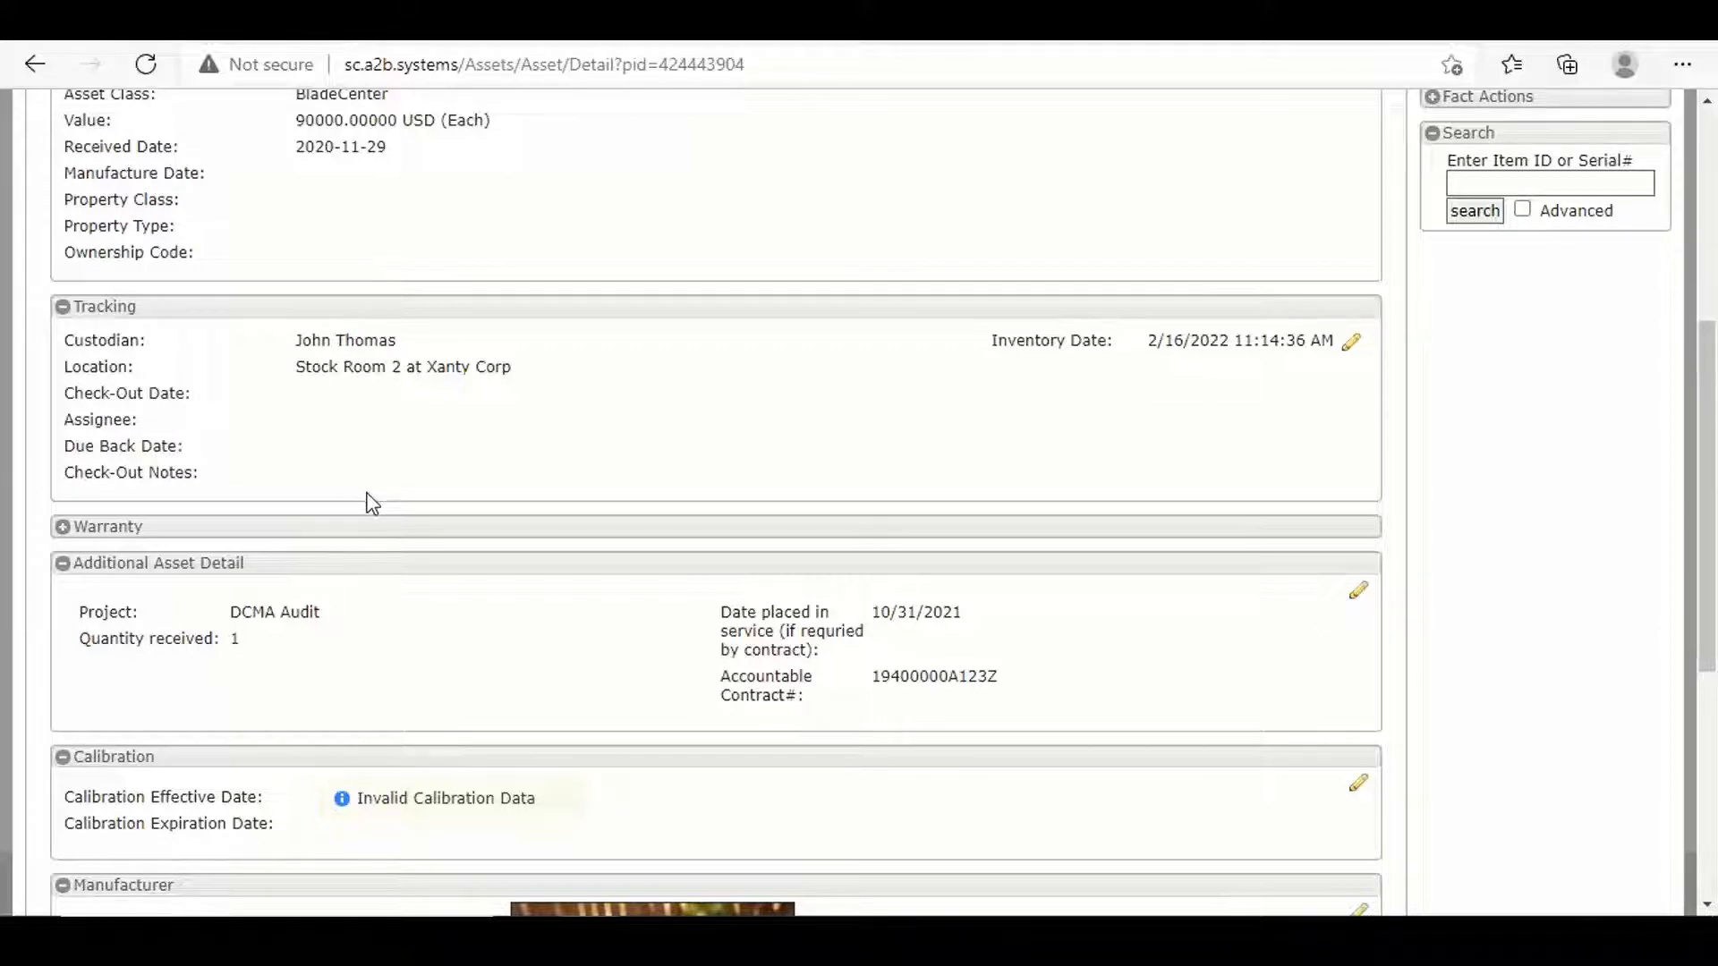
pyautogui.moveTo(569, 473)
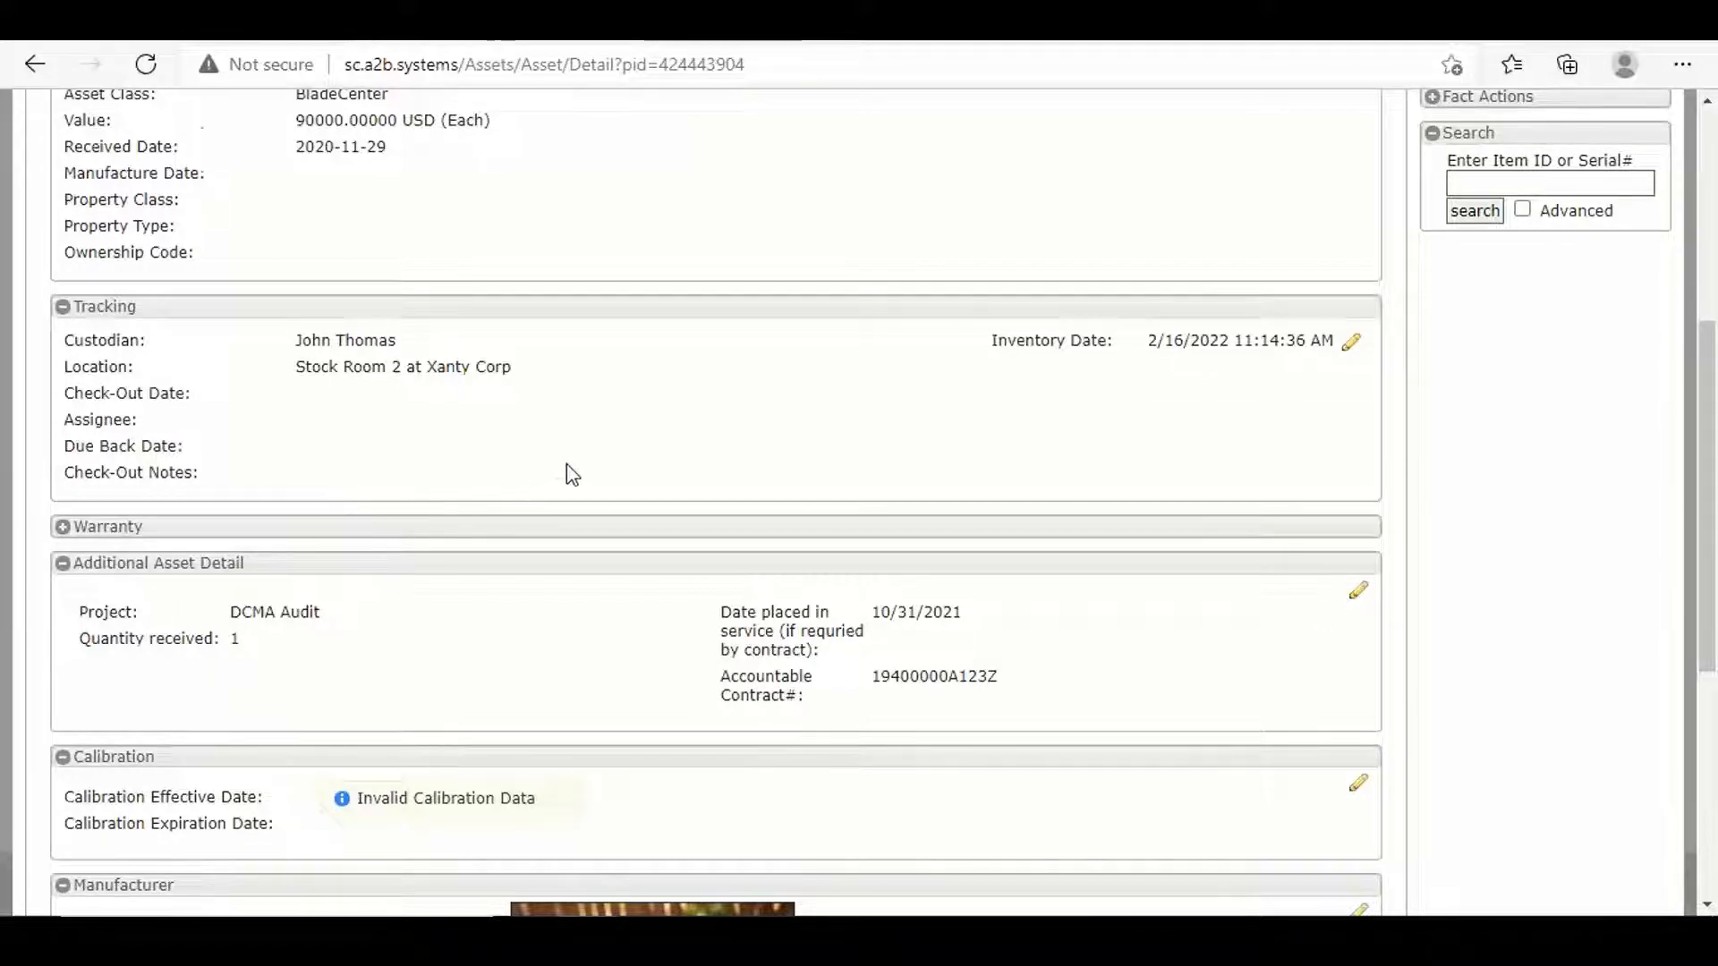
pyautogui.scroll(-3)
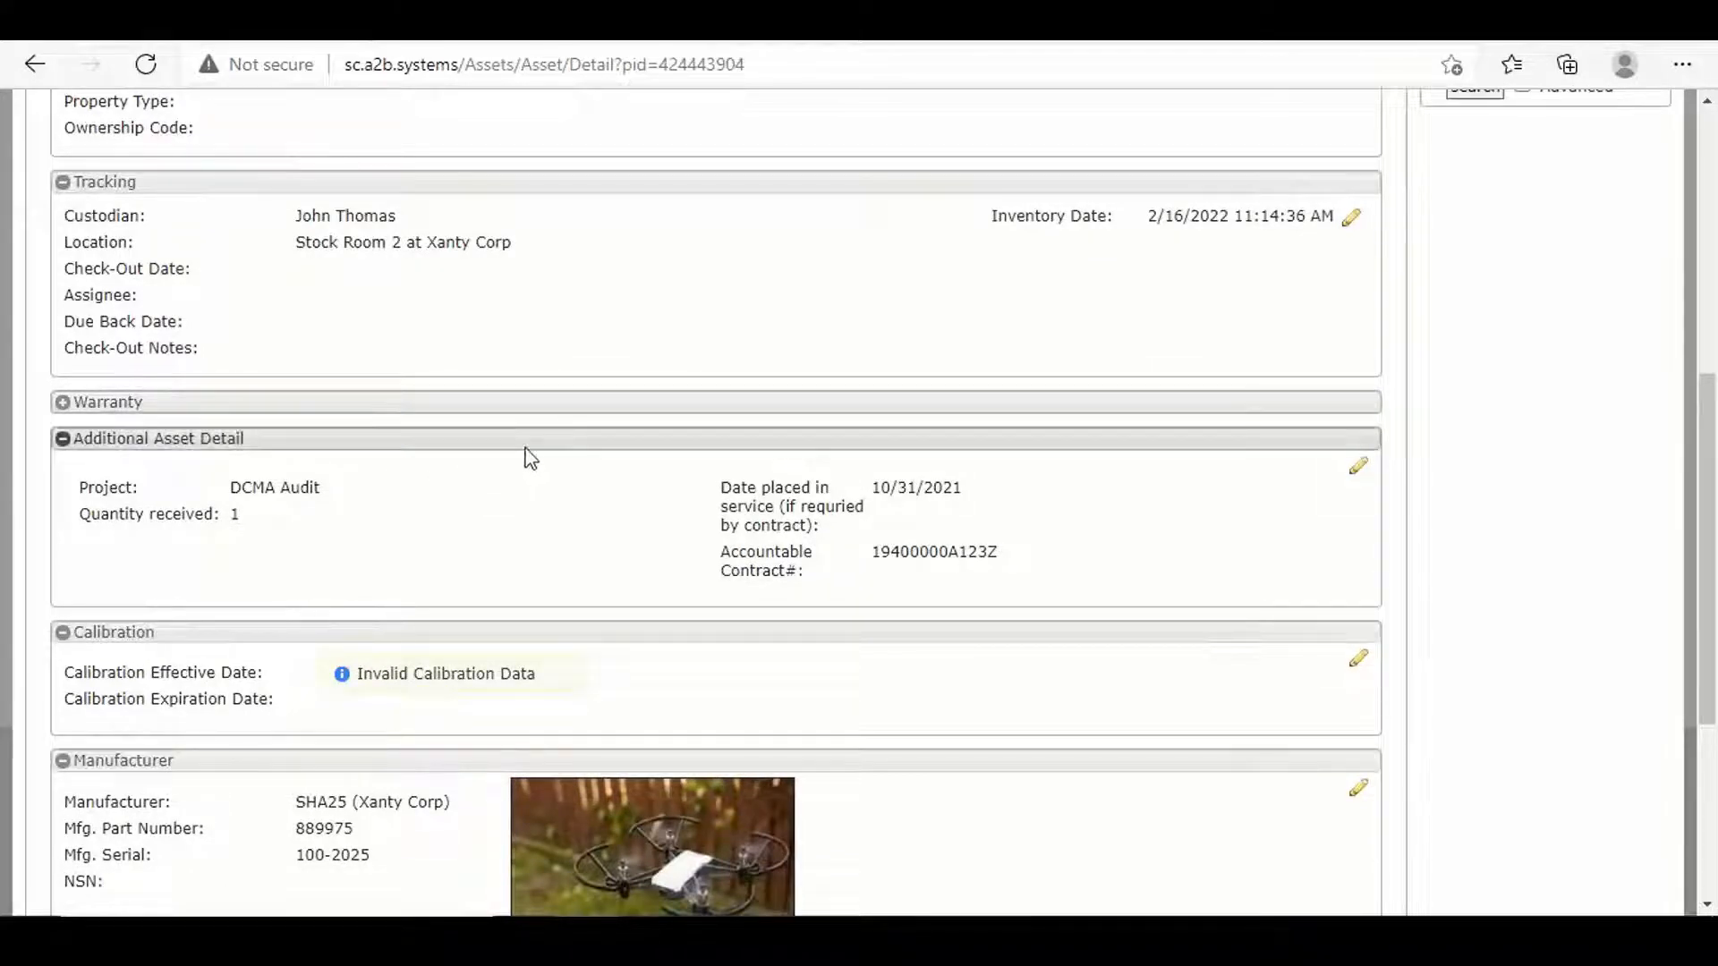
pyautogui.scroll(-3)
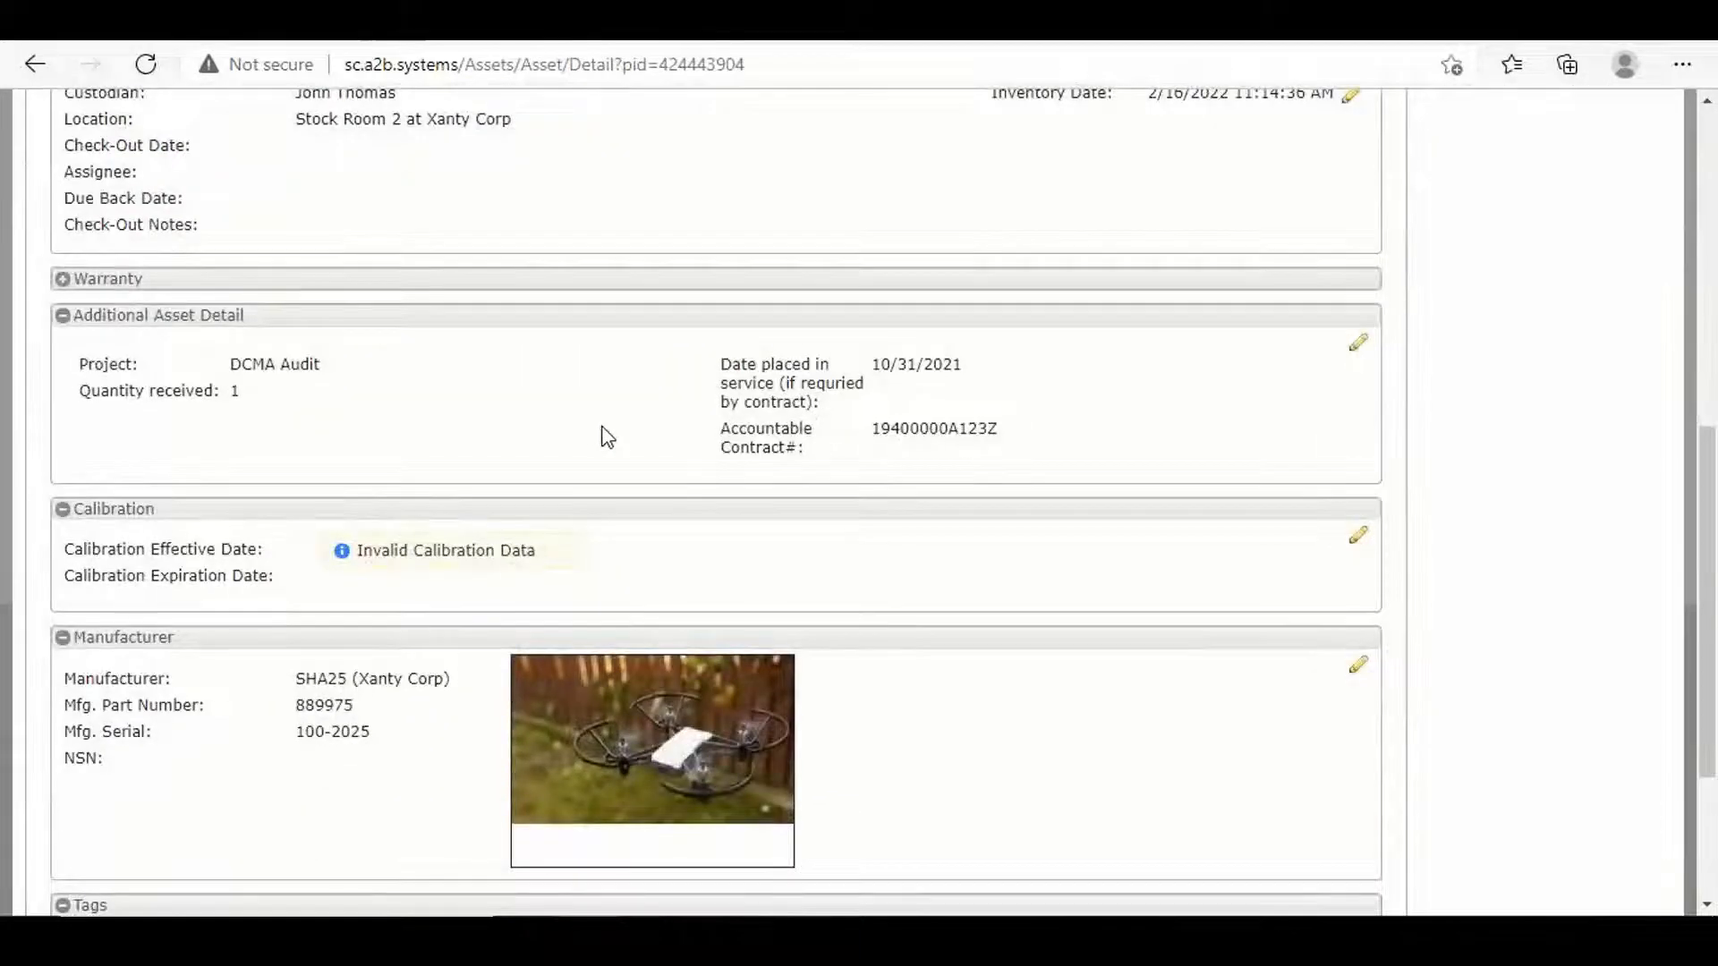
pyautogui.scroll(-3)
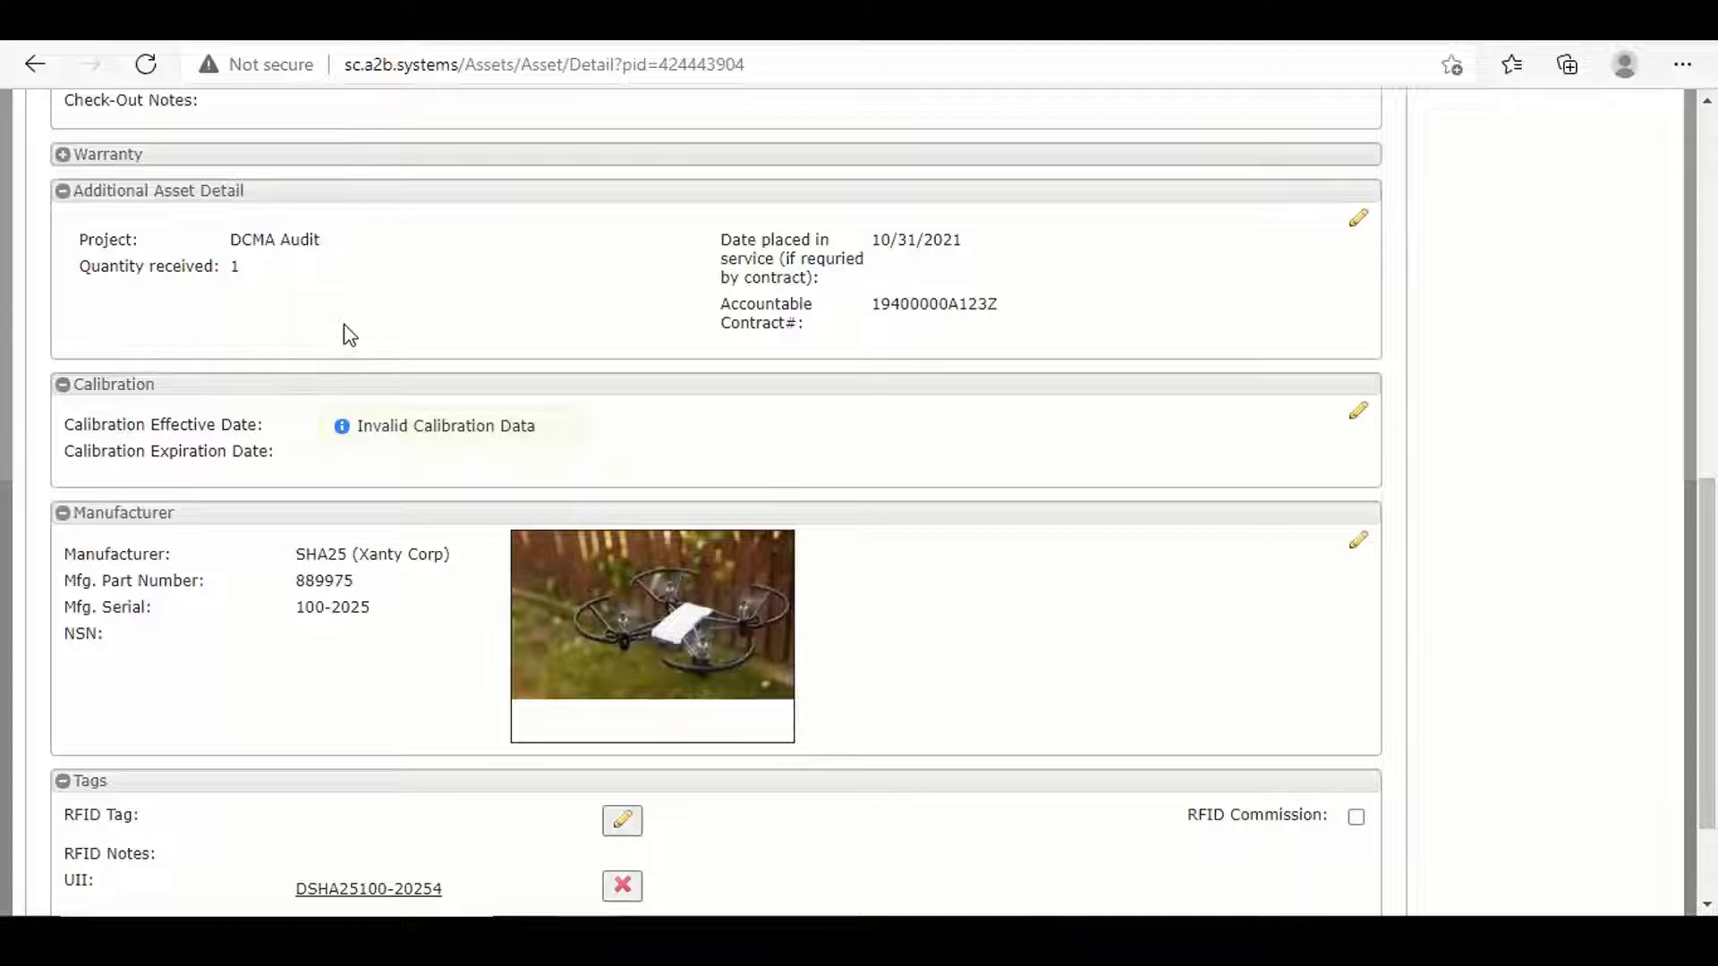
pyautogui.moveTo(210, 282)
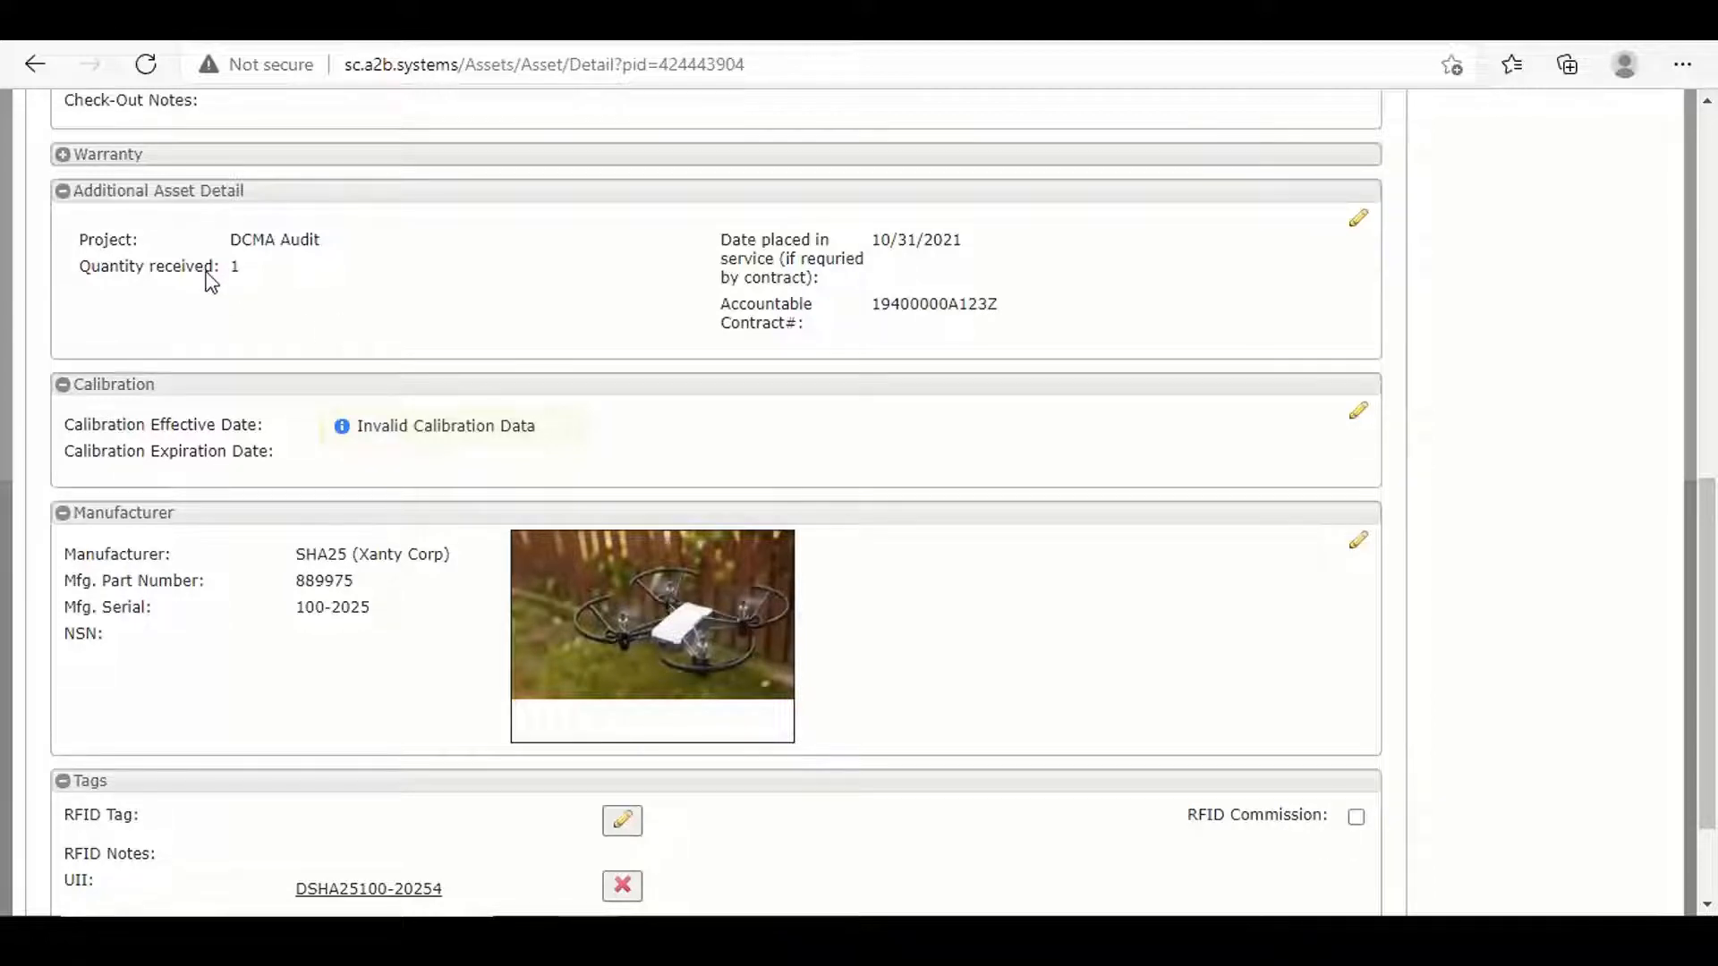
pyautogui.moveTo(742, 259)
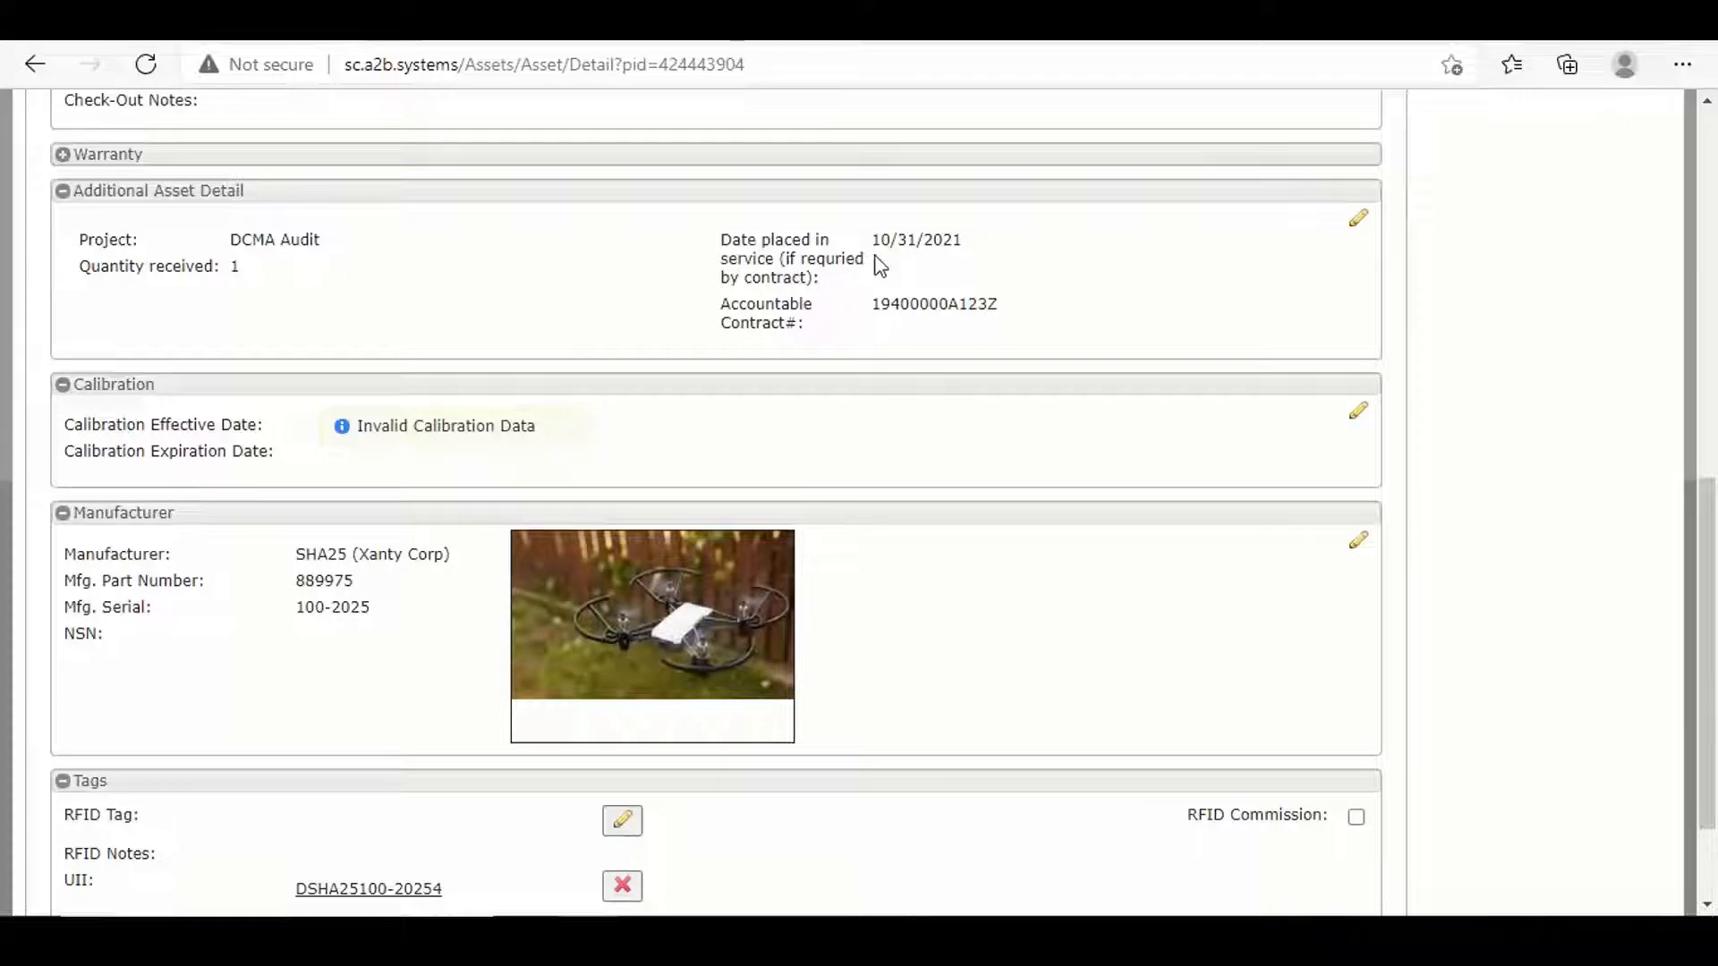
pyautogui.moveTo(959, 272)
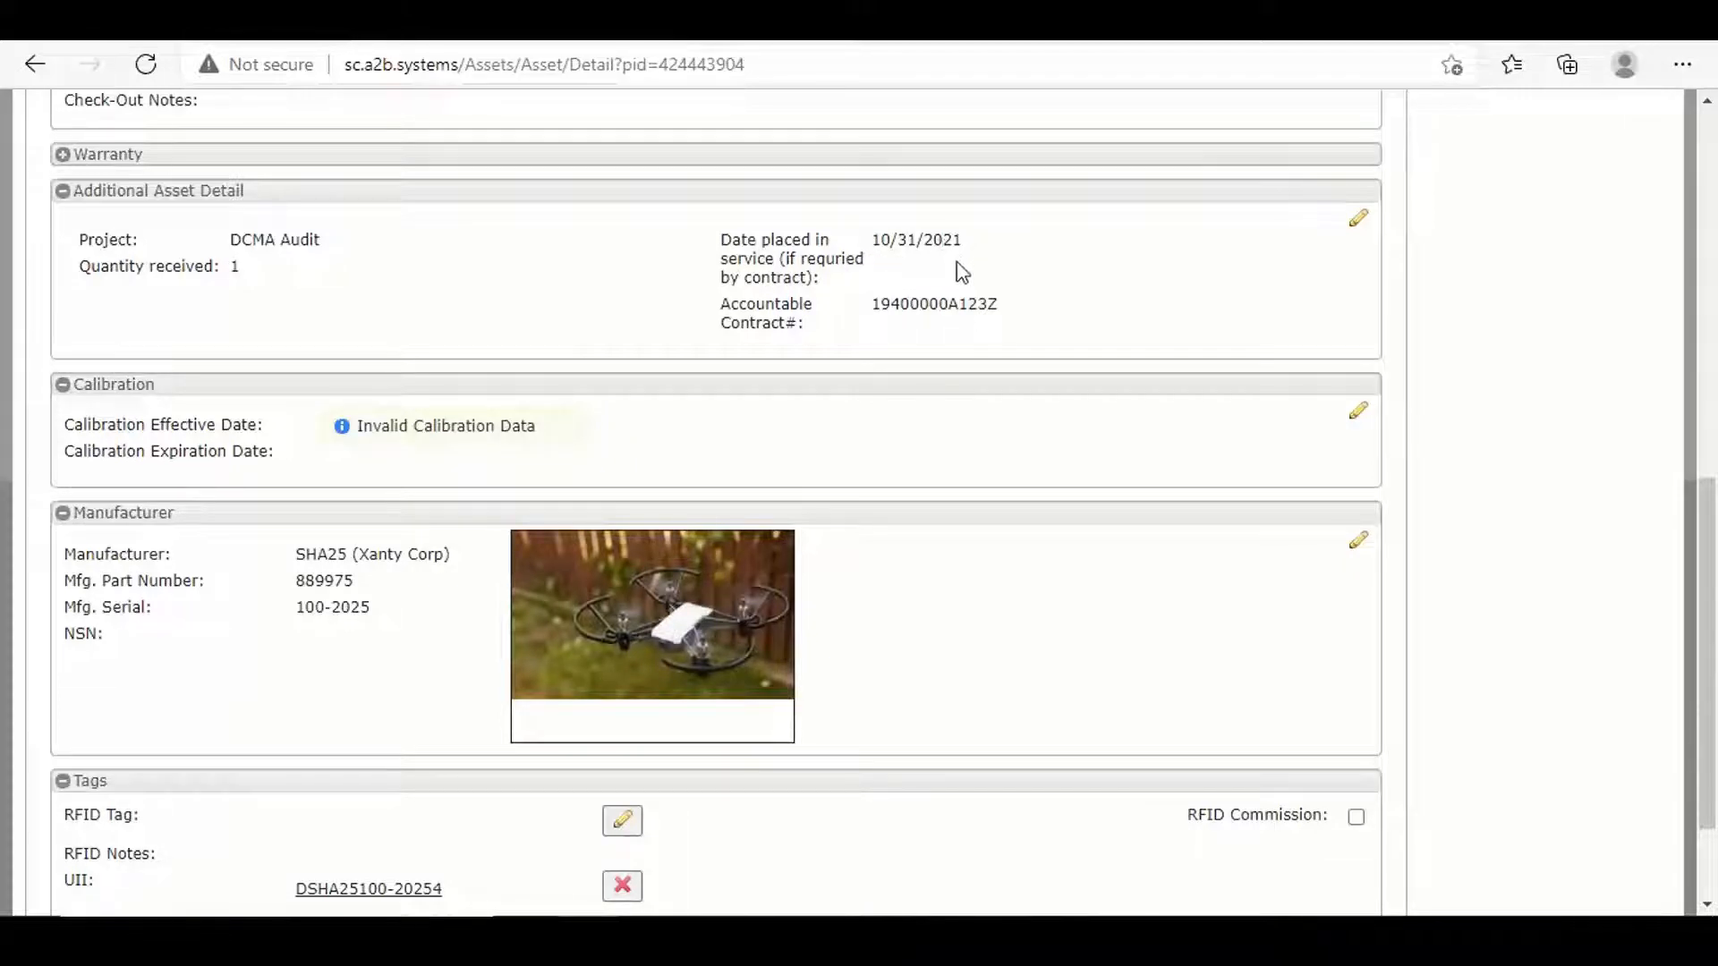
pyautogui.moveTo(824, 337)
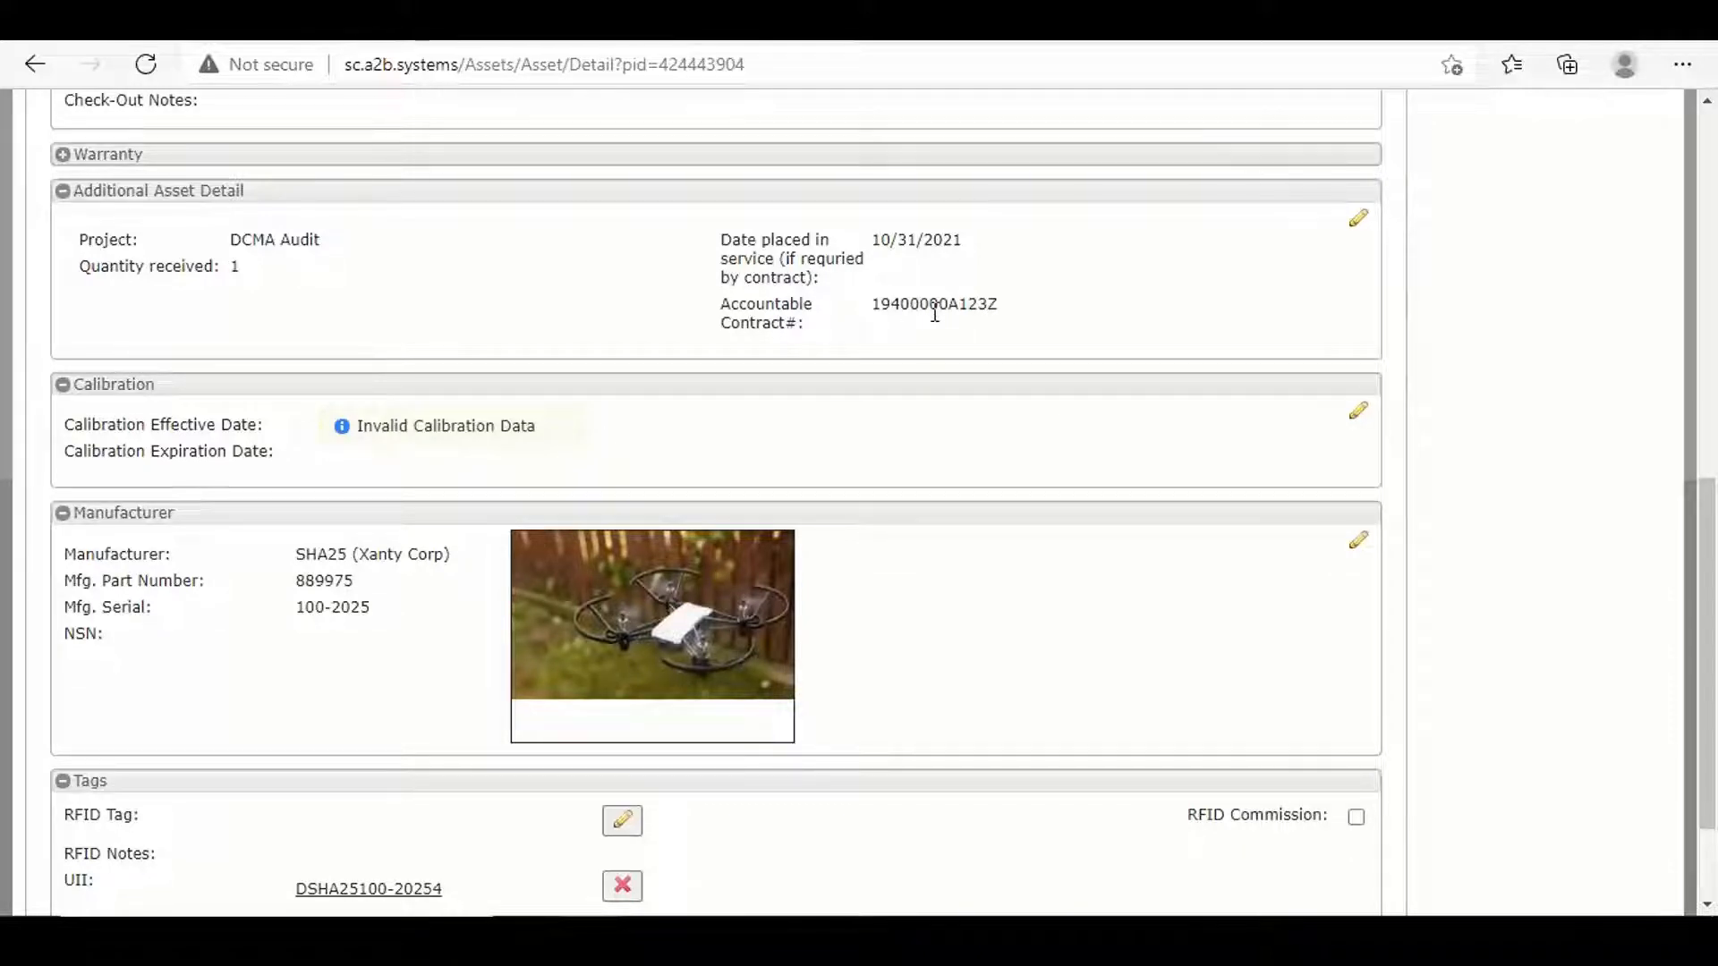
pyautogui.scroll(-3)
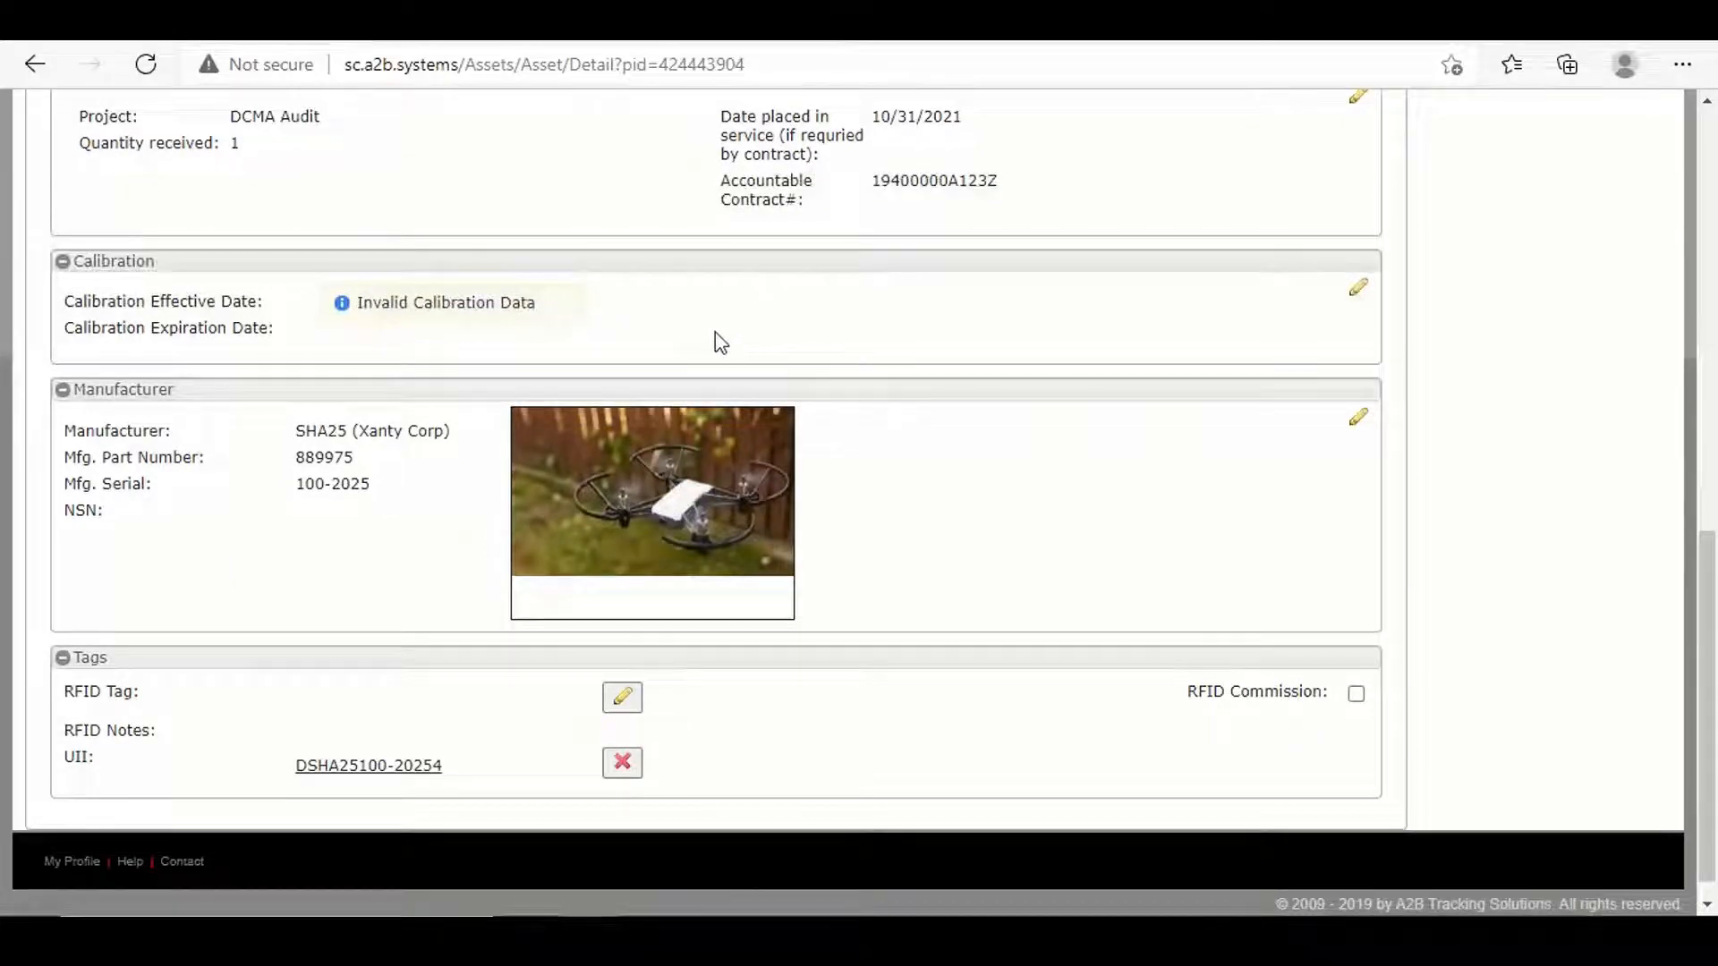
pyautogui.scroll(-3)
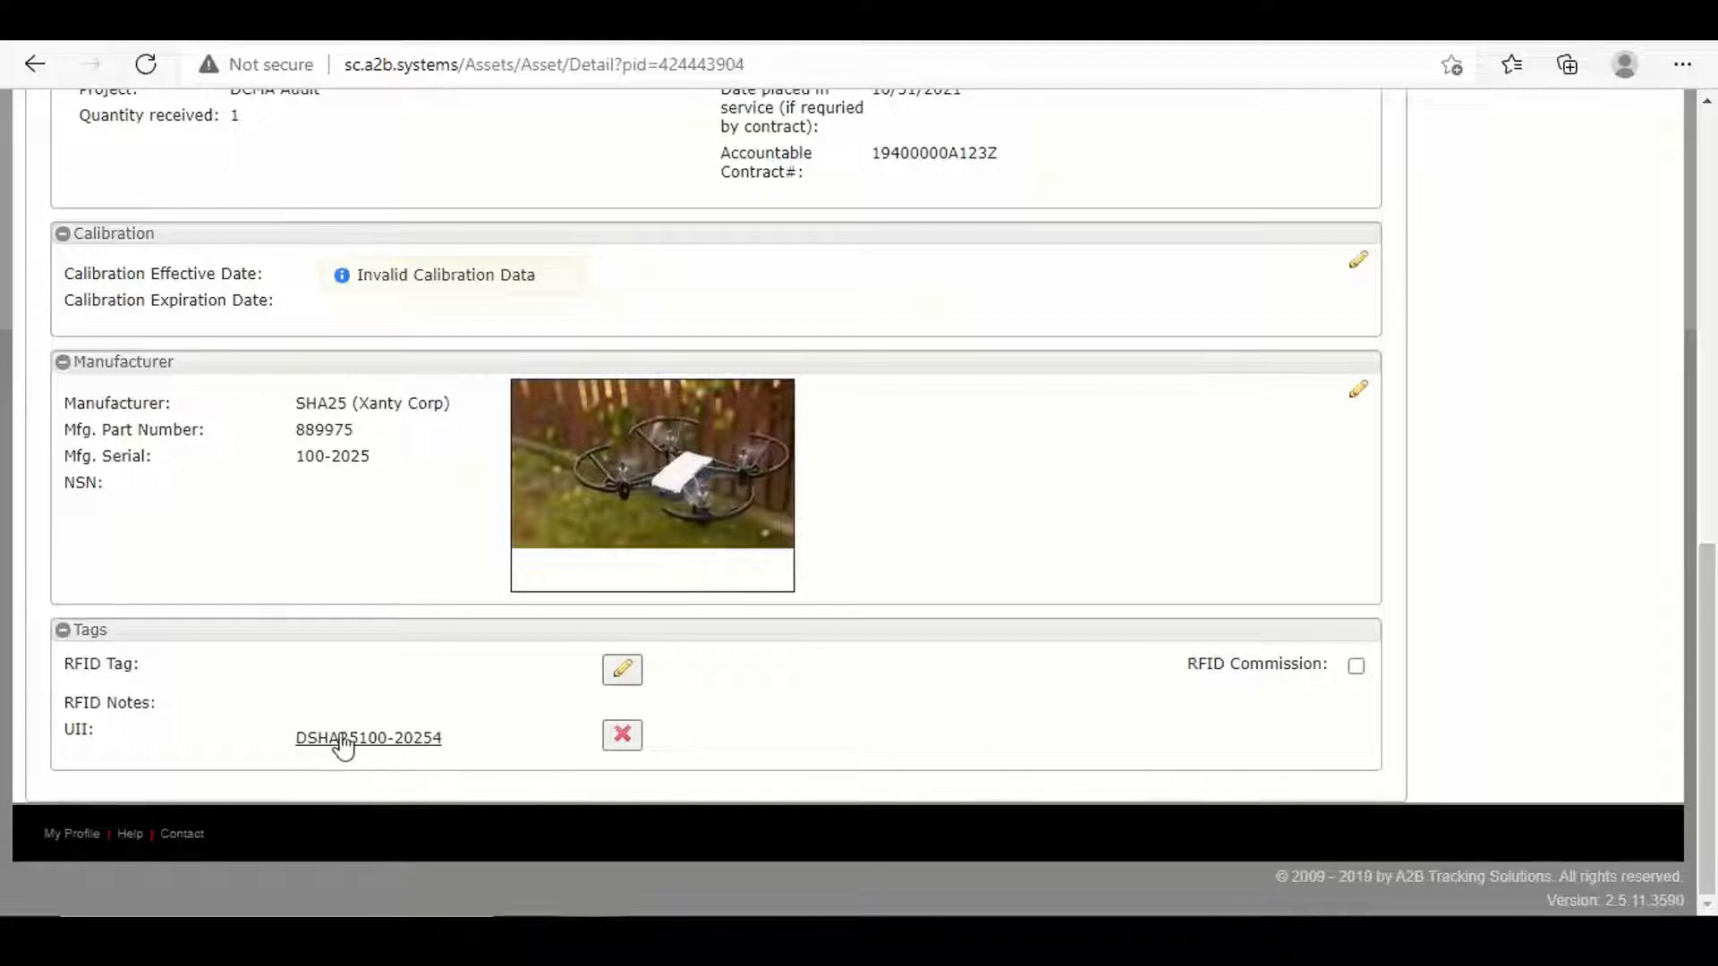
pyautogui.moveTo(367, 737)
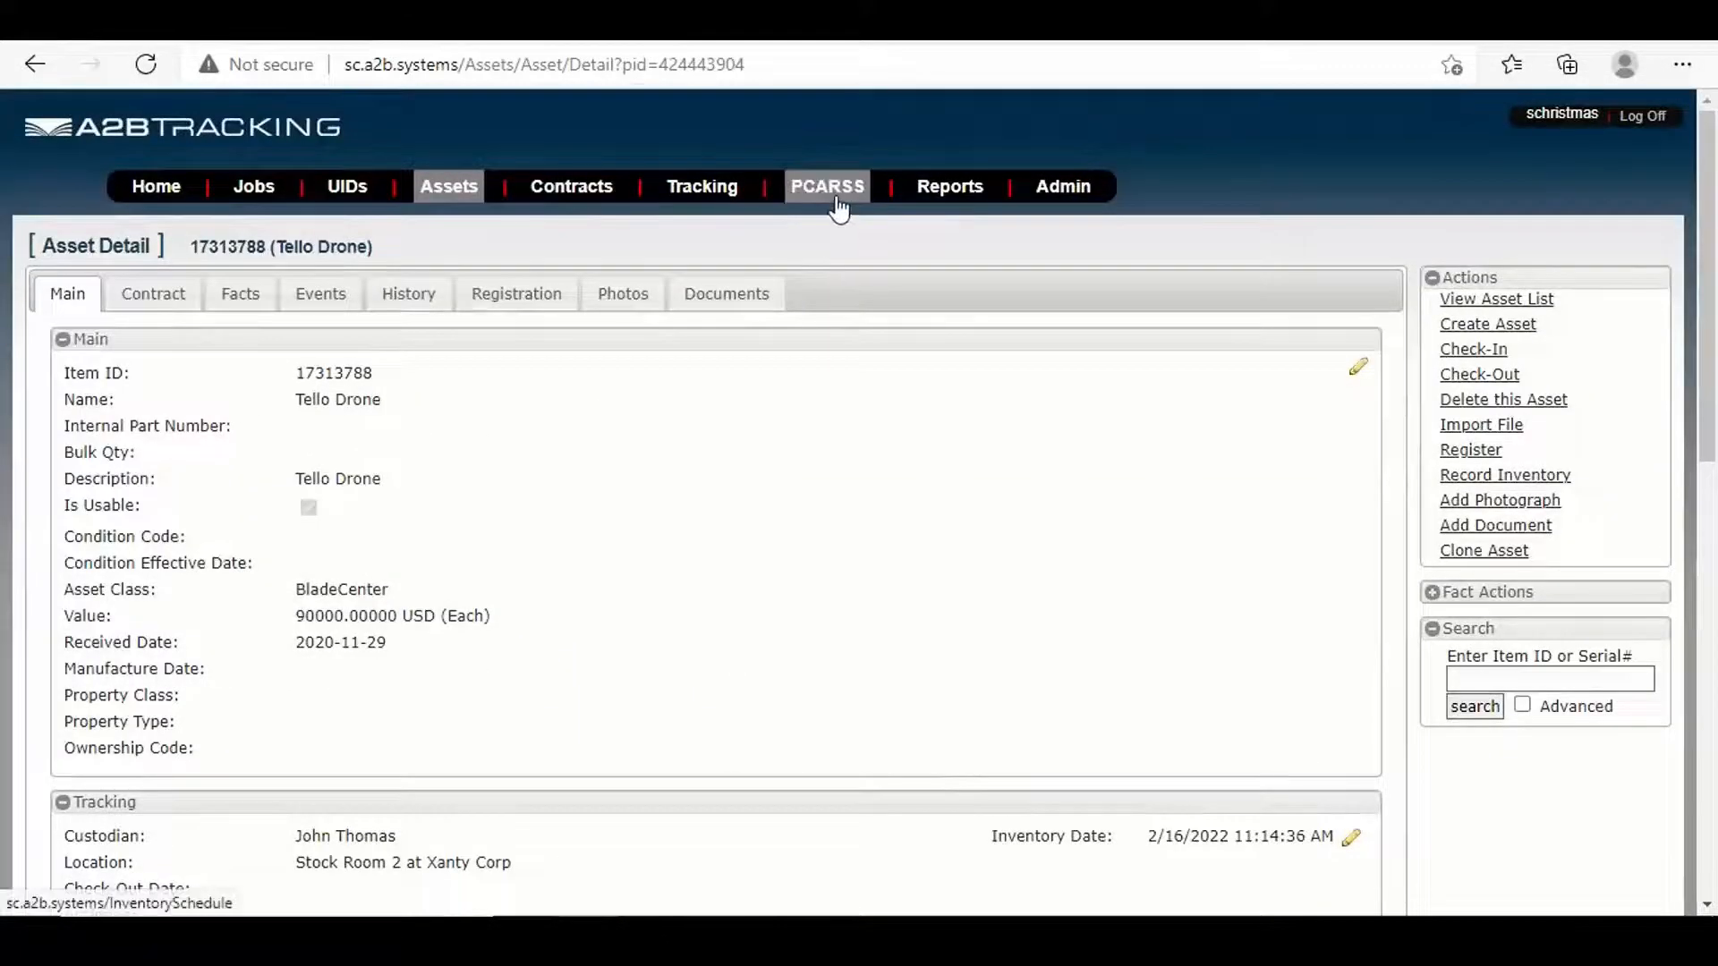
pyautogui.moveTo(936, 337)
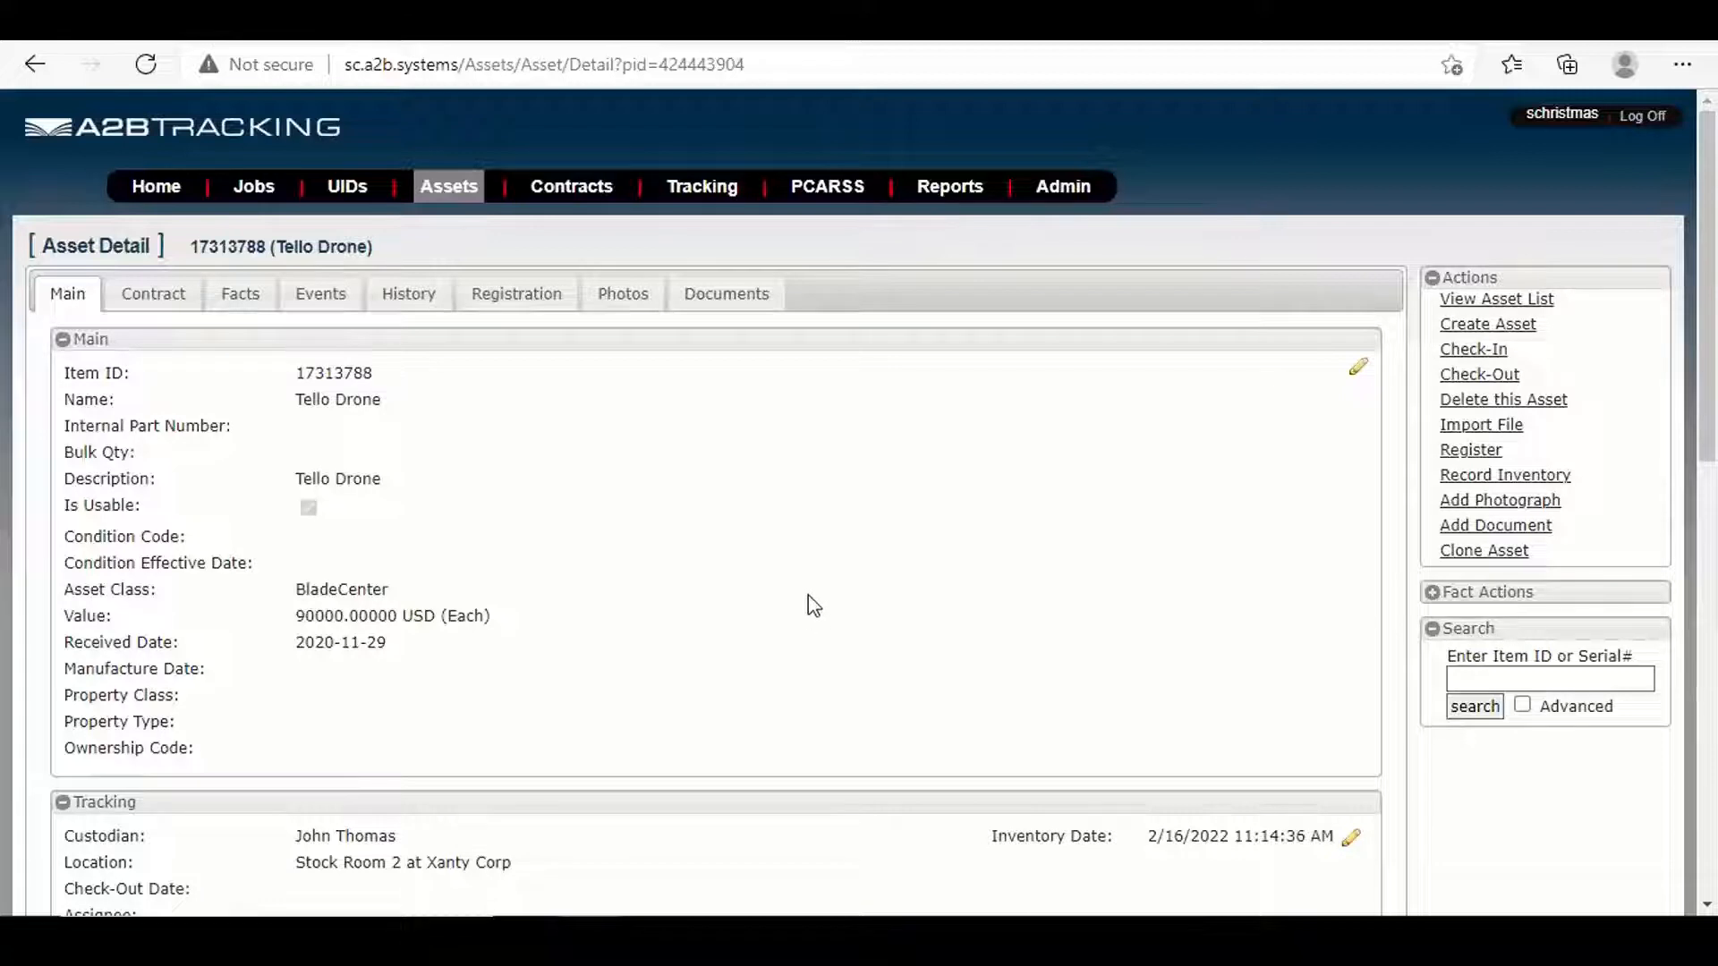
pyautogui.moveTo(787, 620)
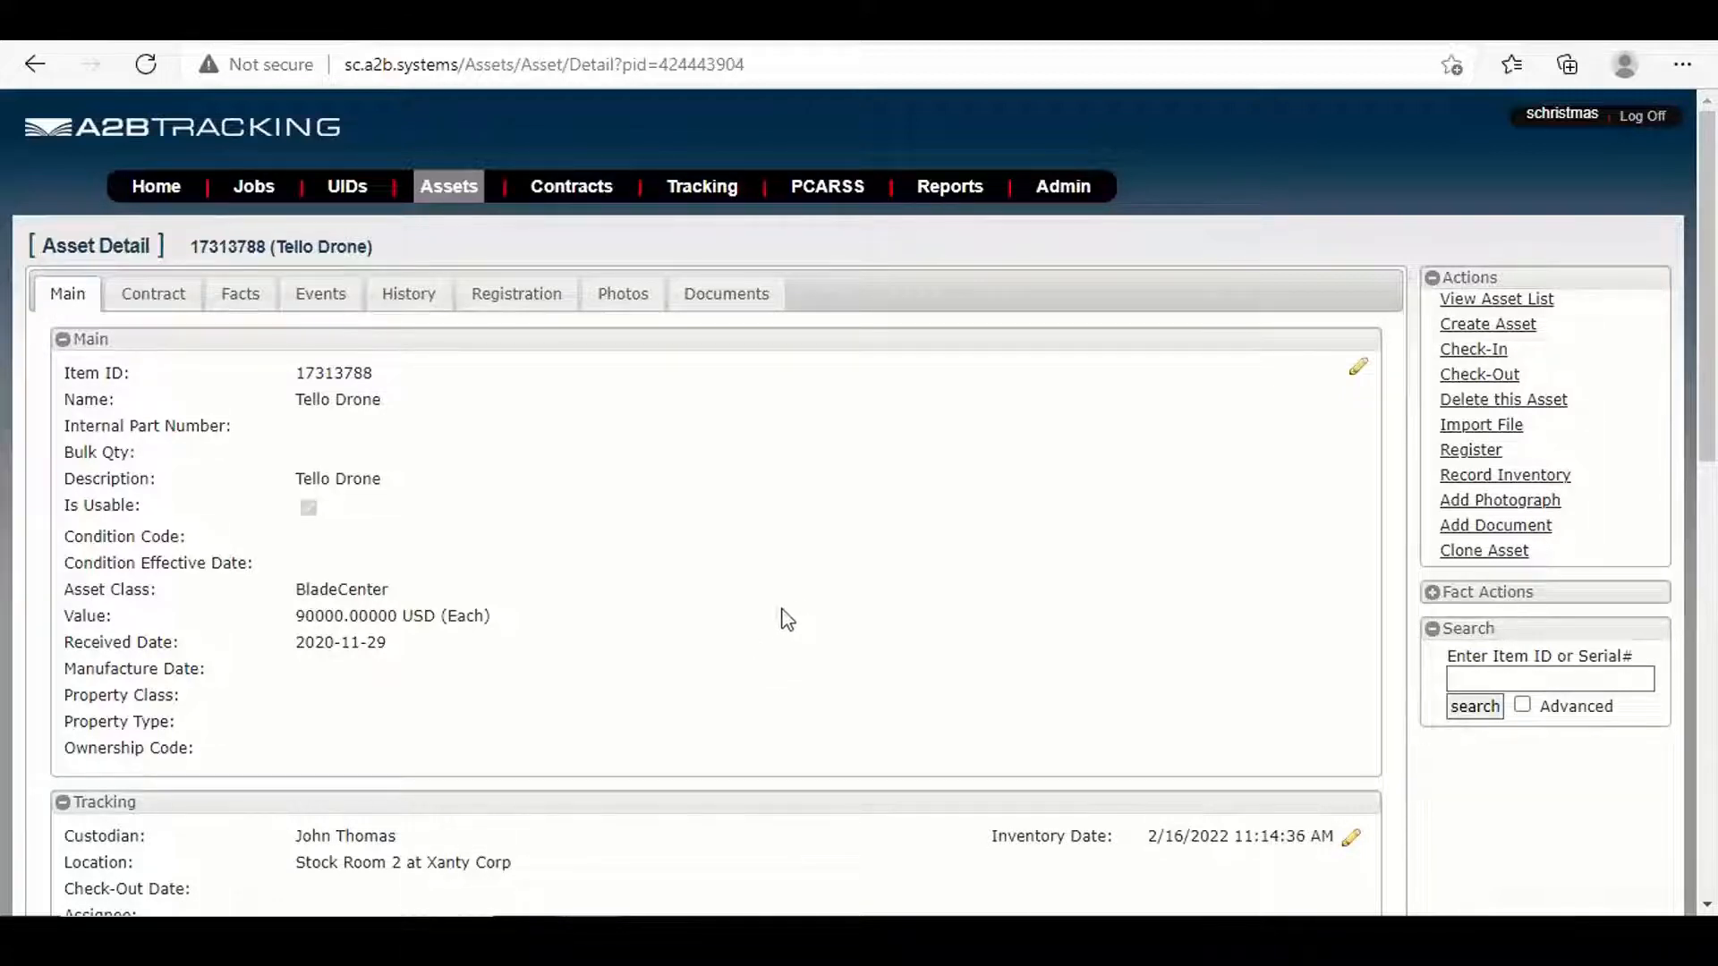
pyautogui.moveTo(784, 643)
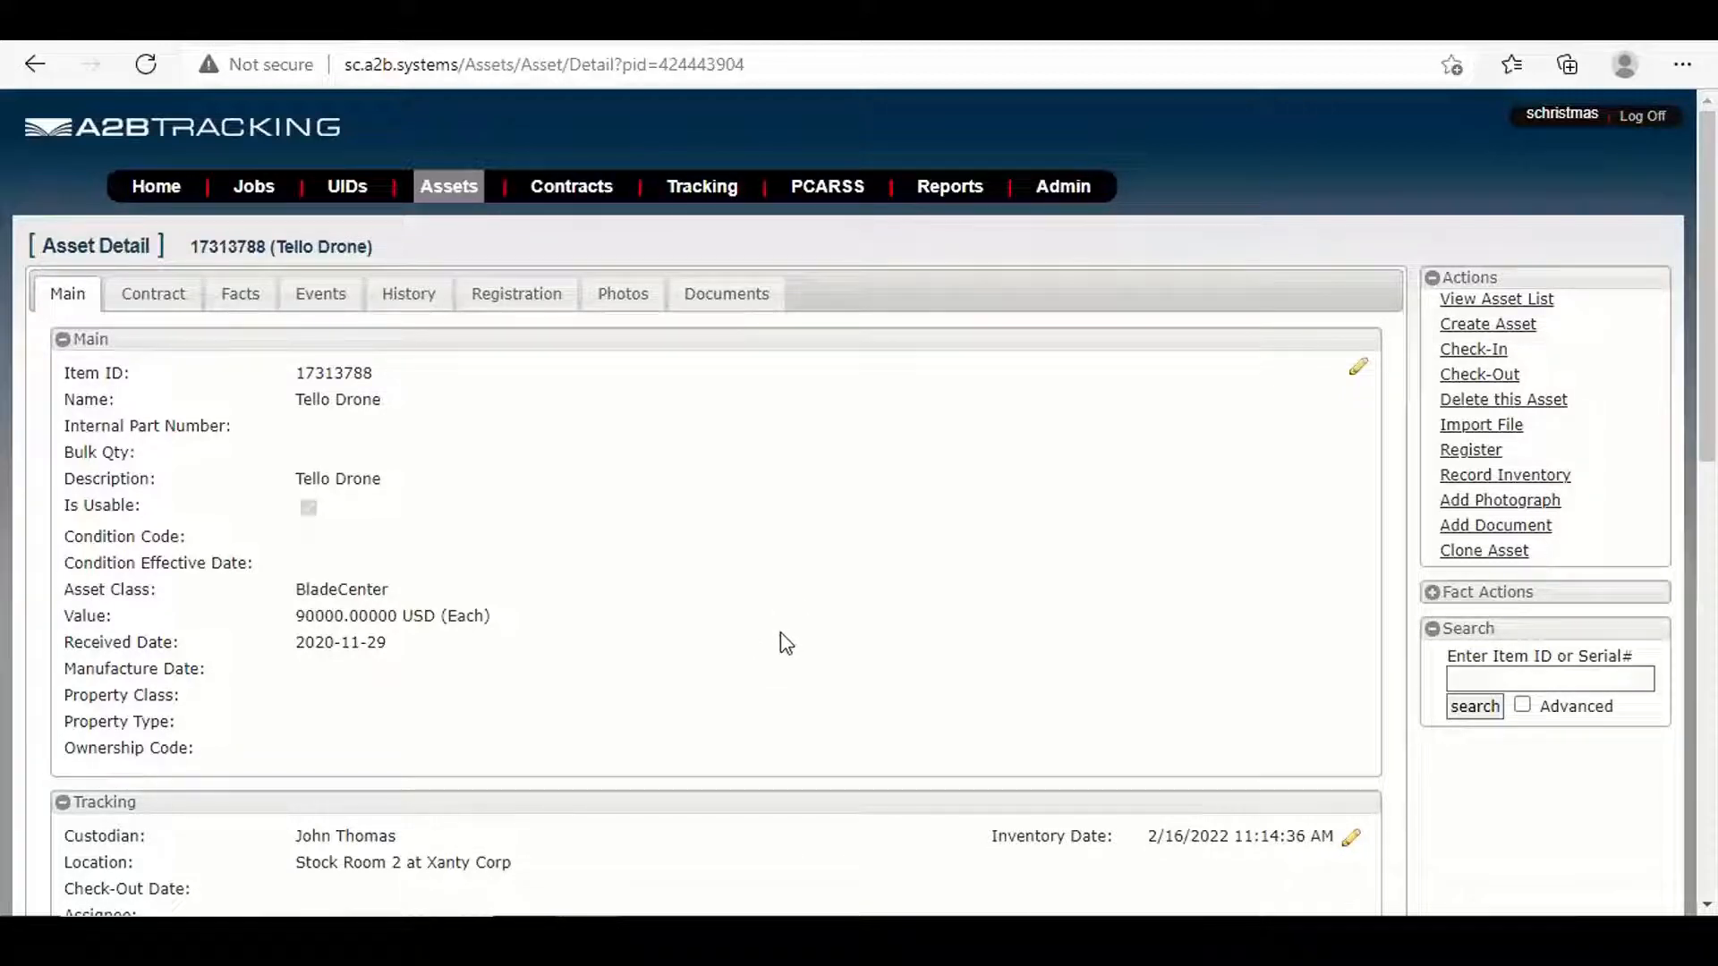
pyautogui.moveTo(751, 643)
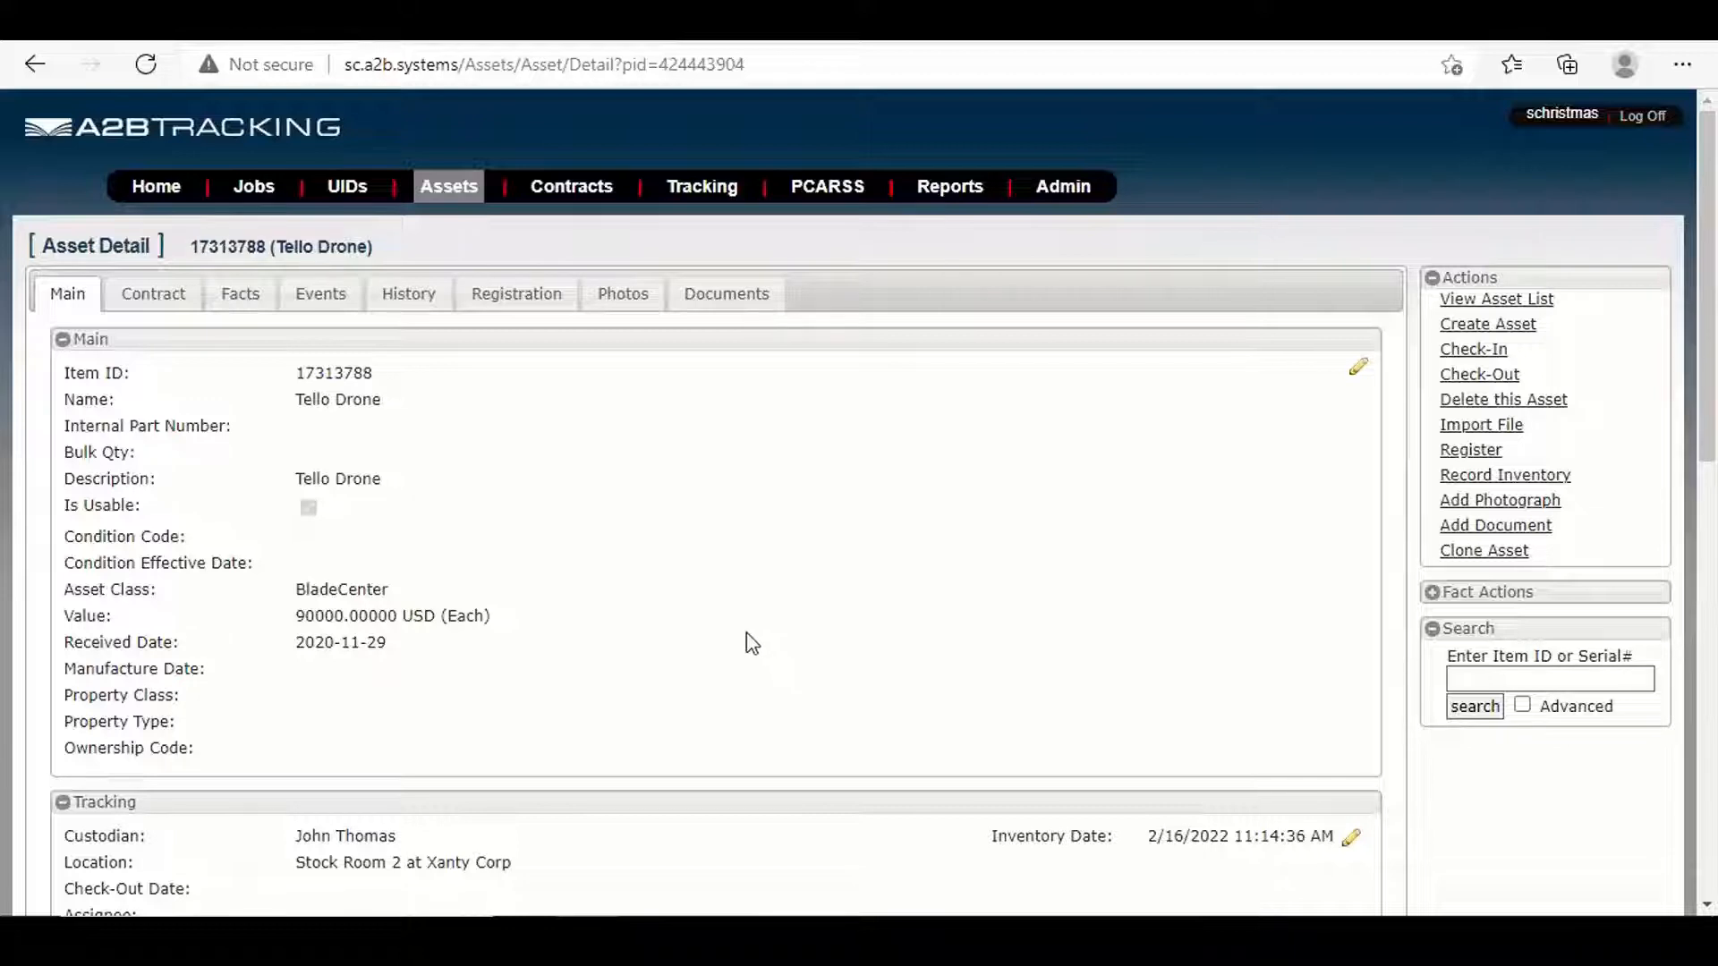
pyautogui.moveTo(592, 626)
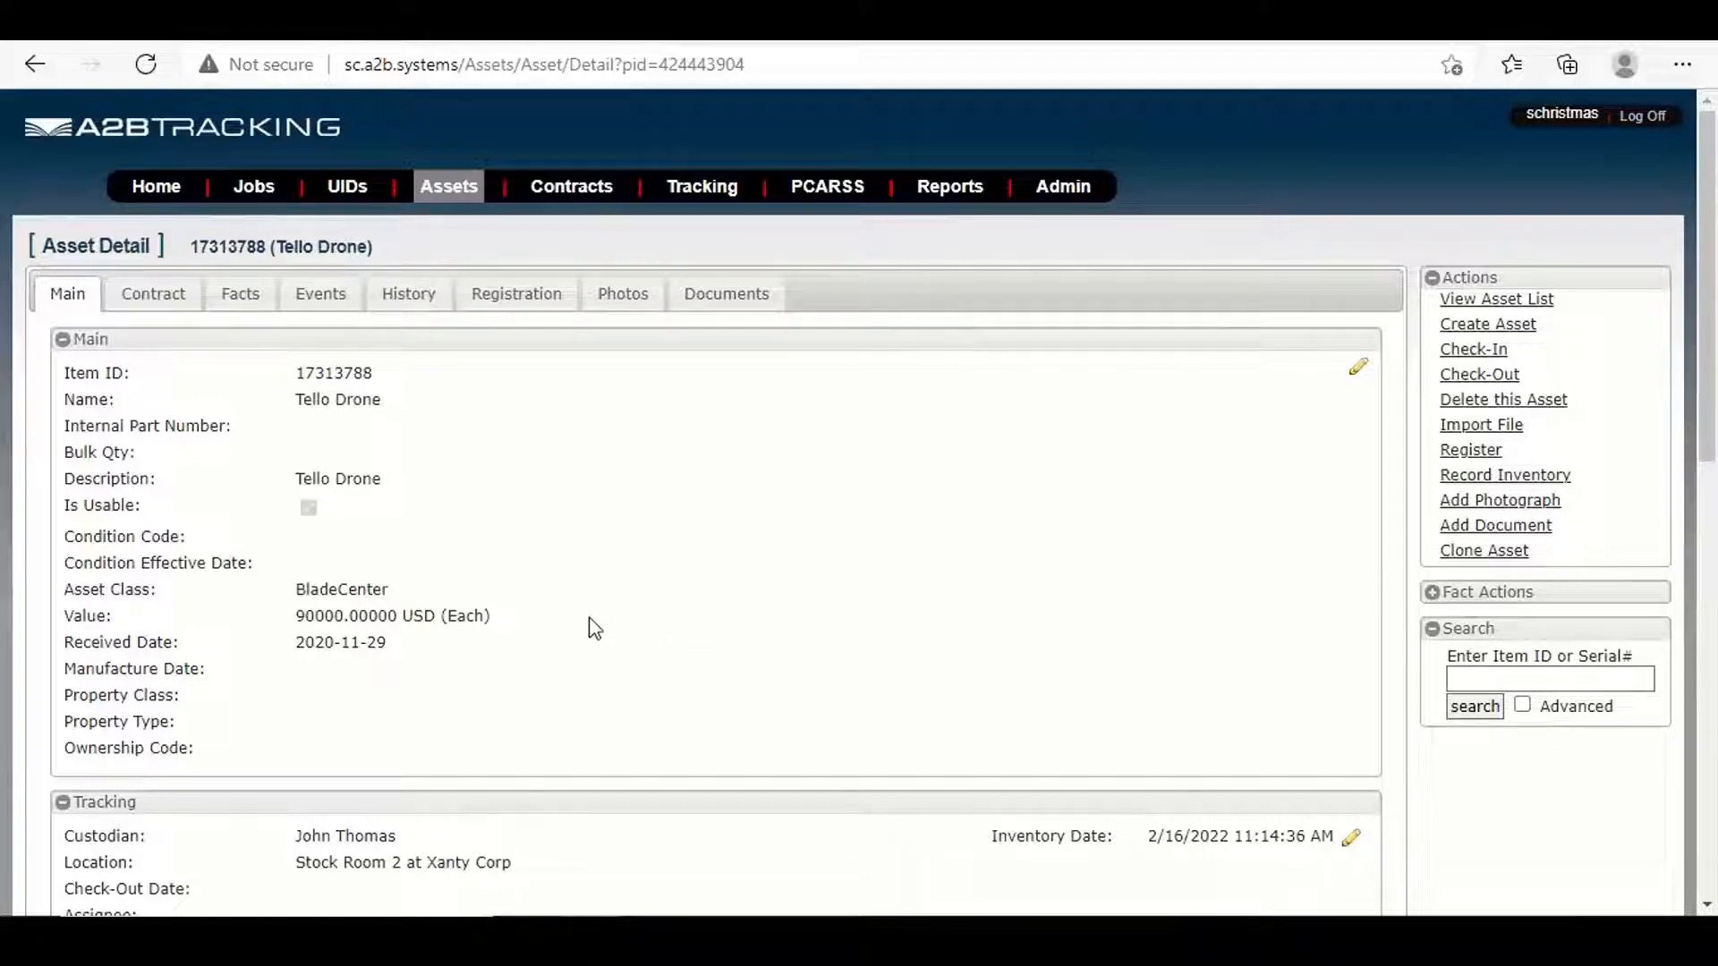
pyautogui.moveTo(533, 577)
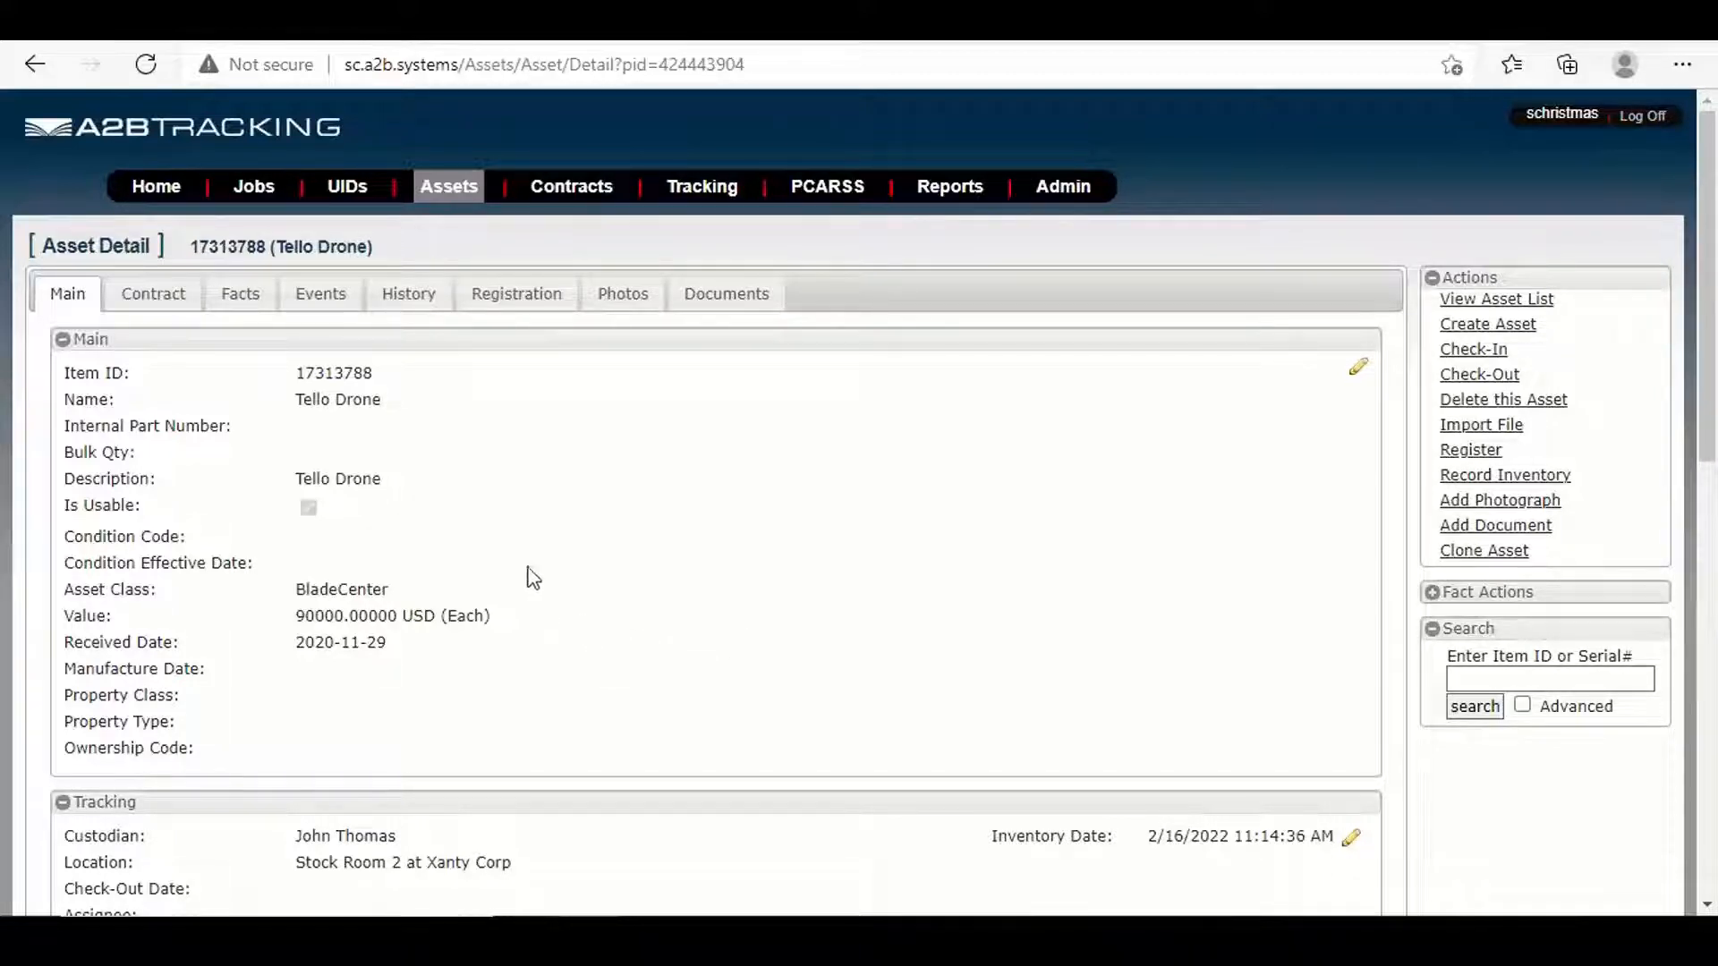
# Check the Tello Drone's History, Photos and Documents tabs
pyautogui.click(408, 294)
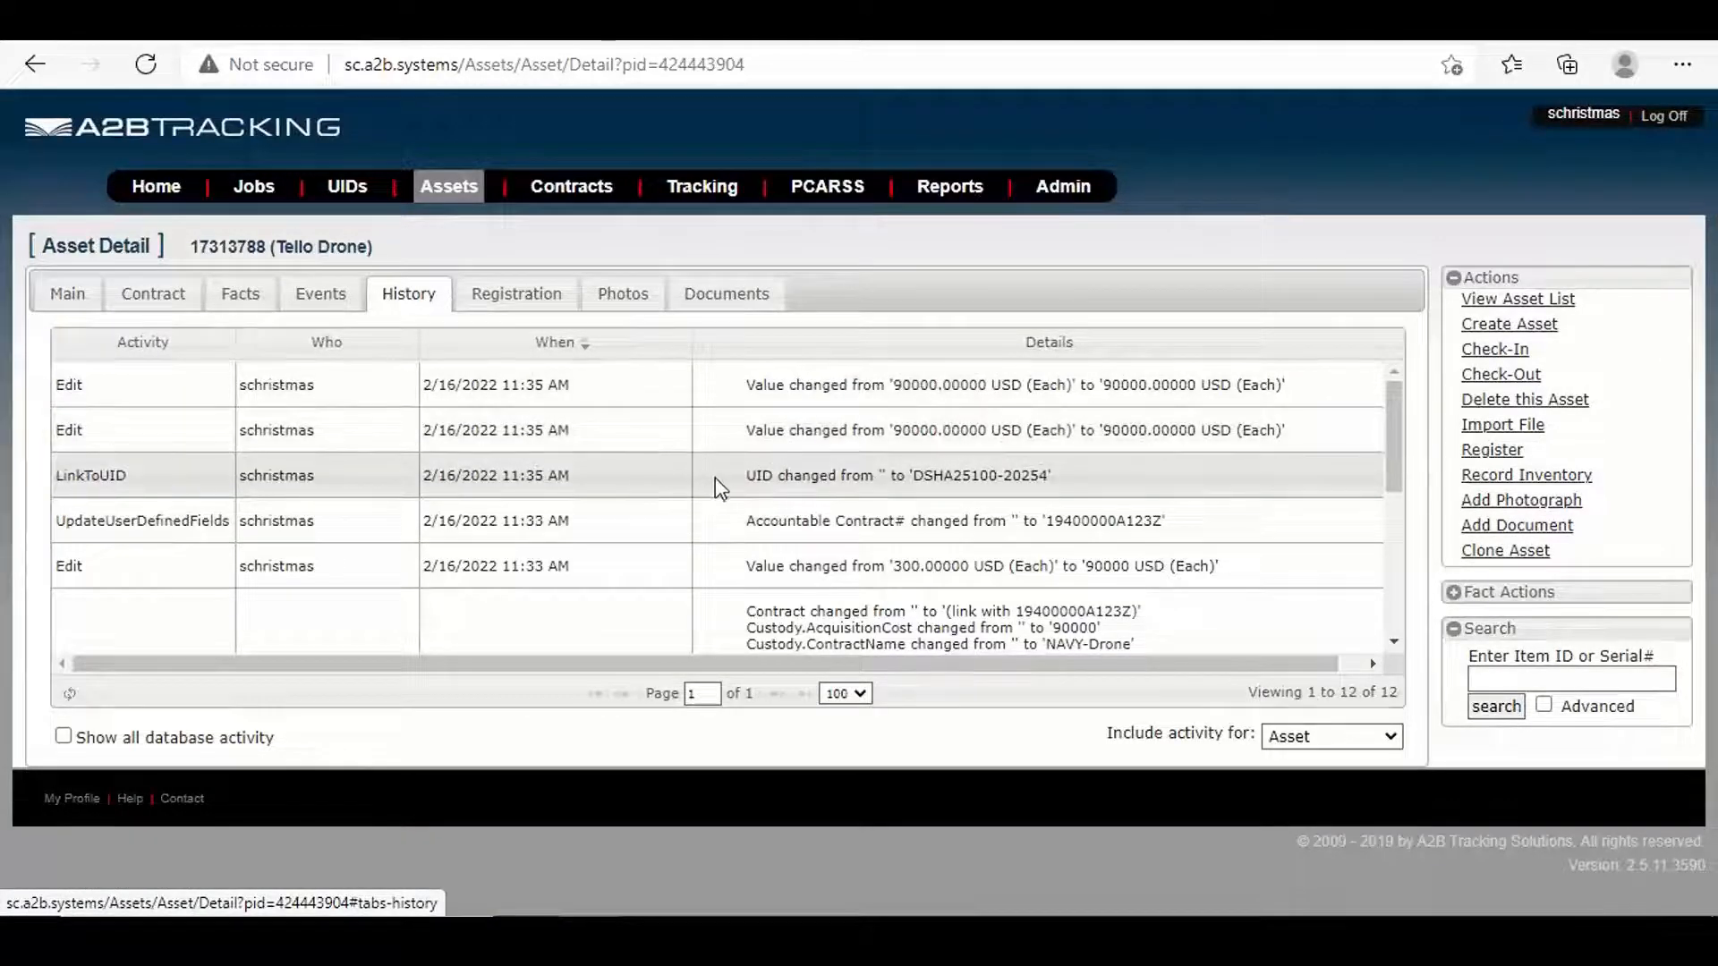
pyautogui.moveTo(479, 502)
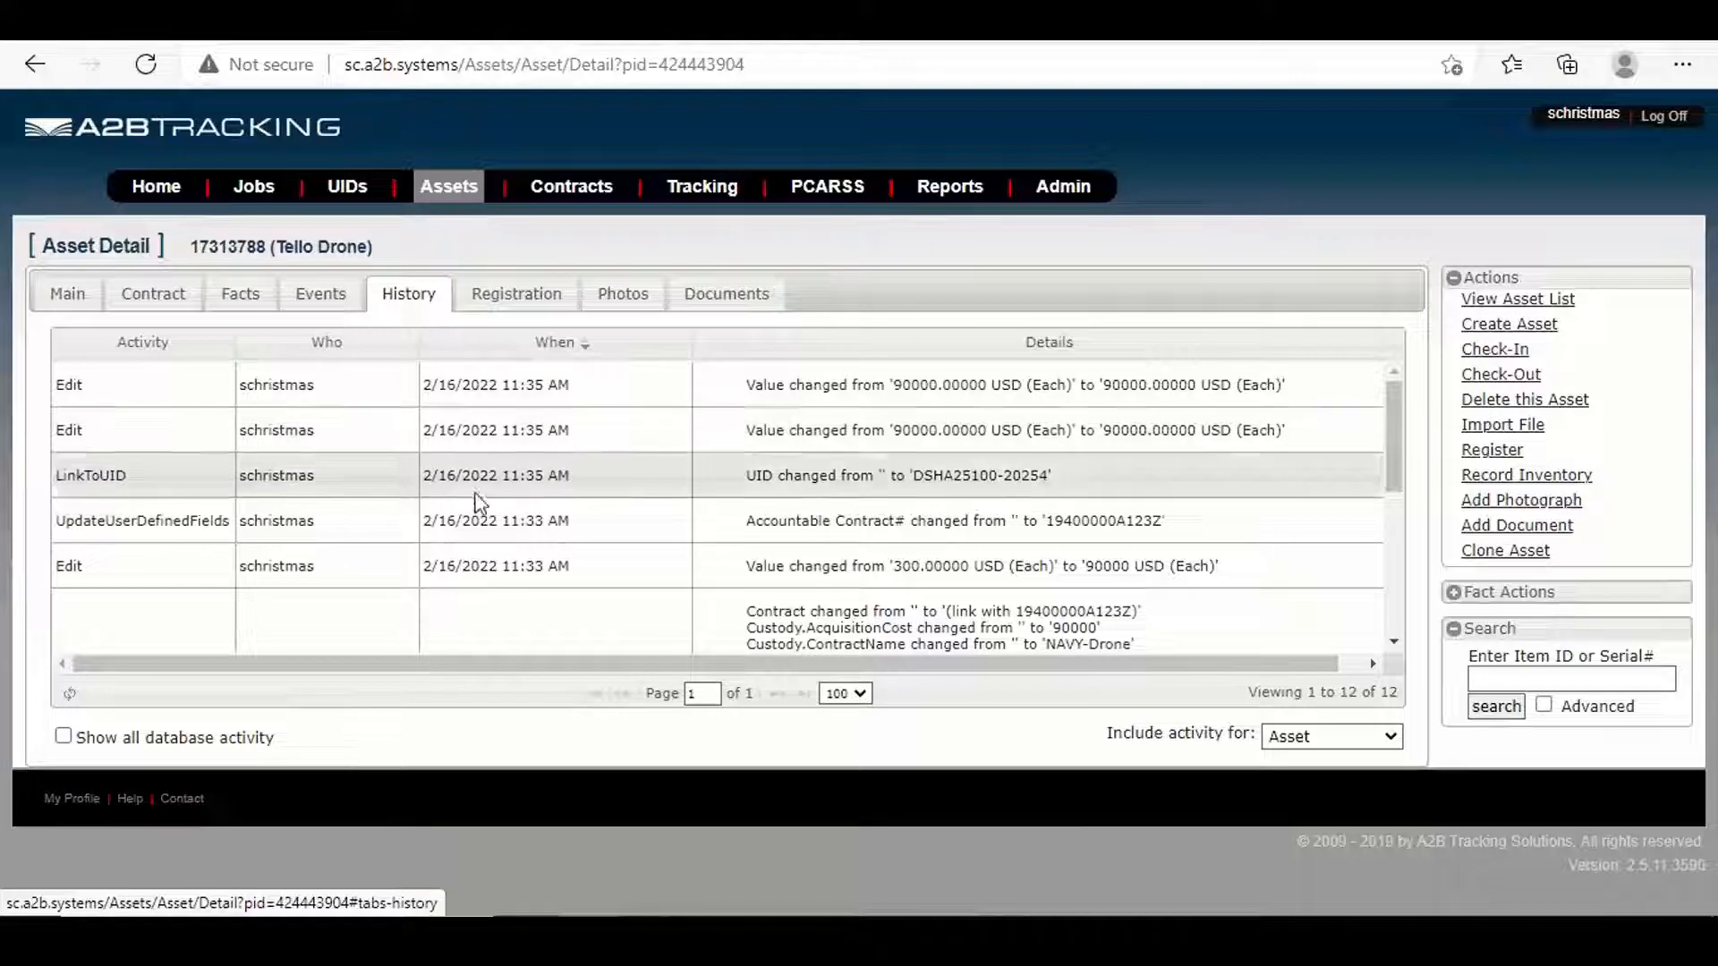
pyautogui.moveTo(482, 558)
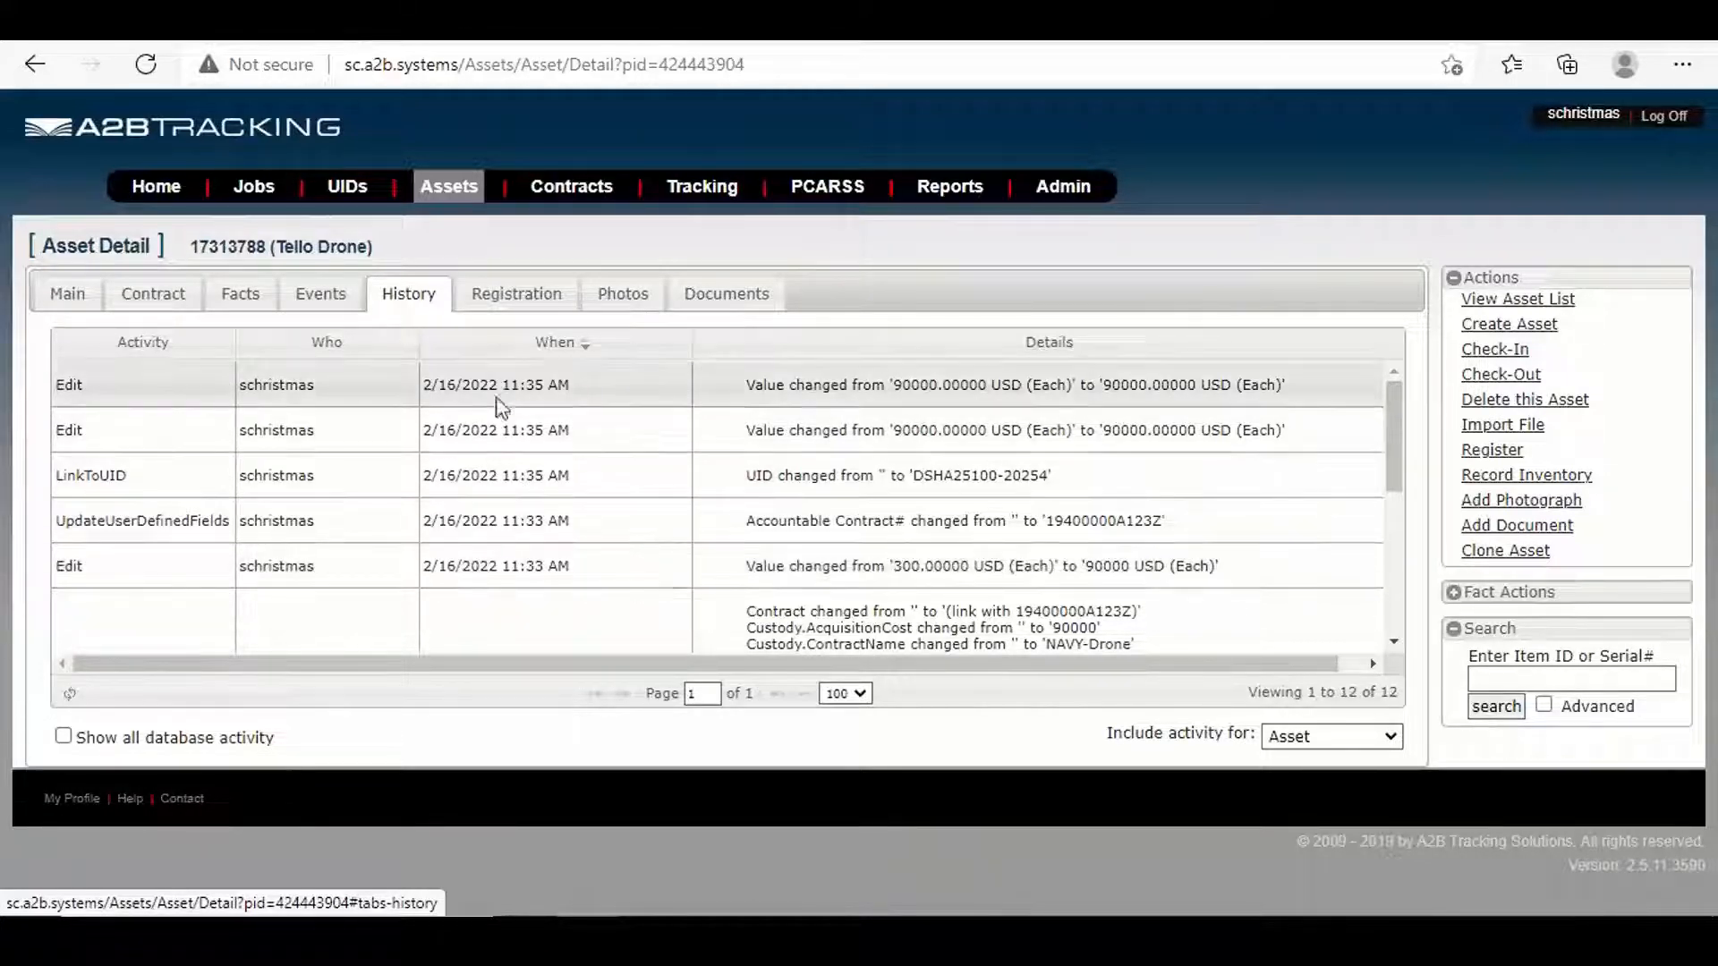
pyautogui.click(620, 293)
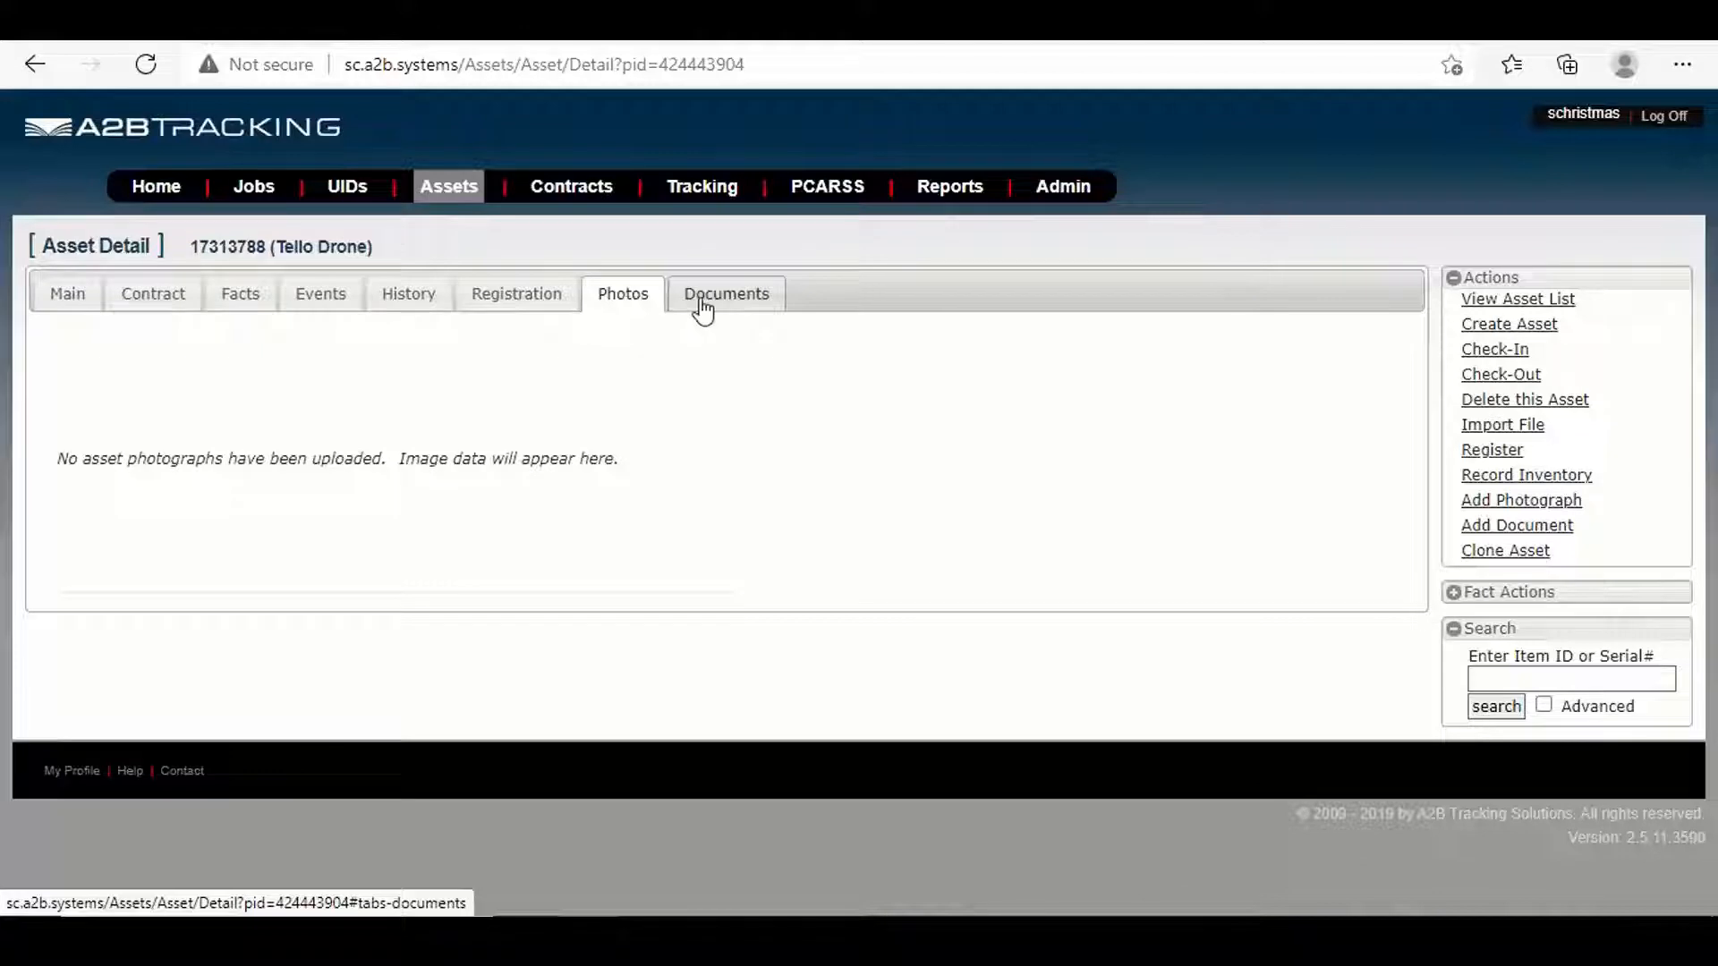
pyautogui.click(726, 294)
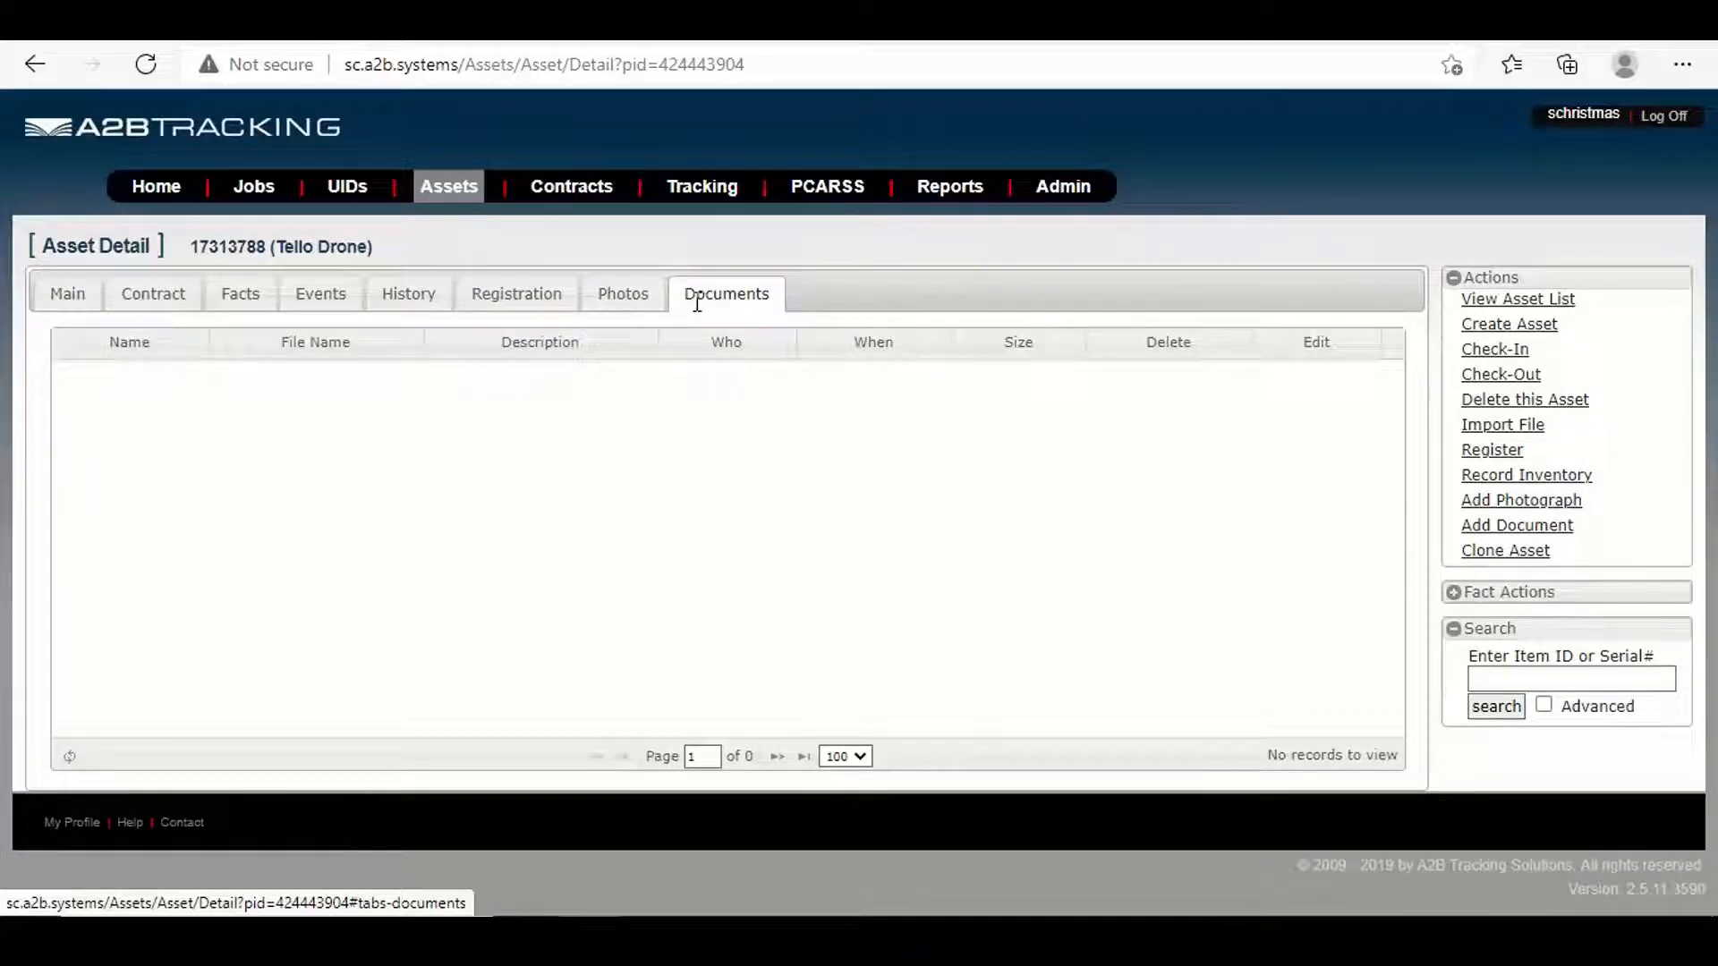
pyautogui.moveTo(515, 294)
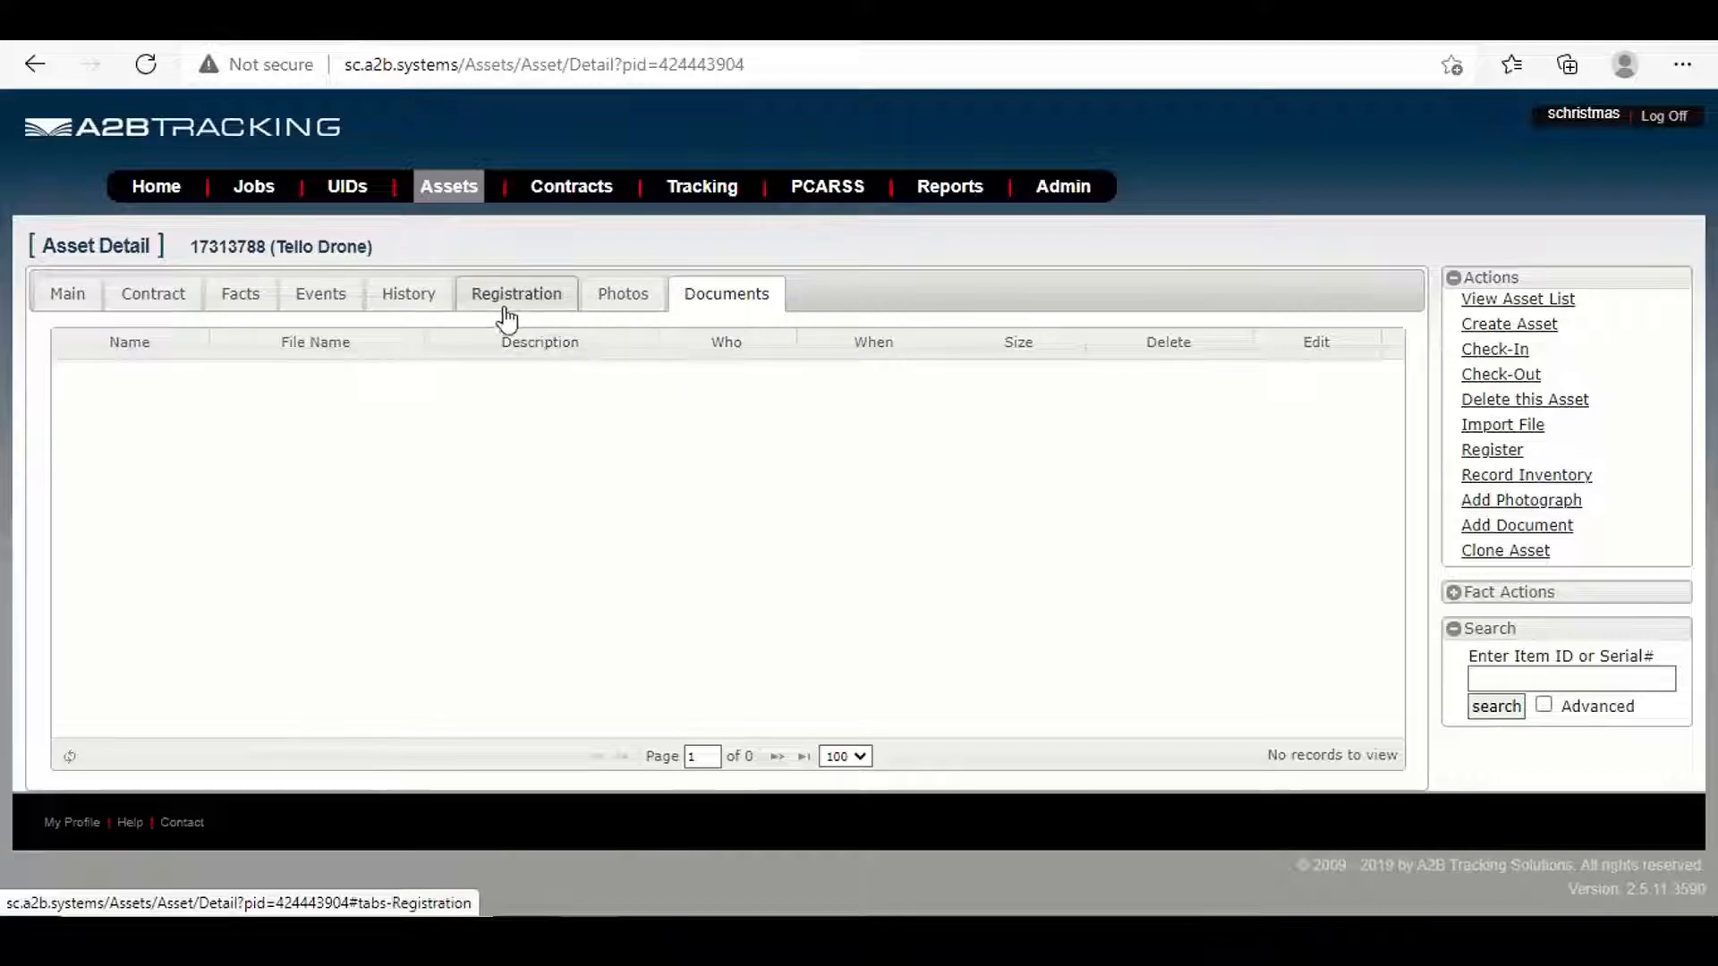
# Show the Tello Drone's Registration tab with its events and UID issues
pyautogui.click(516, 294)
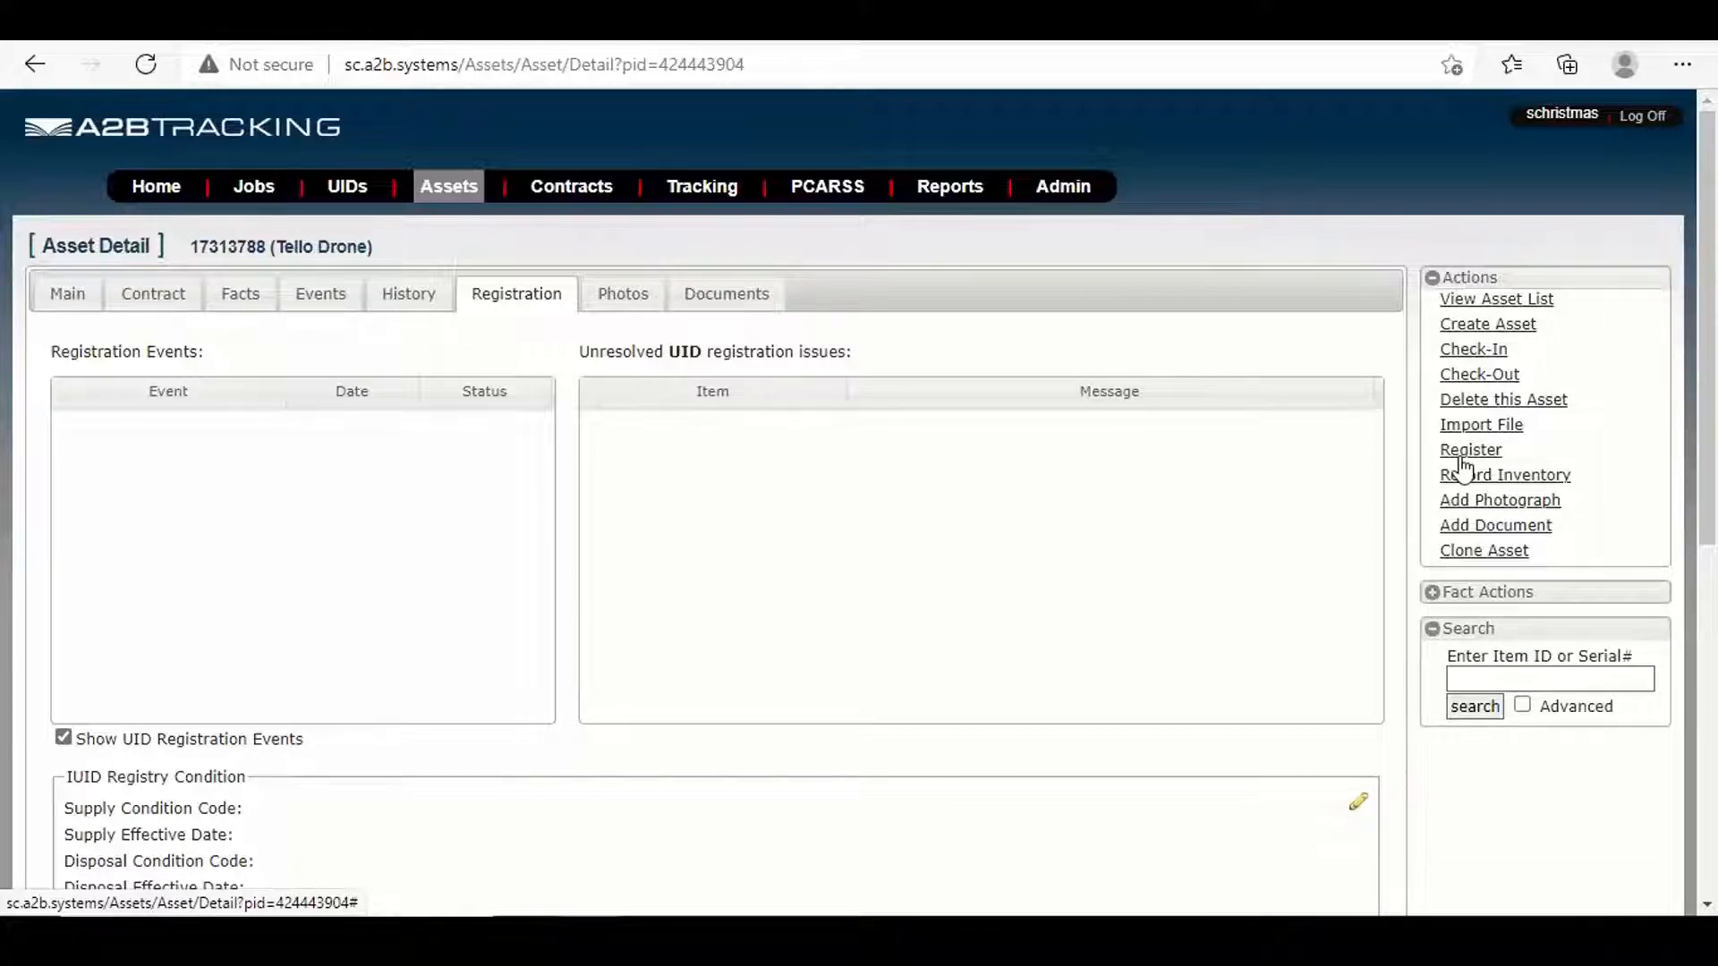
# Start registration from the Actions panel's Register action
pyautogui.click(1470, 449)
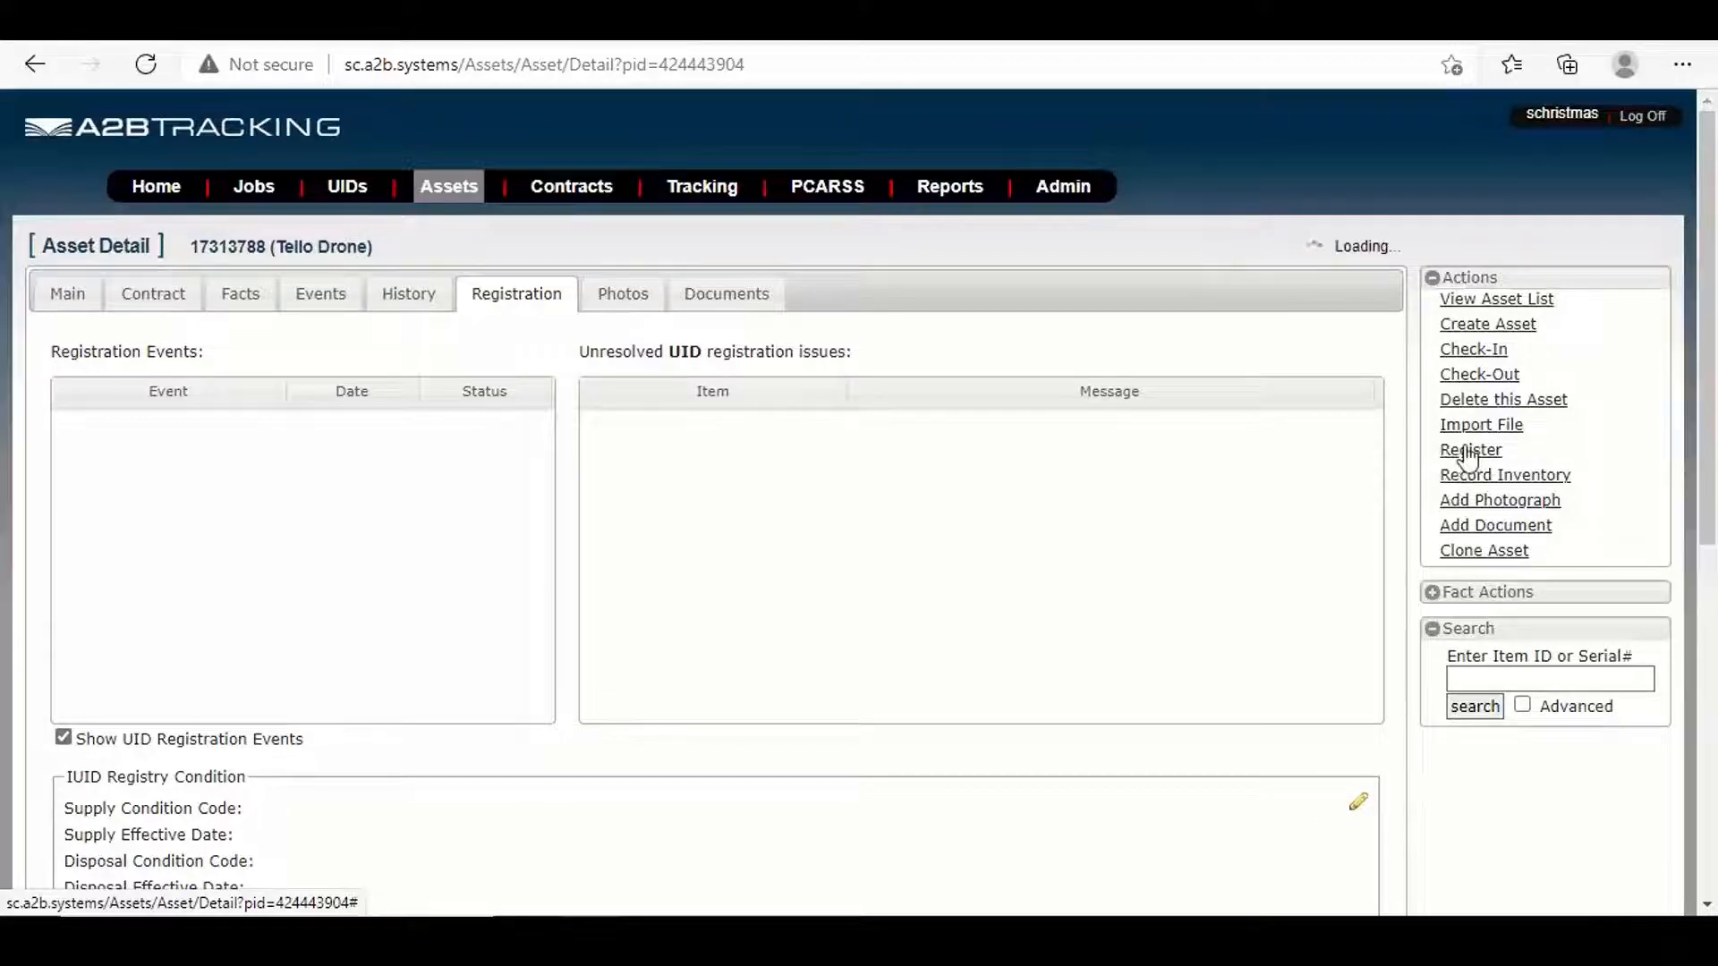
pyautogui.click(1469, 449)
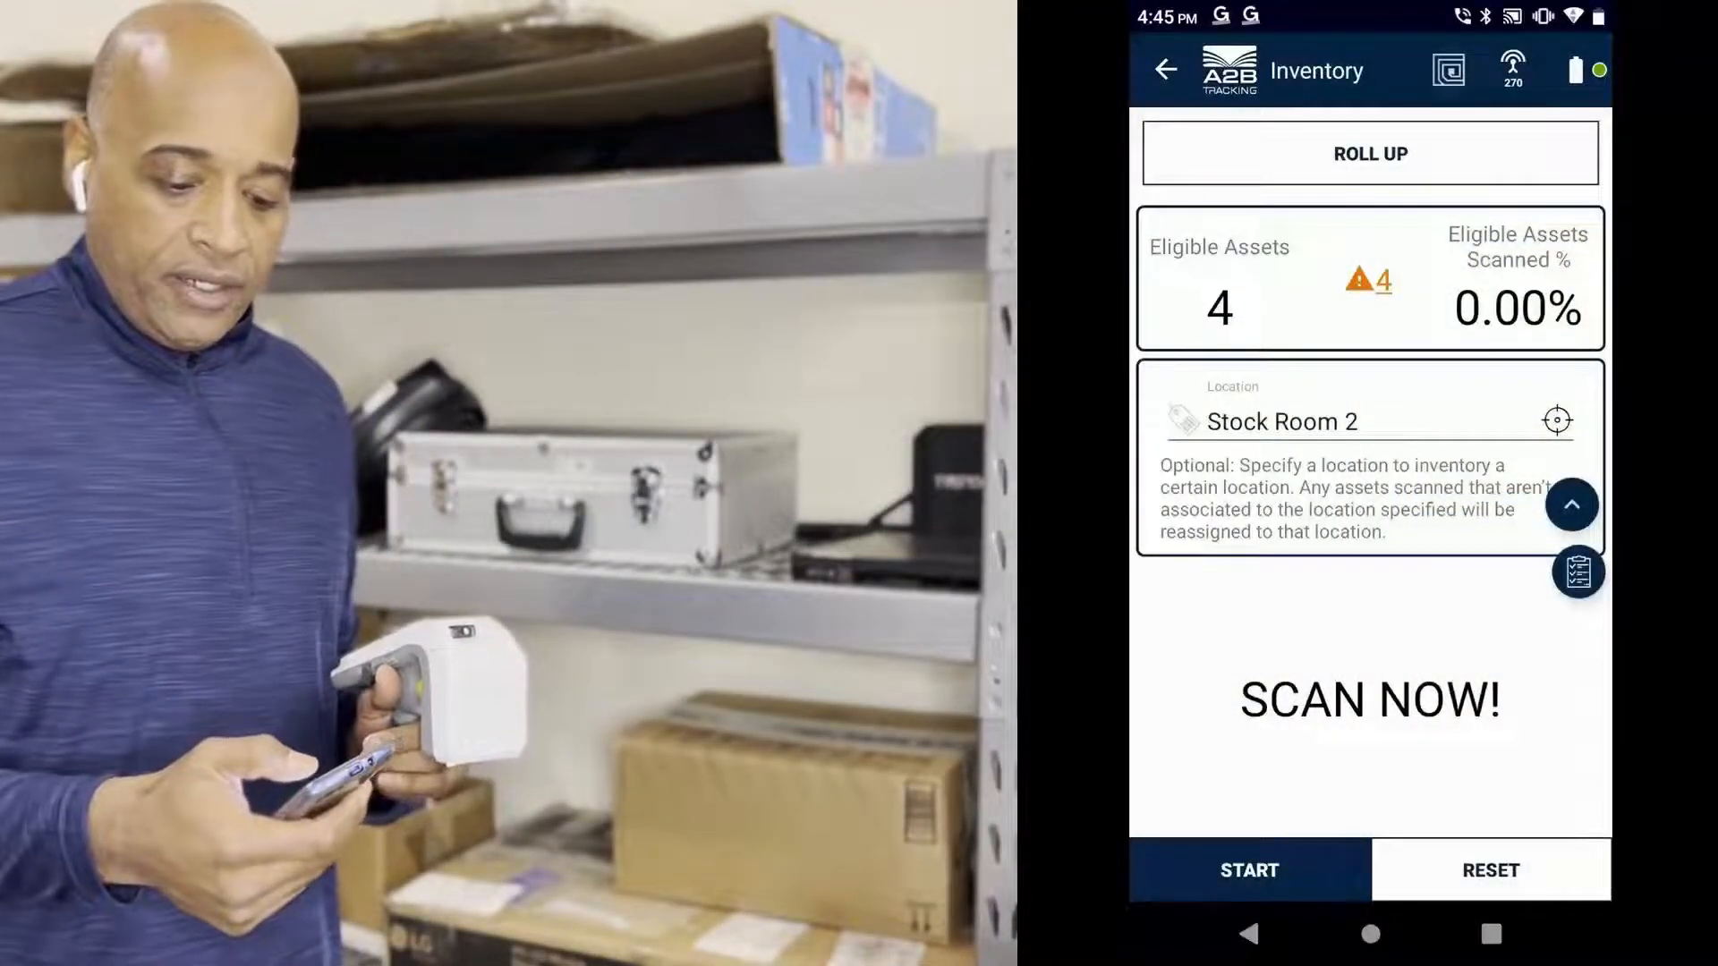
# Switch the scanner to Barcode Mode and start scanning Stock Room 2
pyautogui.click(1447, 69)
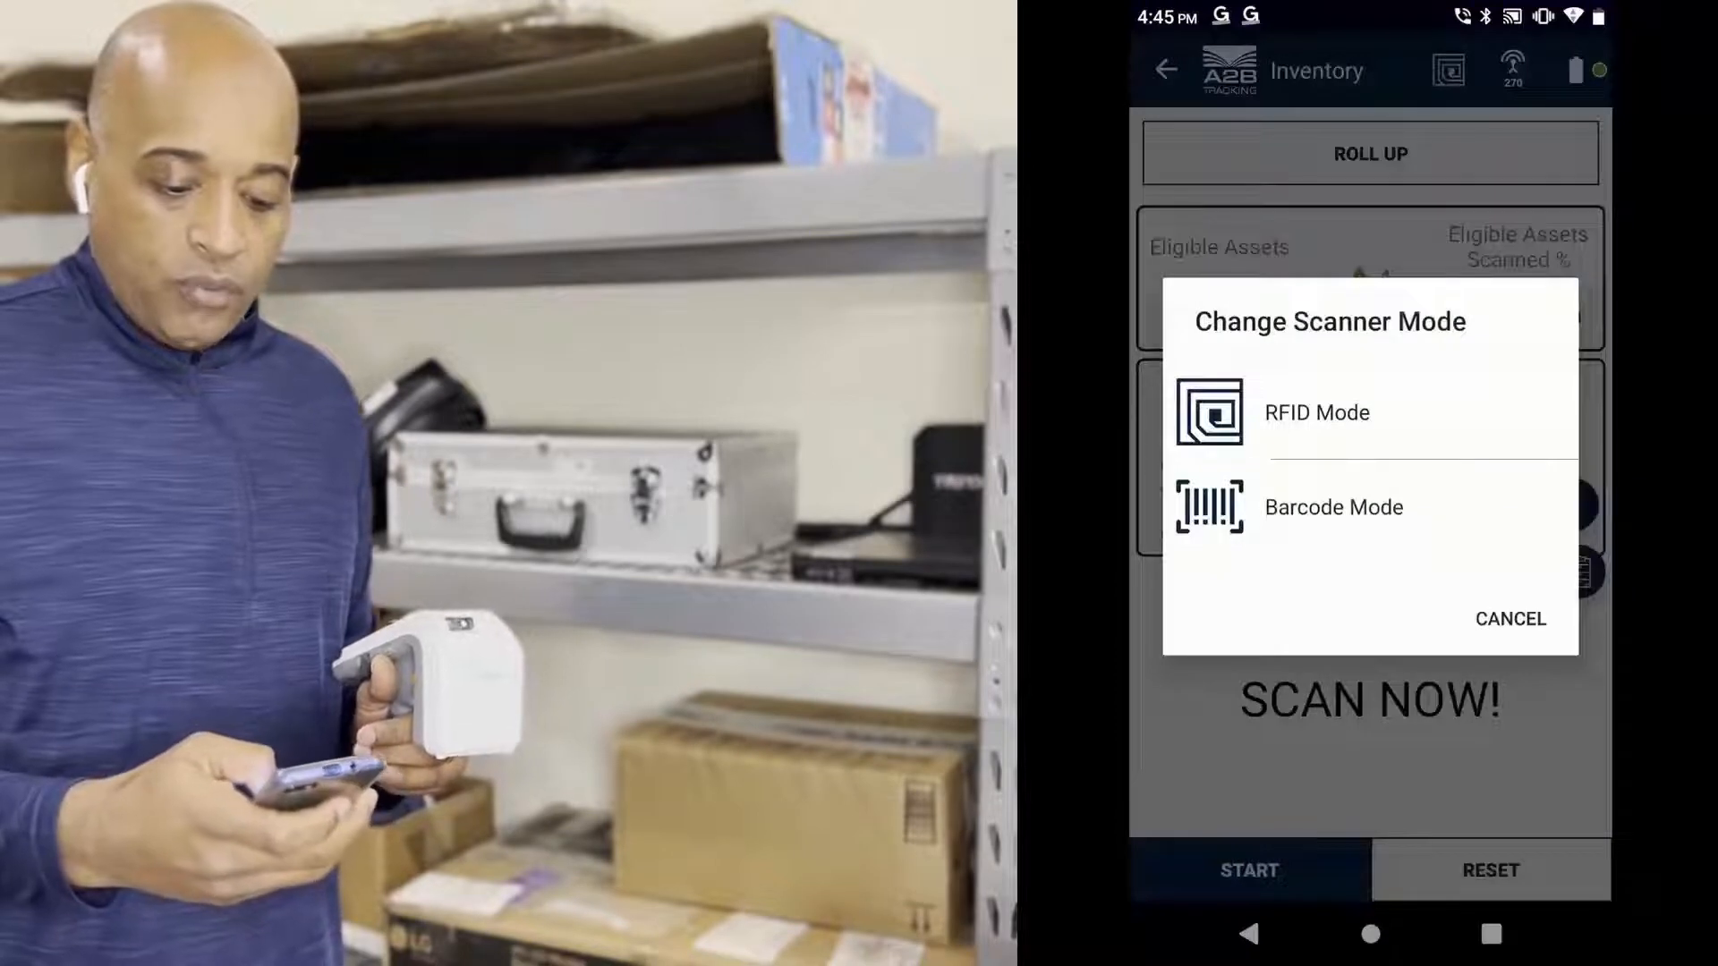
pyautogui.click(1333, 507)
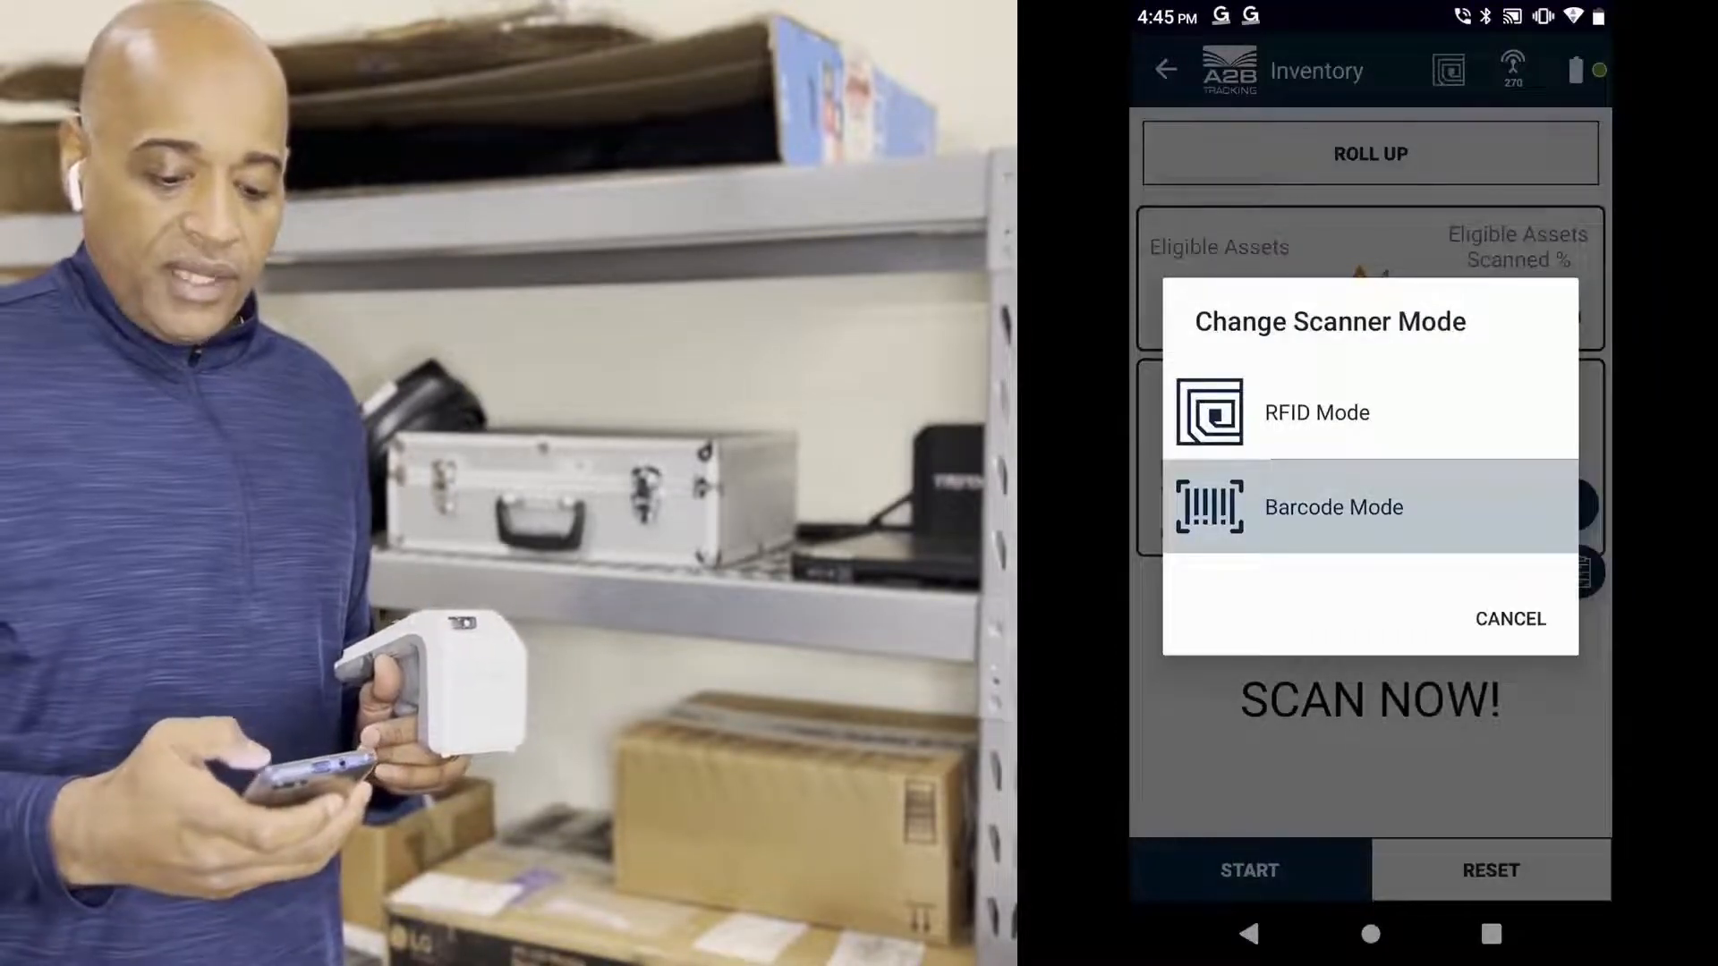
pyautogui.click(1333, 506)
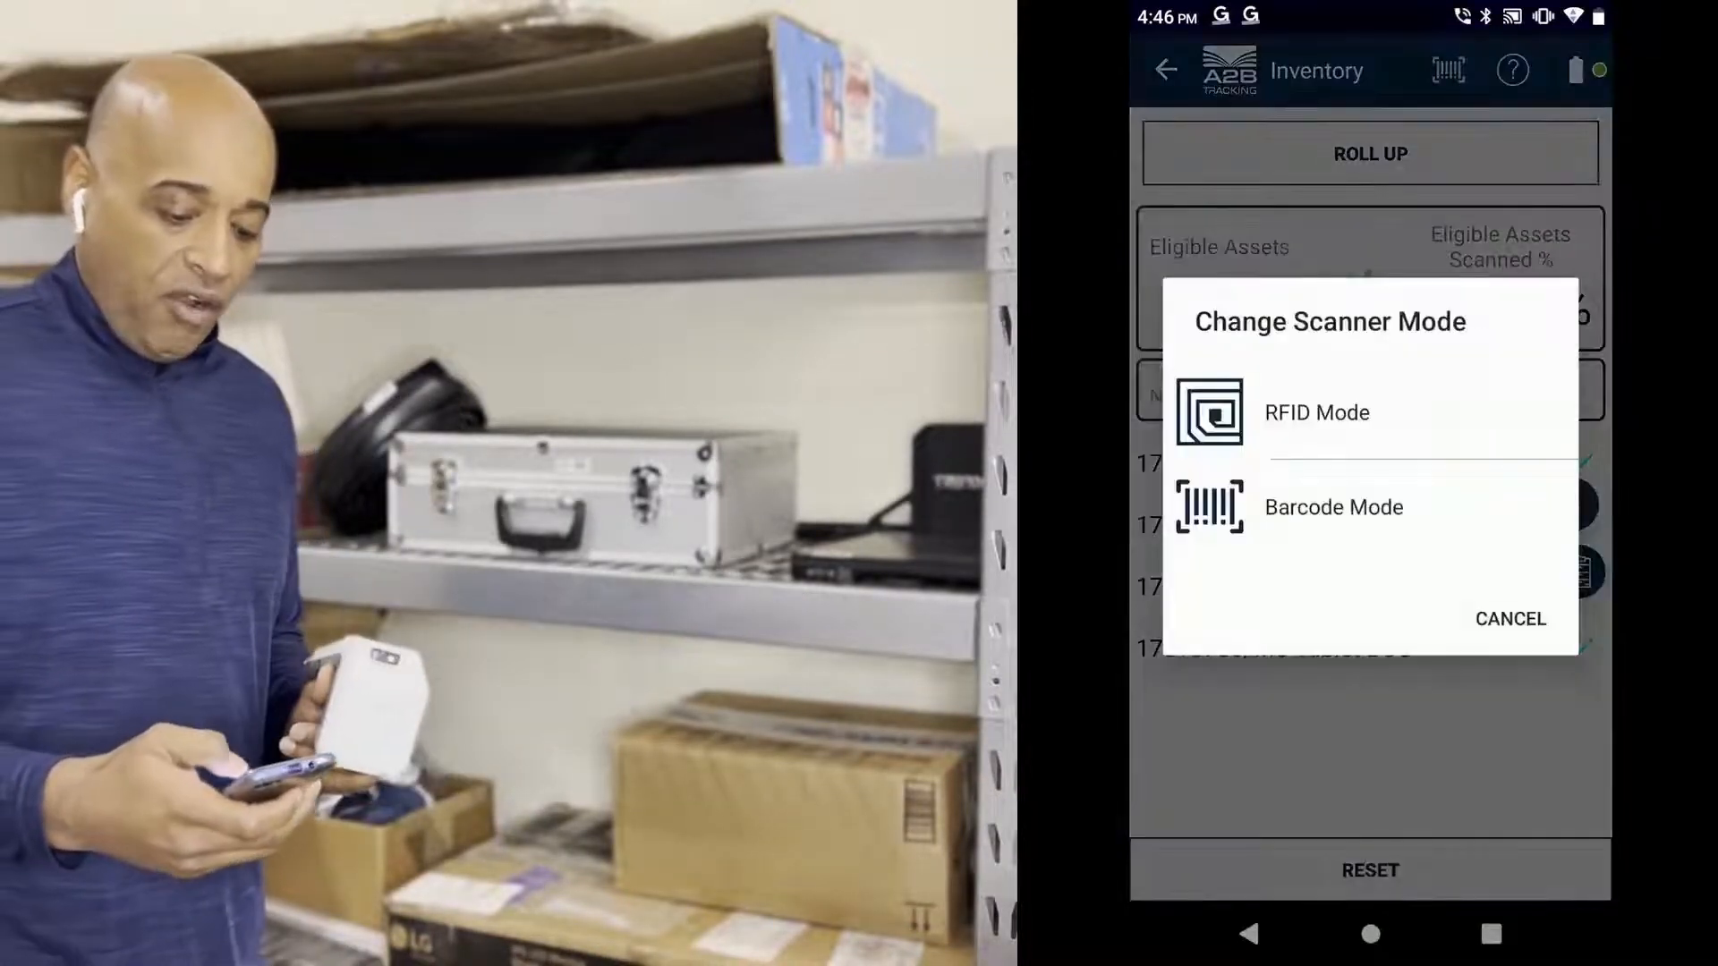
# Select RFID Mode and start a new RFID scan of Stock Room 2
pyautogui.click(1314, 413)
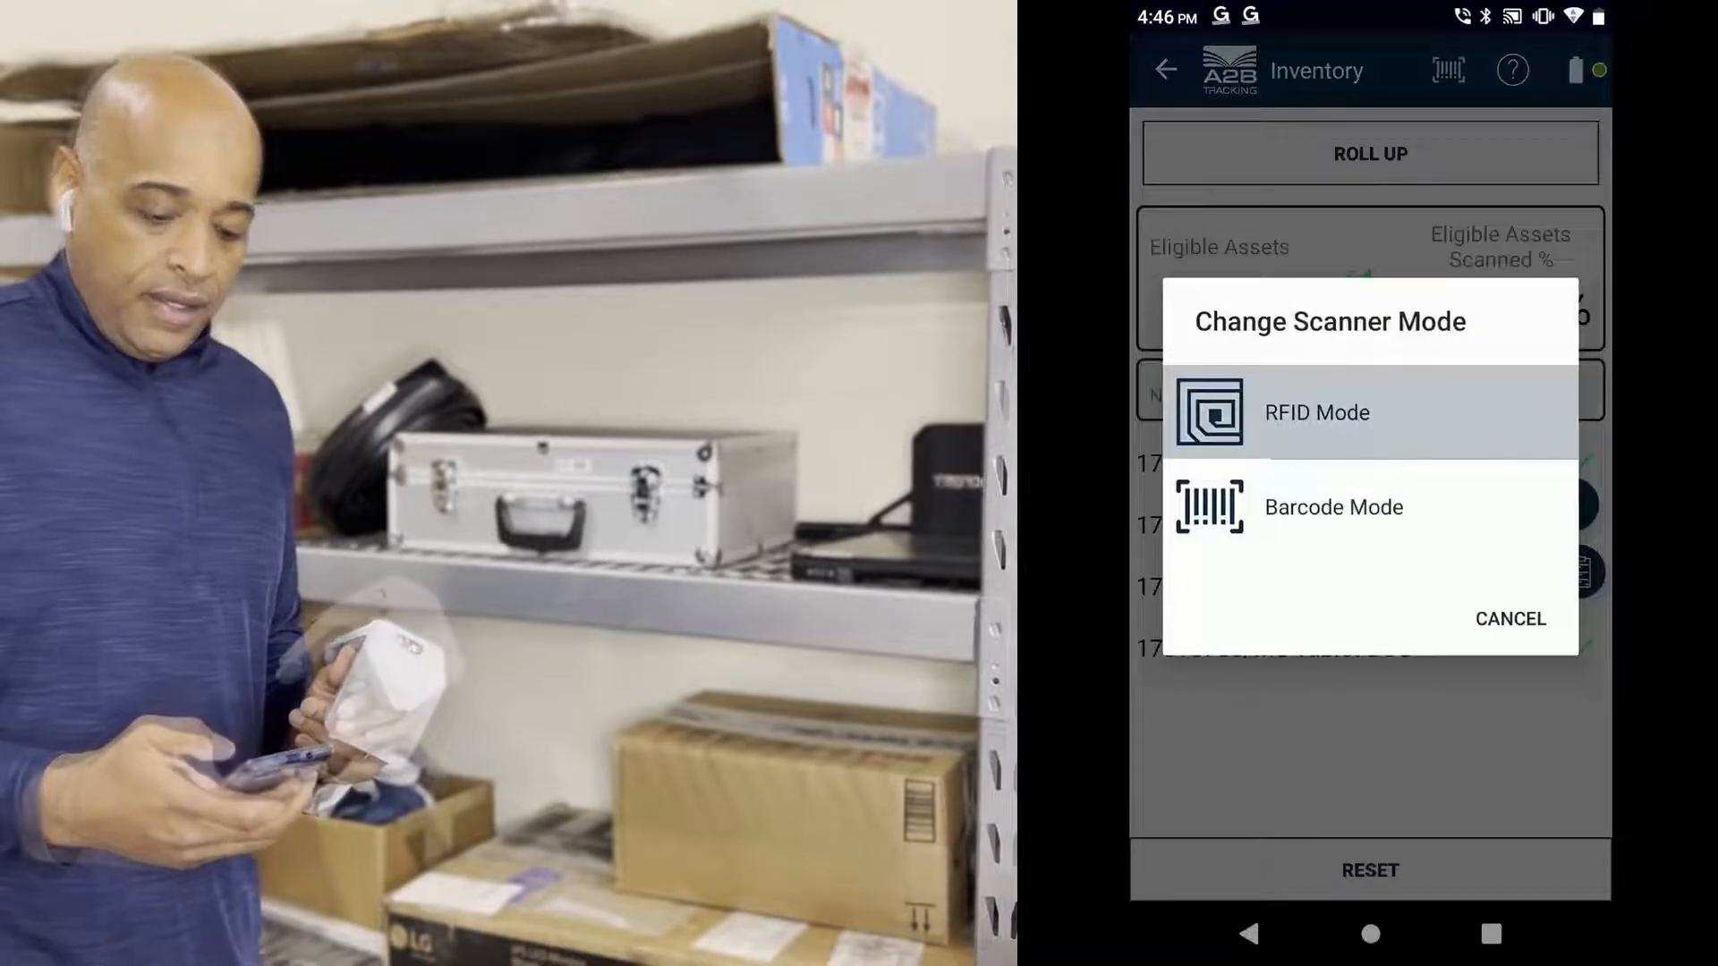
pyautogui.click(1316, 413)
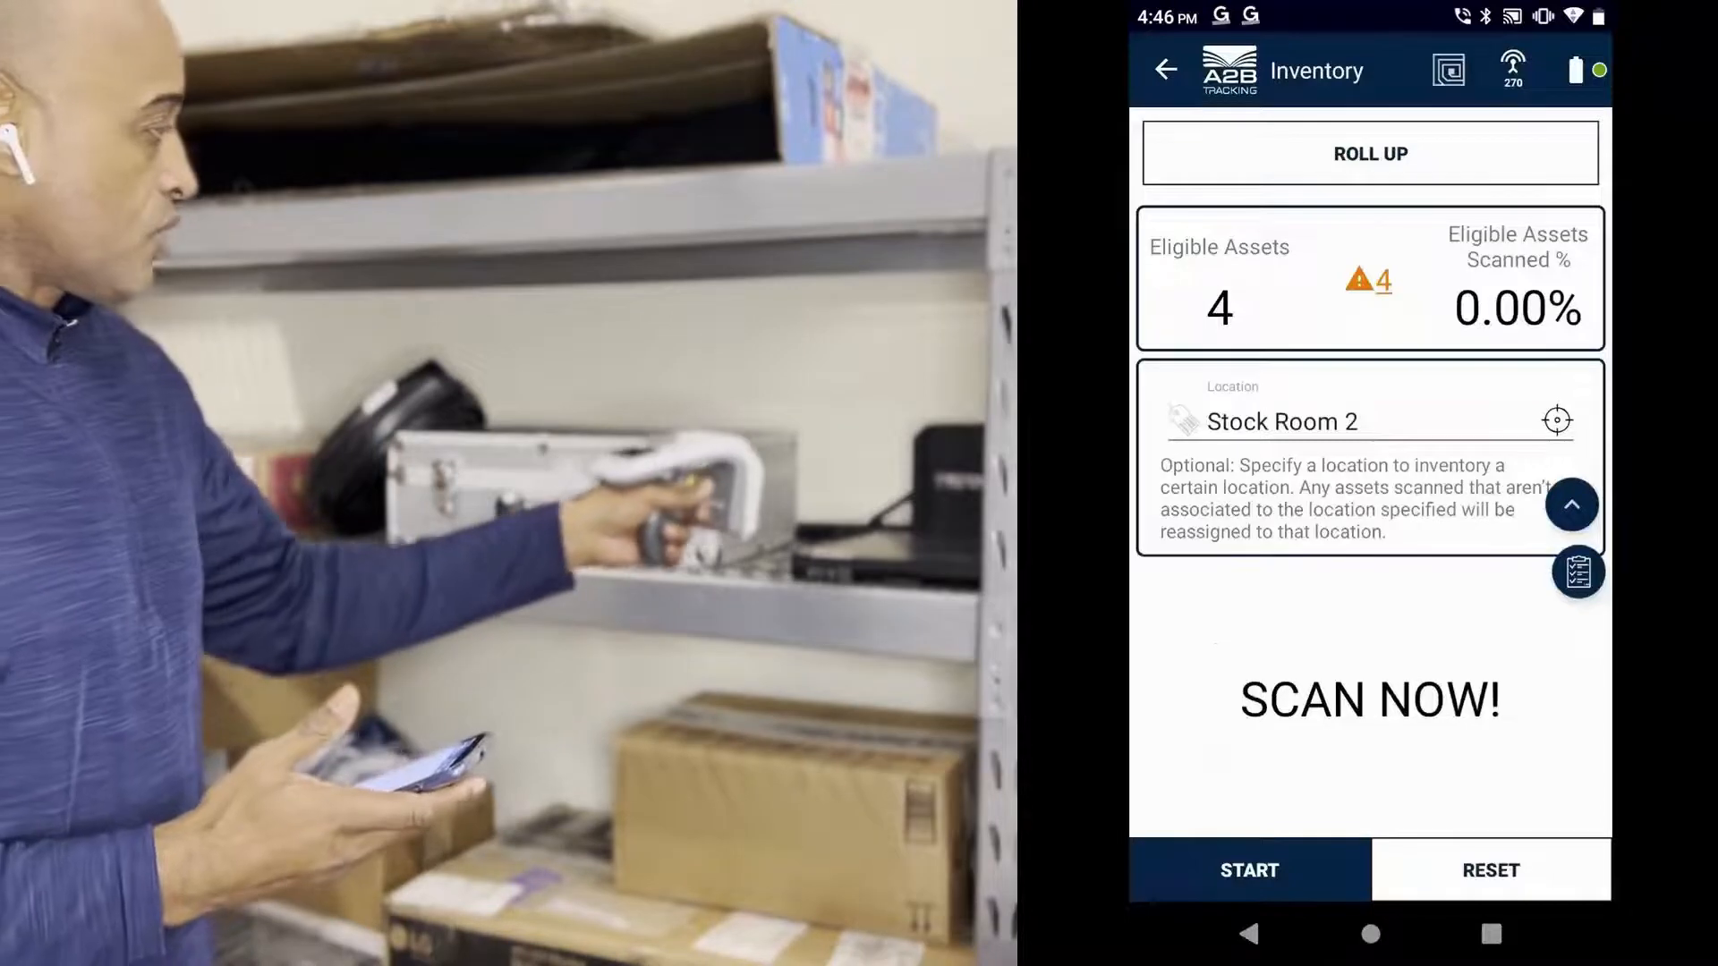
pyautogui.click(1249, 869)
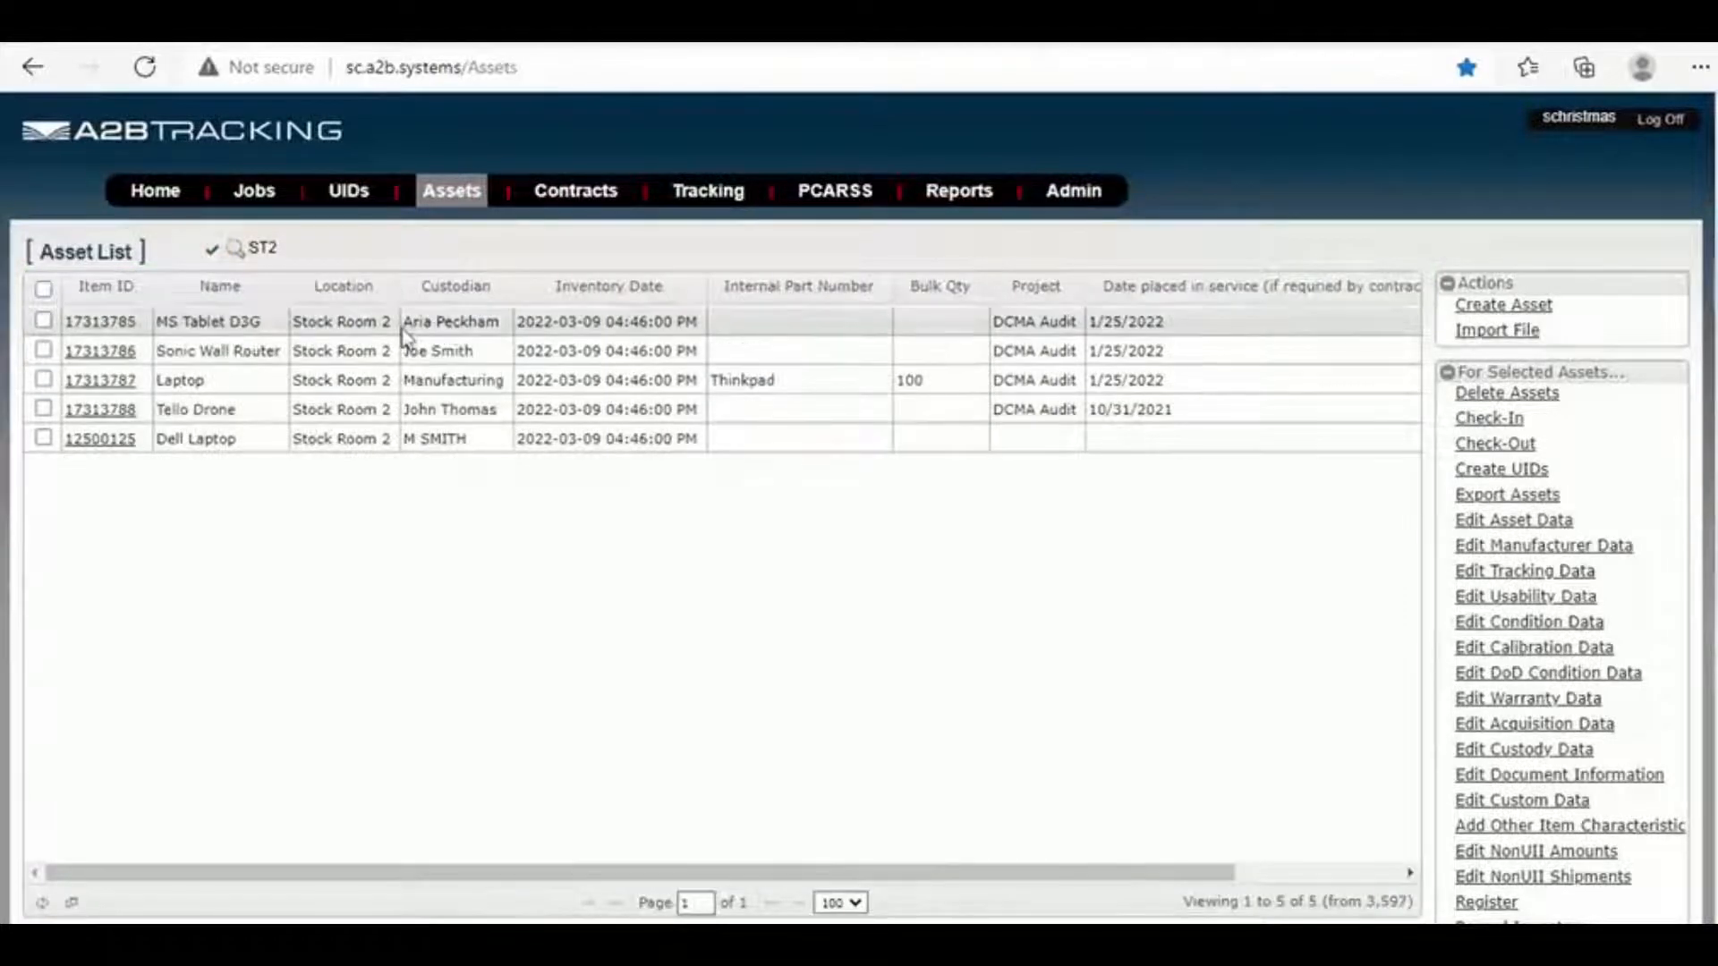
pyautogui.moveTo(449, 351)
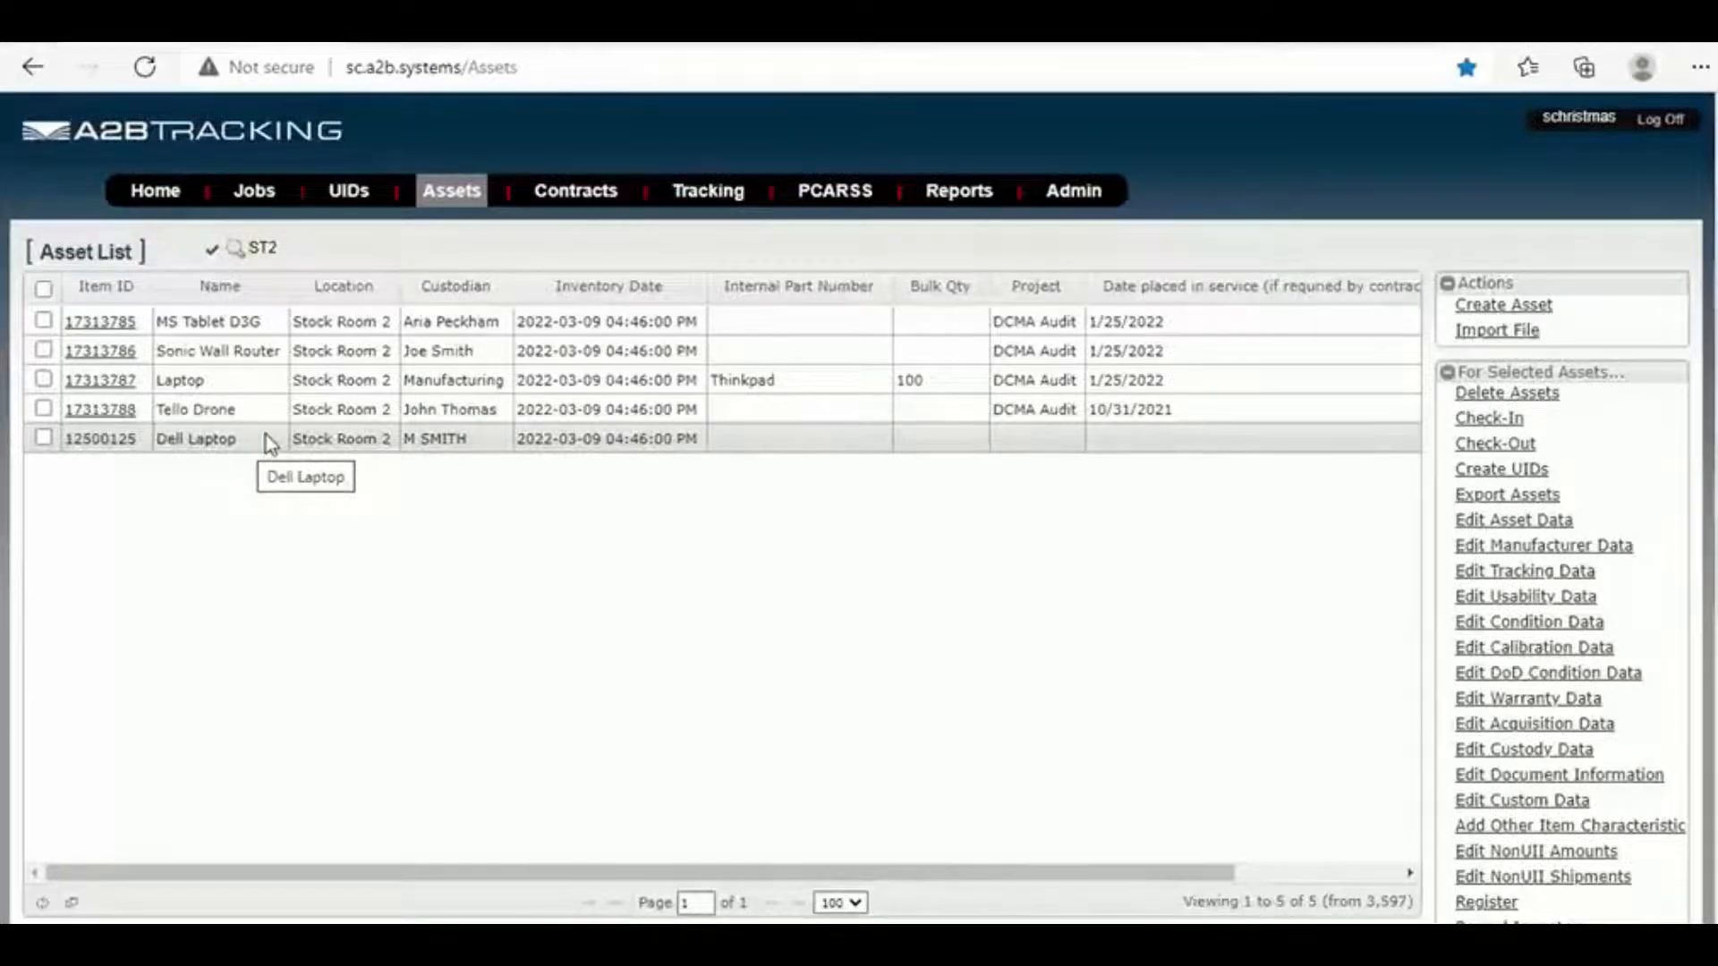
pyautogui.moveTo(378, 439)
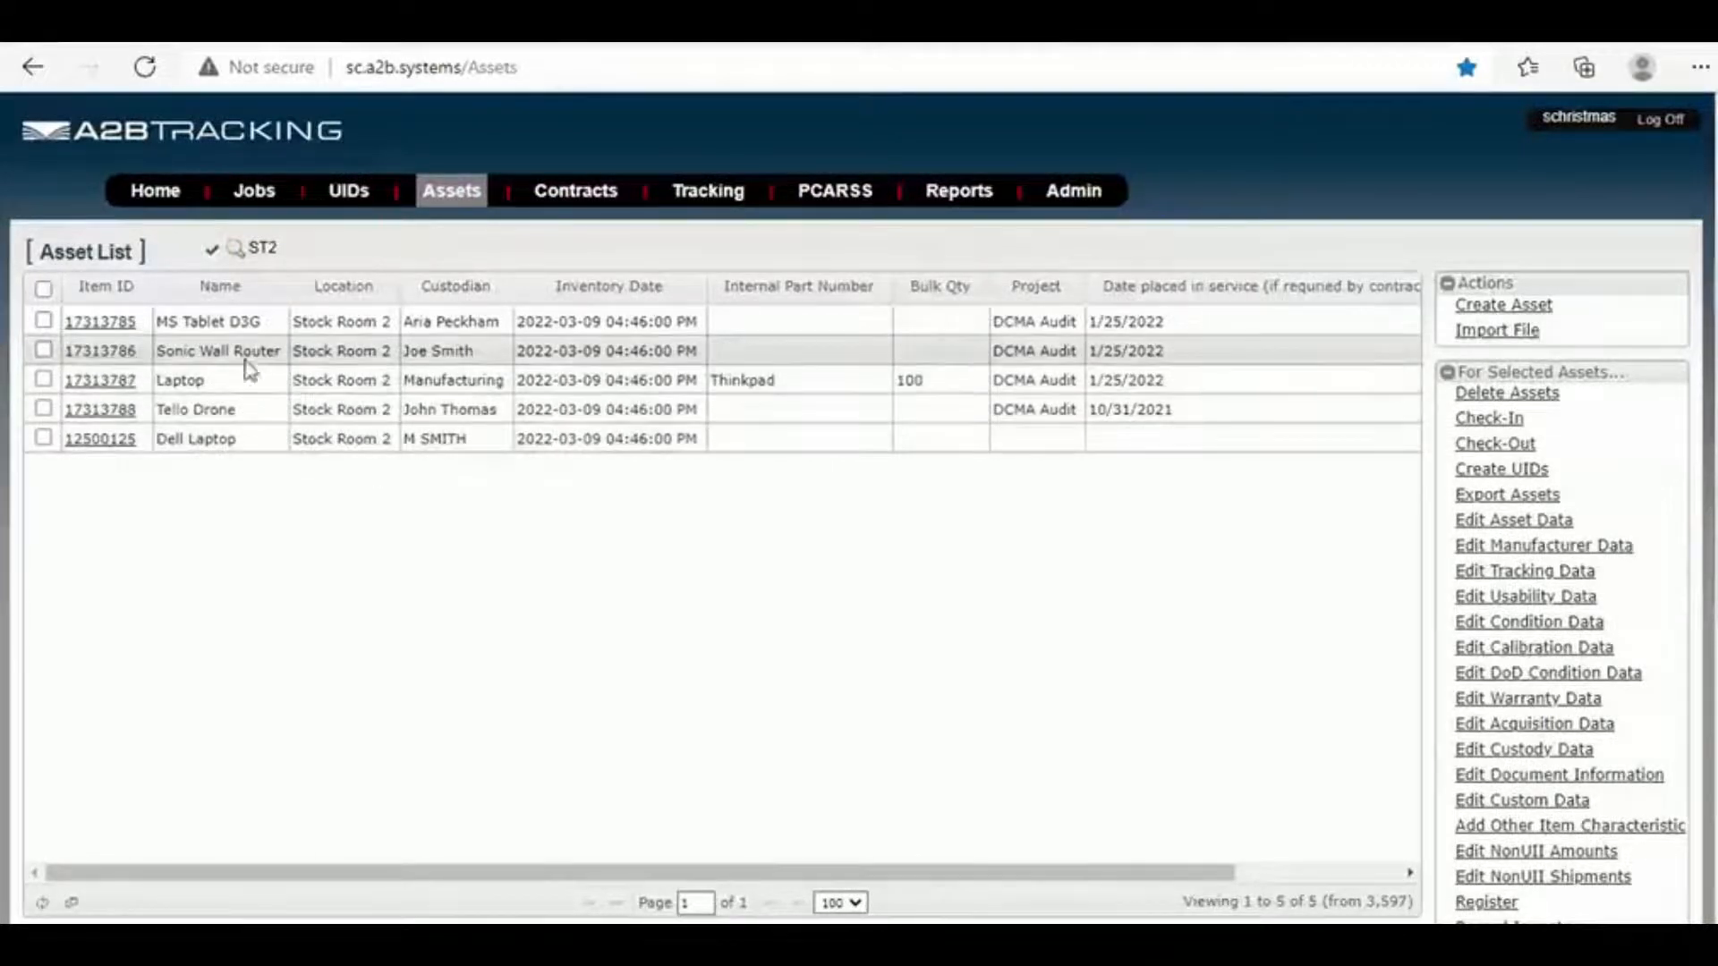
pyautogui.moveTo(203, 321)
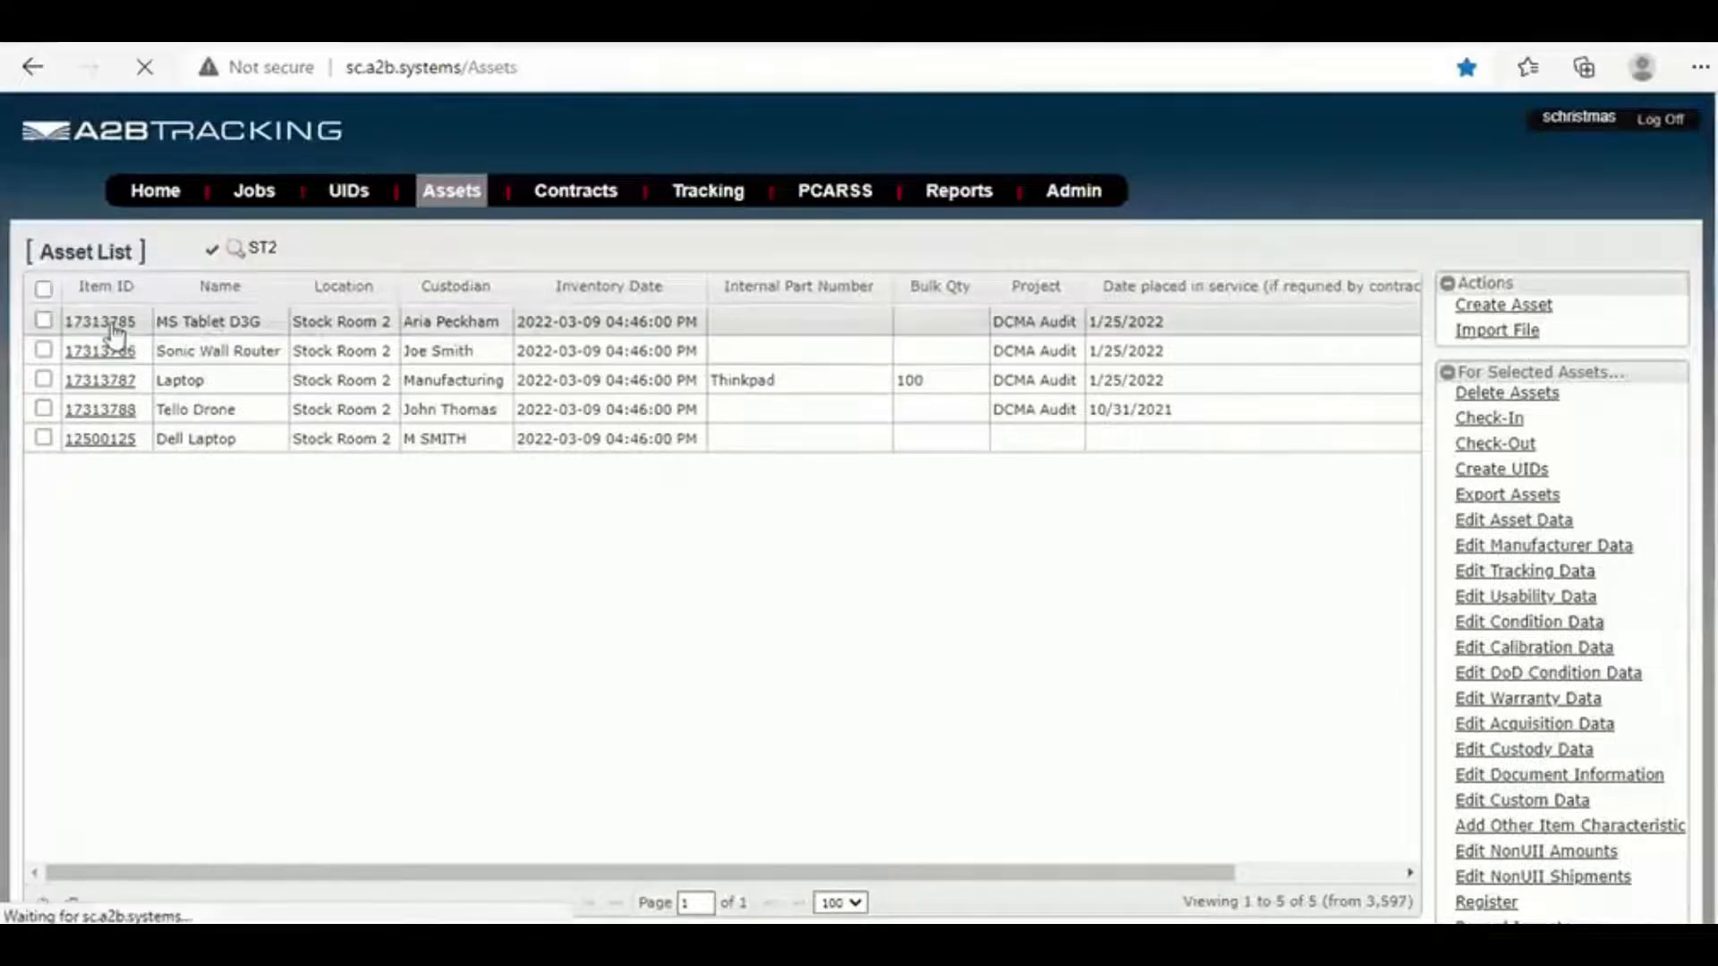
# Open item 17313785, the MS Tablet D3G, and view its History tab
pyautogui.click(98, 321)
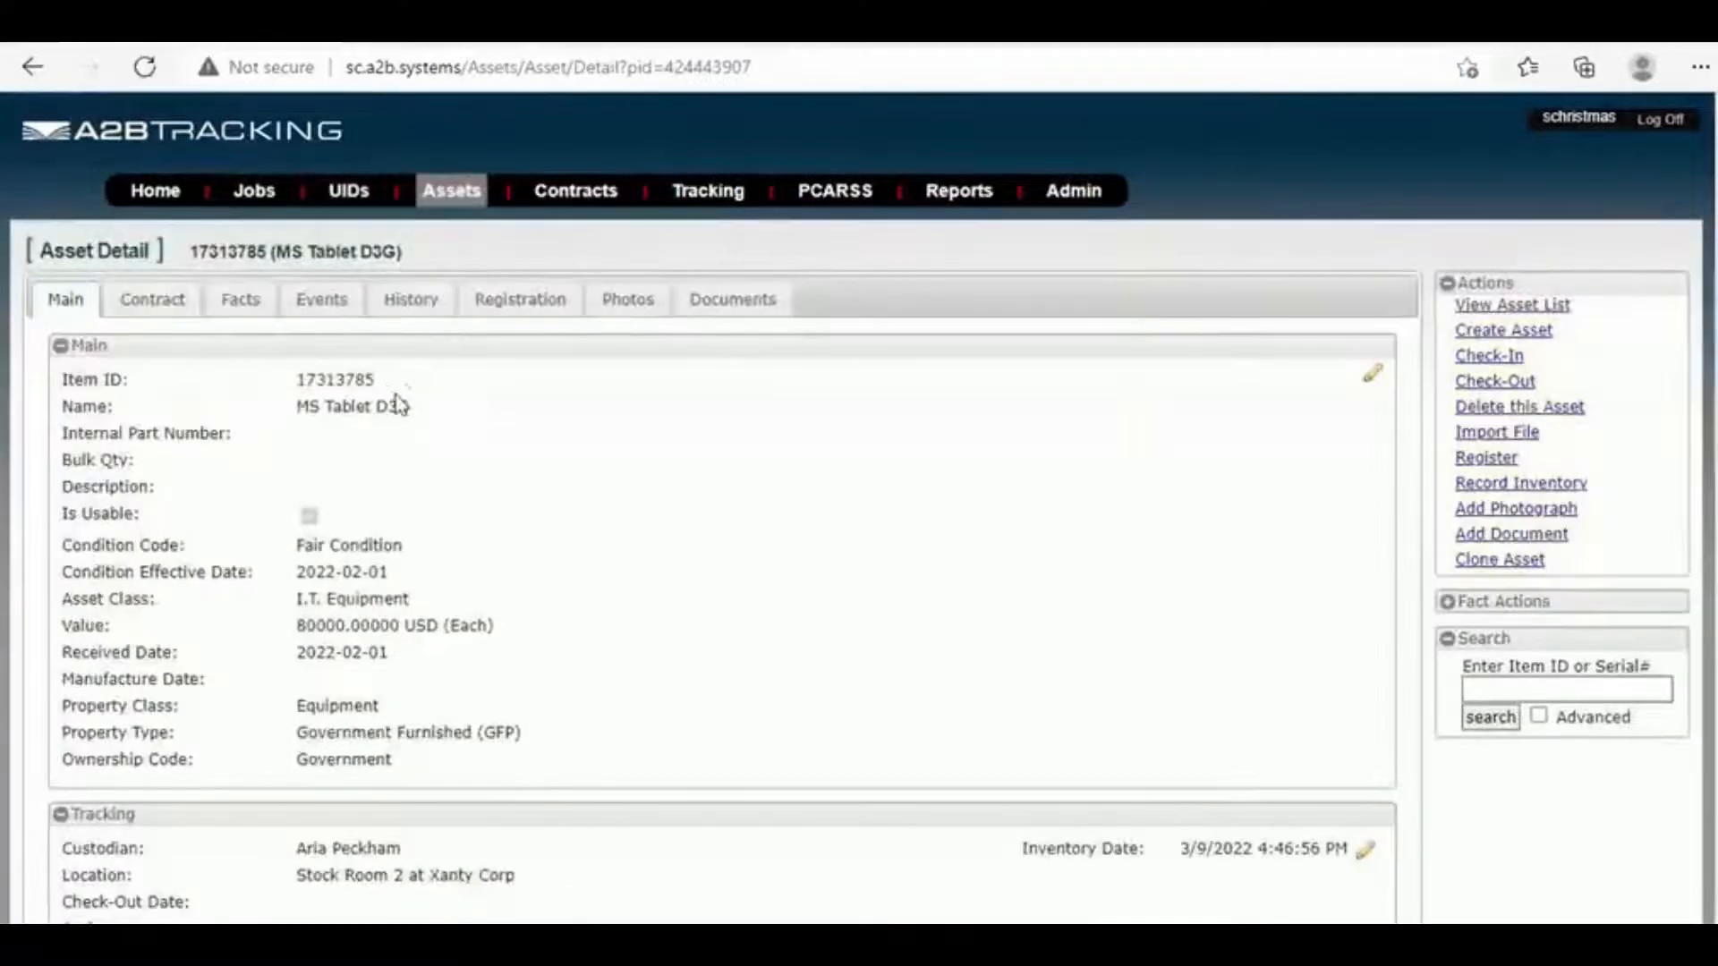
pyautogui.click(410, 299)
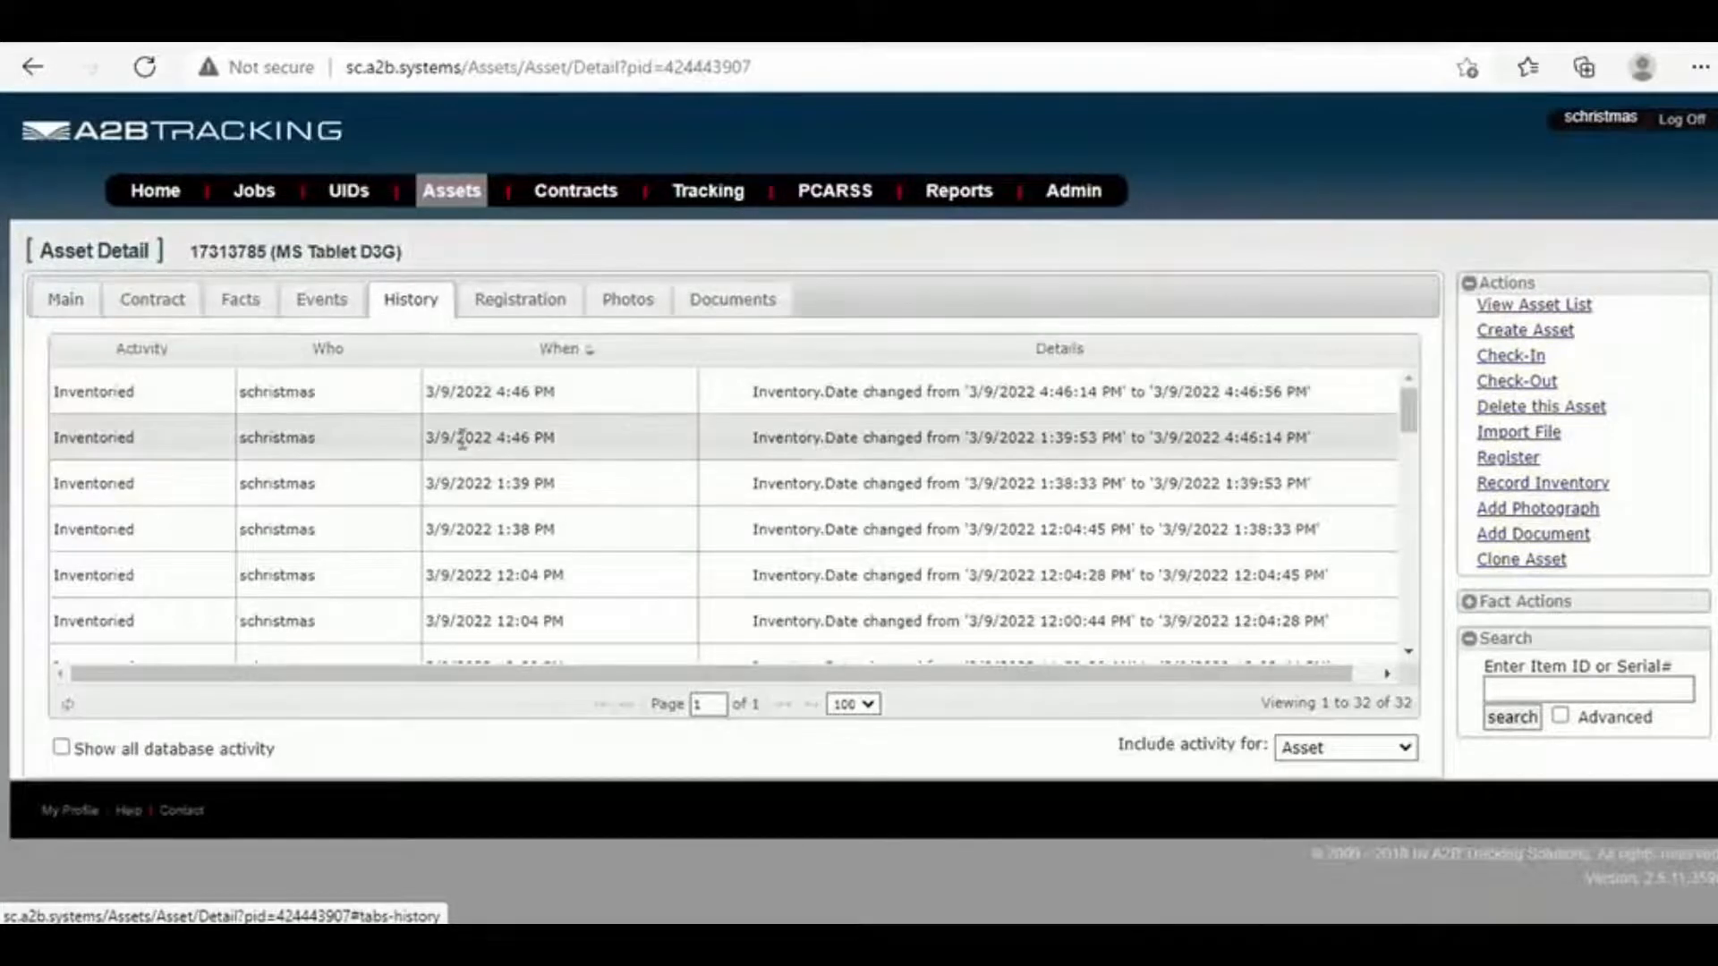
pyautogui.moveTo(460, 438)
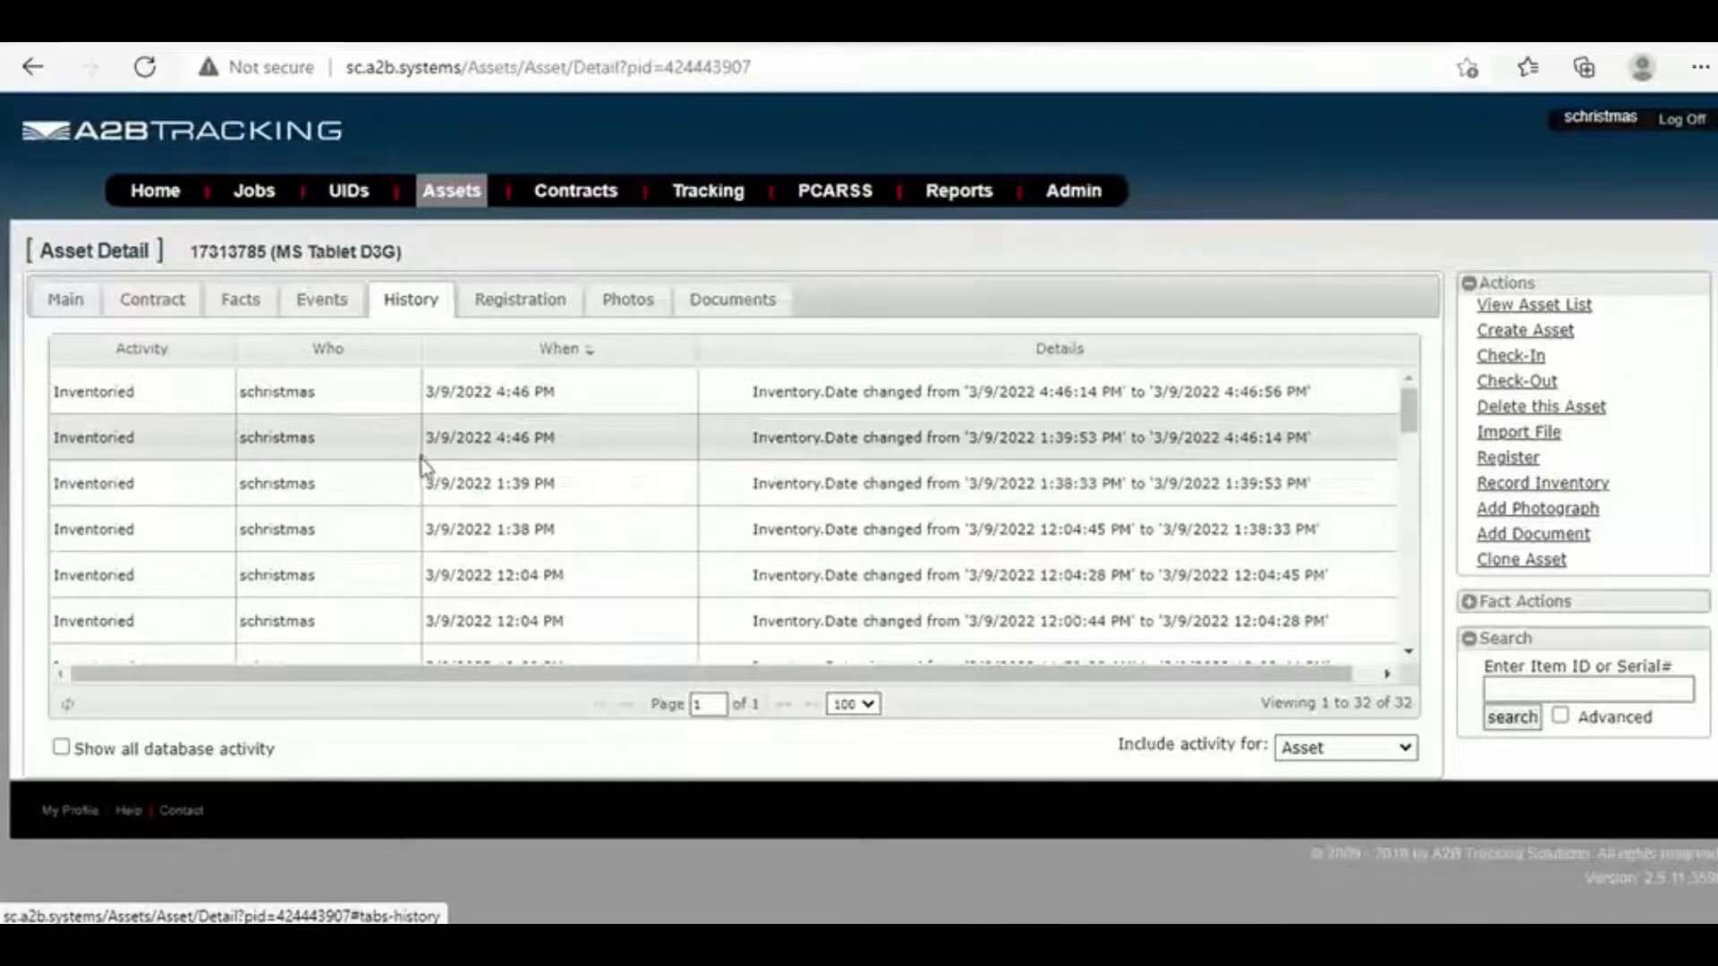
pyautogui.moveTo(498, 483)
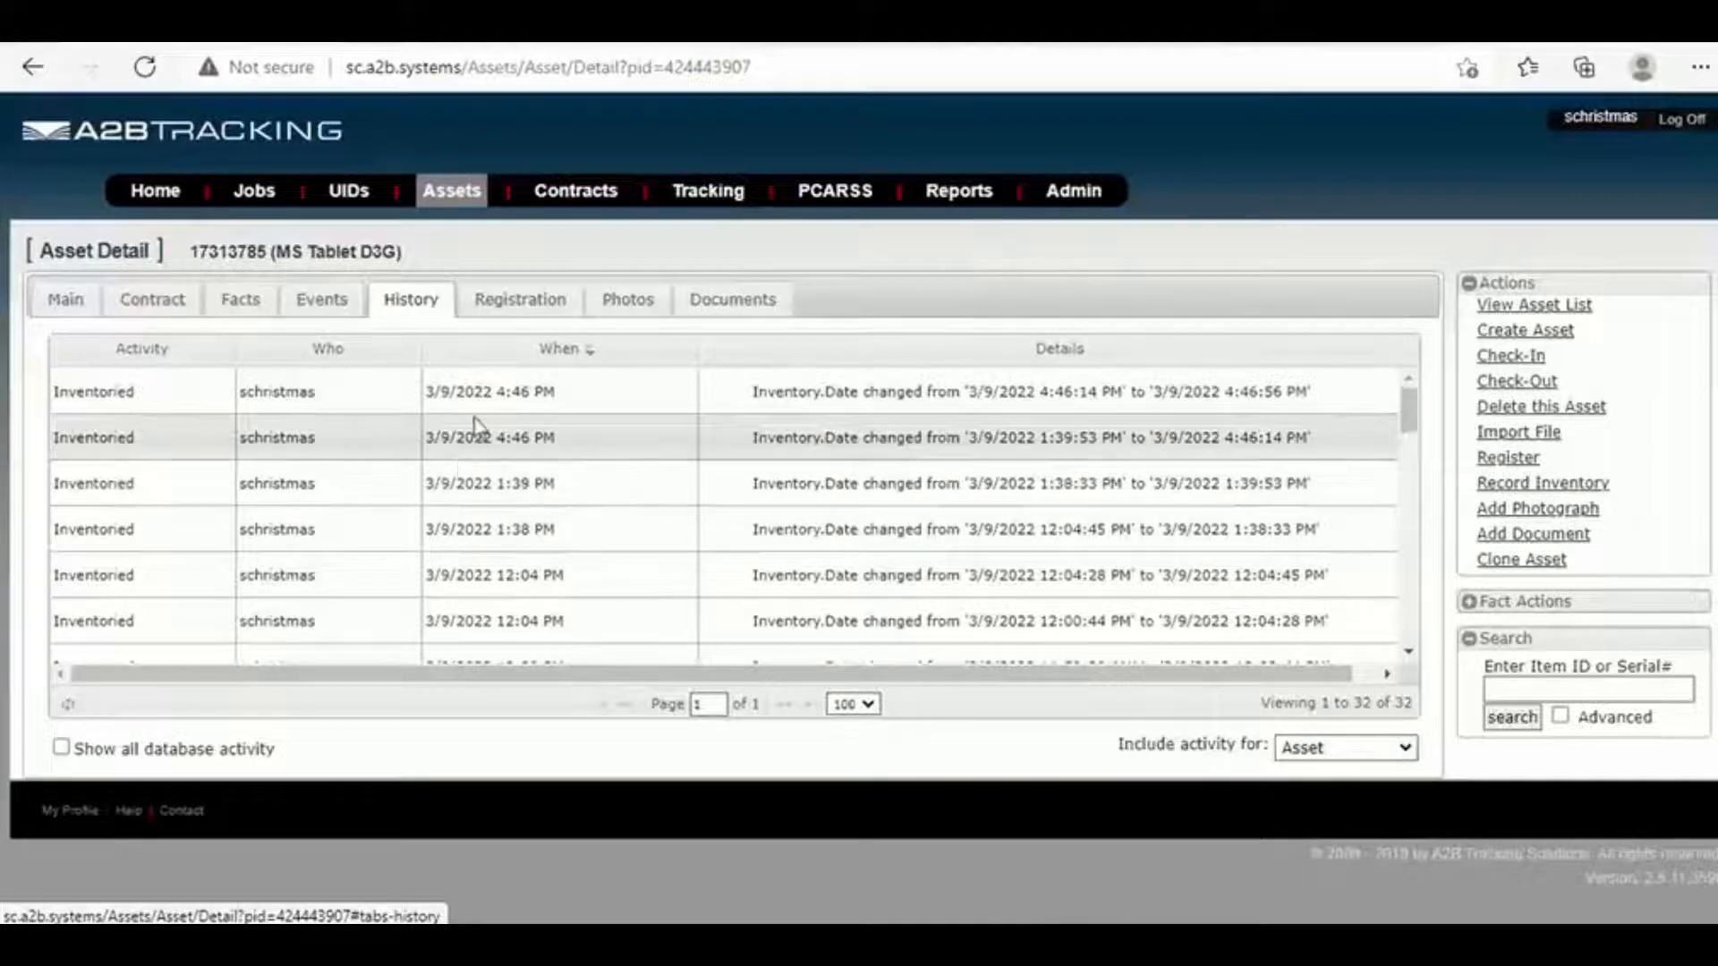
pyautogui.moveTo(479, 427)
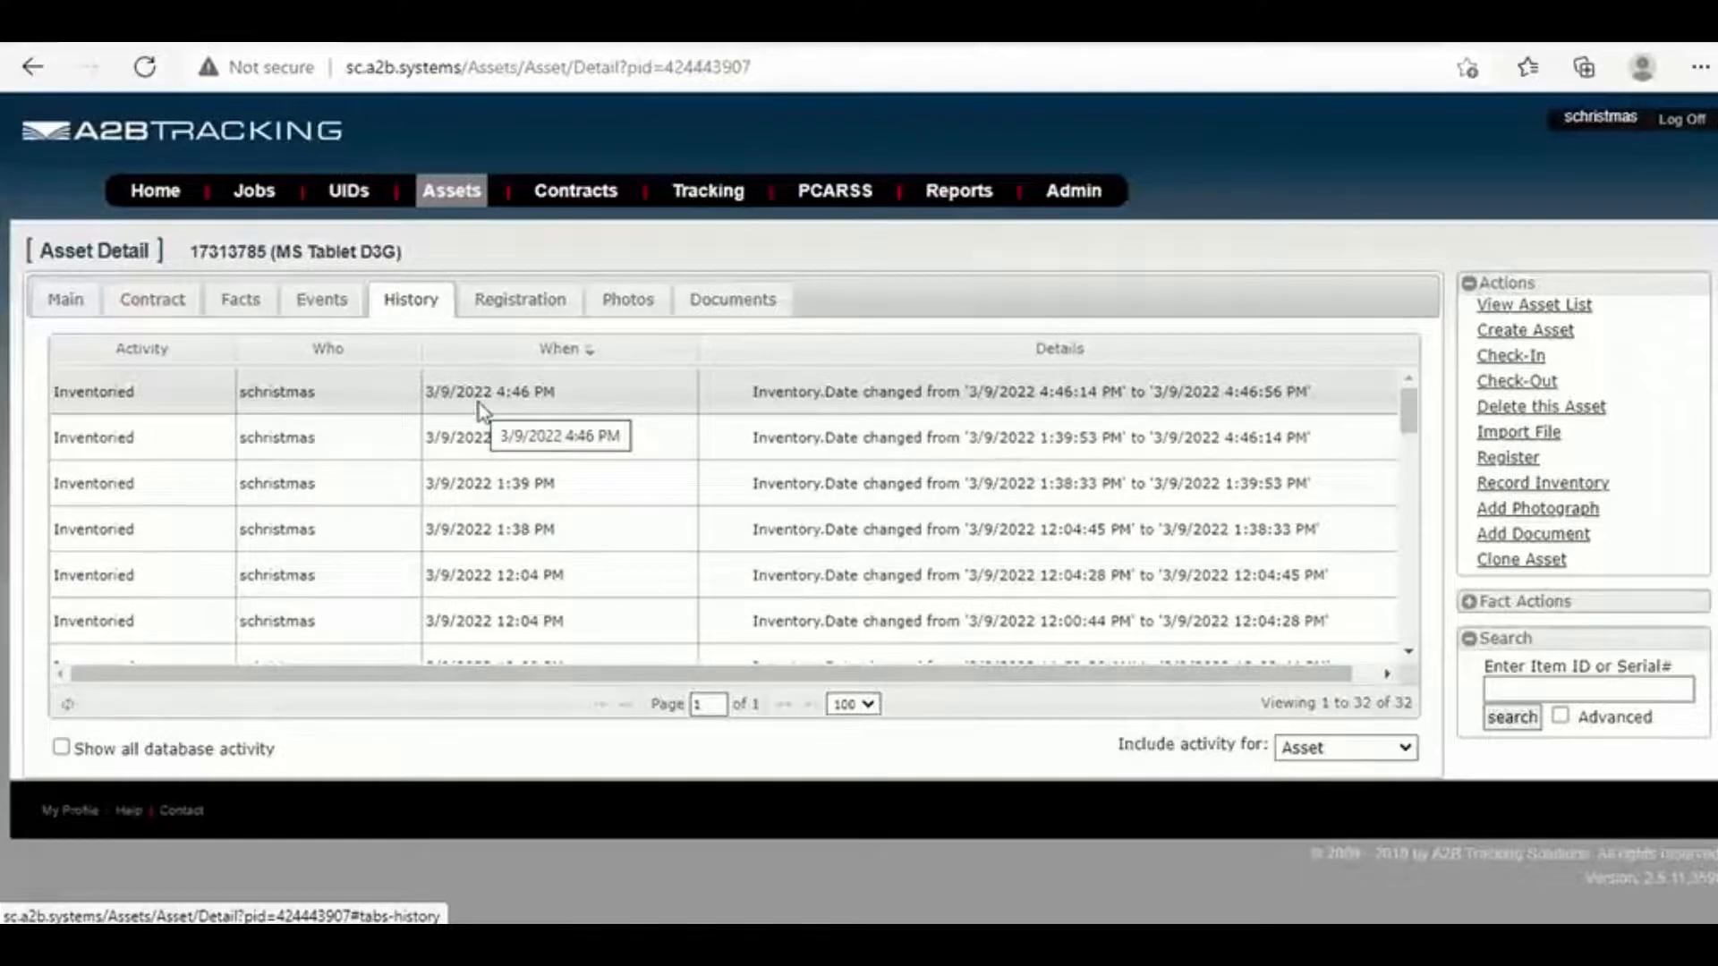